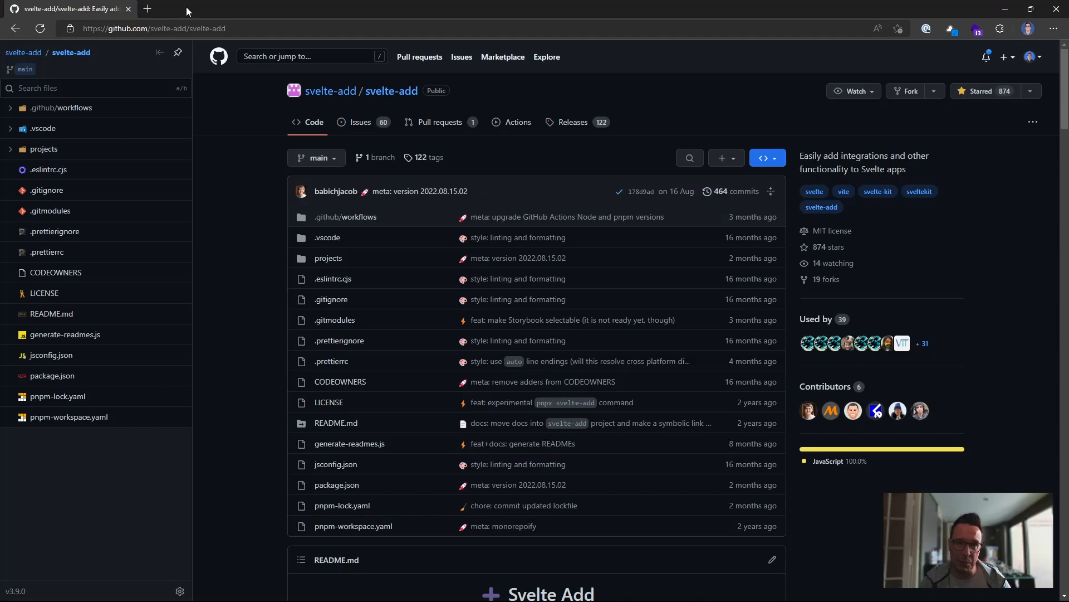
{"action": "mouse_move", "coordinate": [452, 99]}
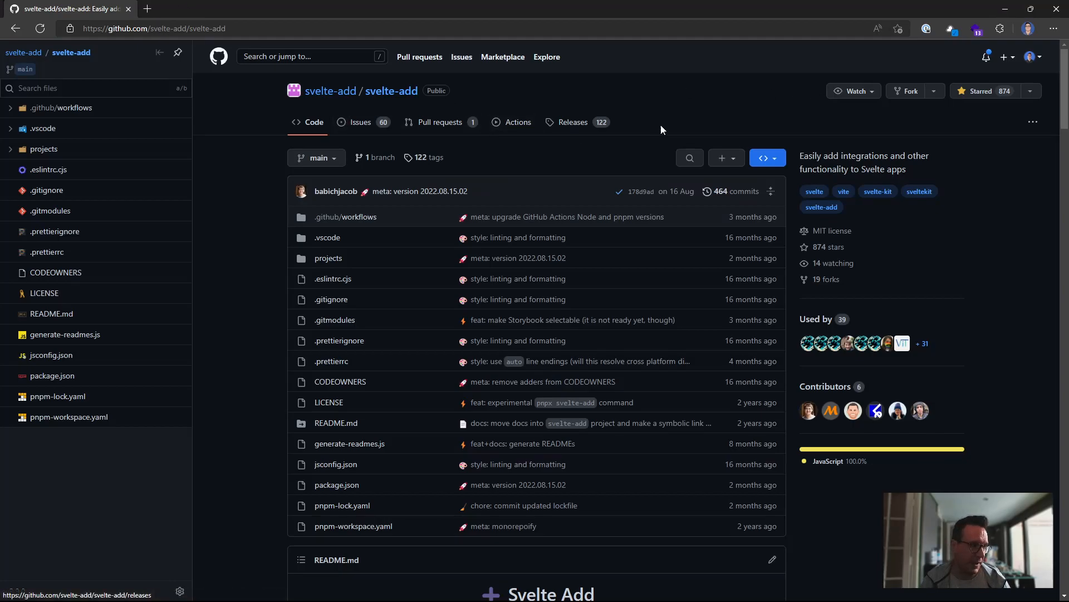
Open svelte-add's Tailwind CSS adder page and scroll down to its daisyUI options
{"action": "scroll", "scroll_direction": "down", "scroll_amount": 3}
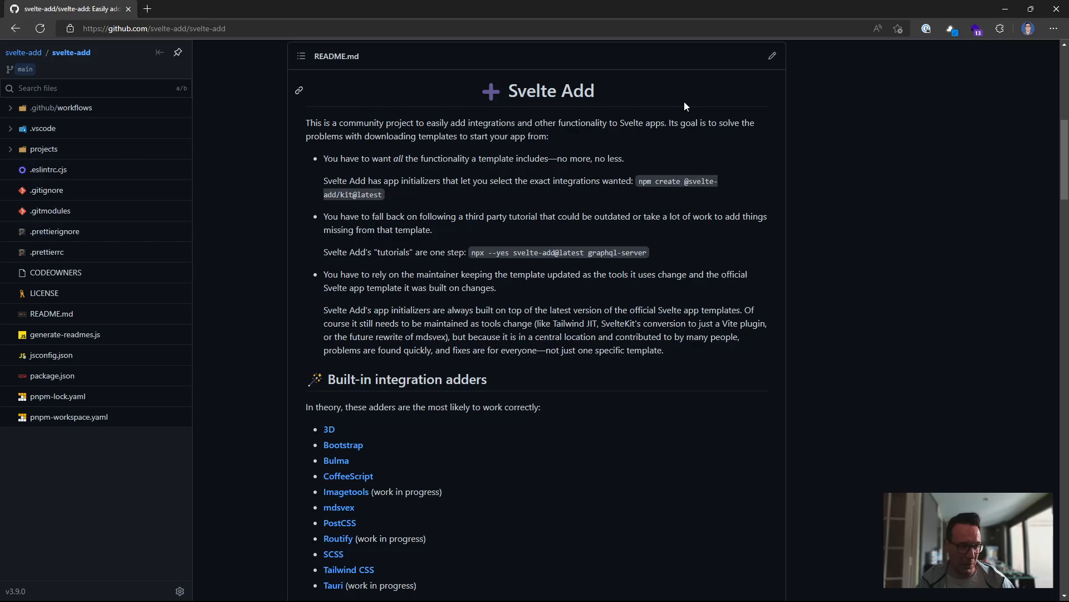
{"action": "scroll", "scroll_direction": "down", "scroll_amount": 3}
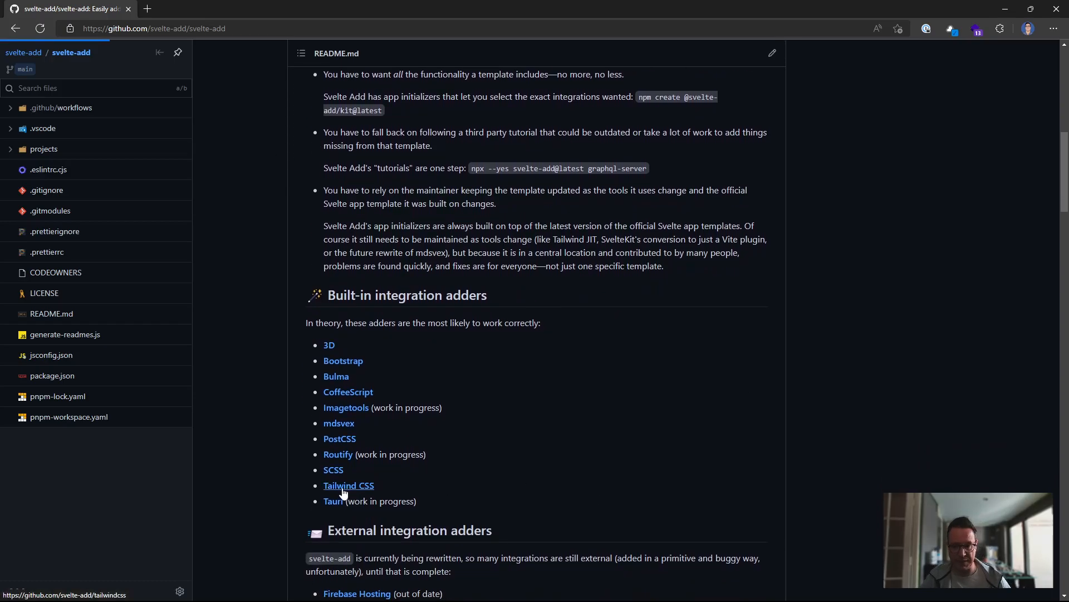
{"action": "left_click", "coordinate": [348, 485]}
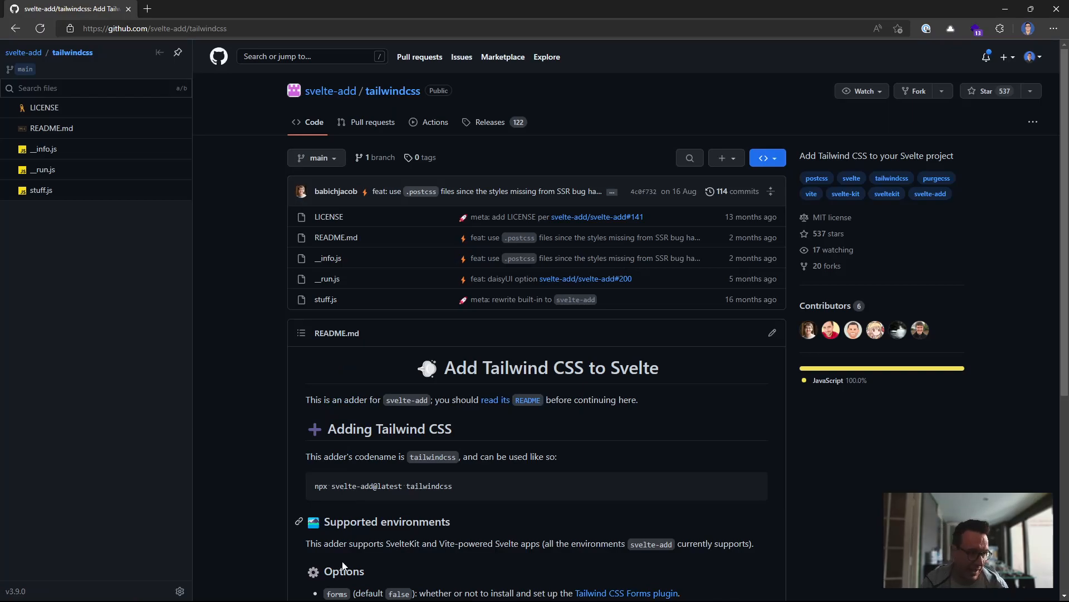
{"action": "scroll", "scroll_direction": "down", "scroll_amount": 3}
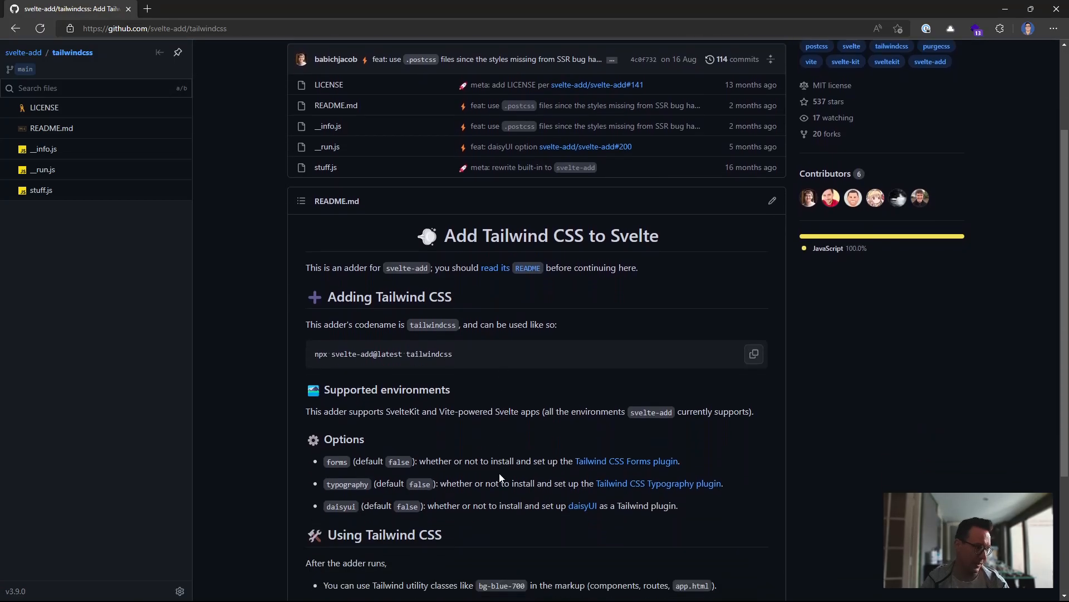
{"action": "scroll", "scroll_direction": "down", "scroll_amount": 3}
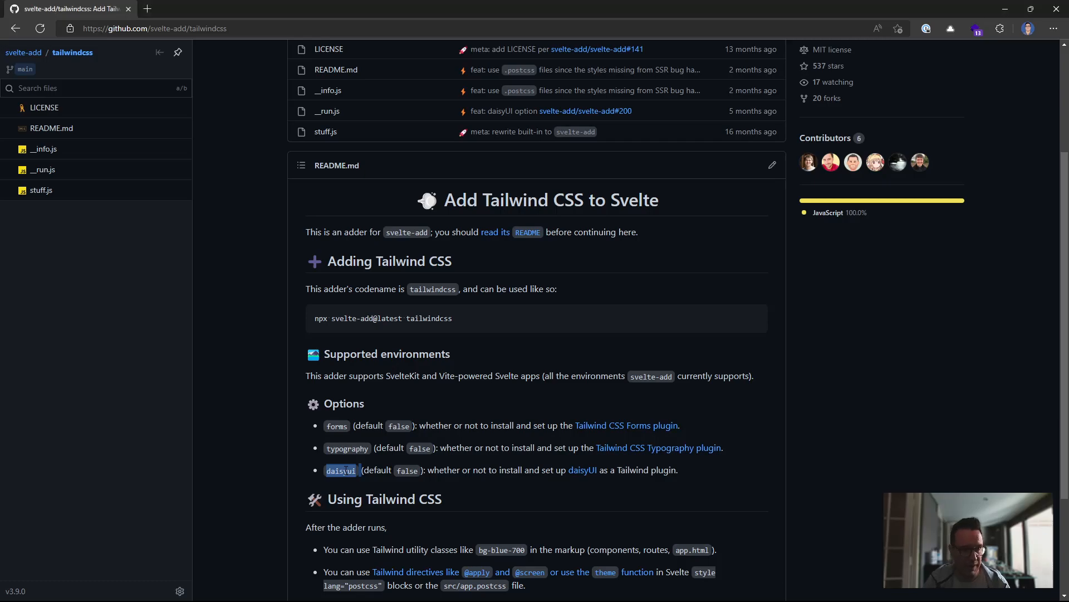
{"action": "type", "text": "terminal"}
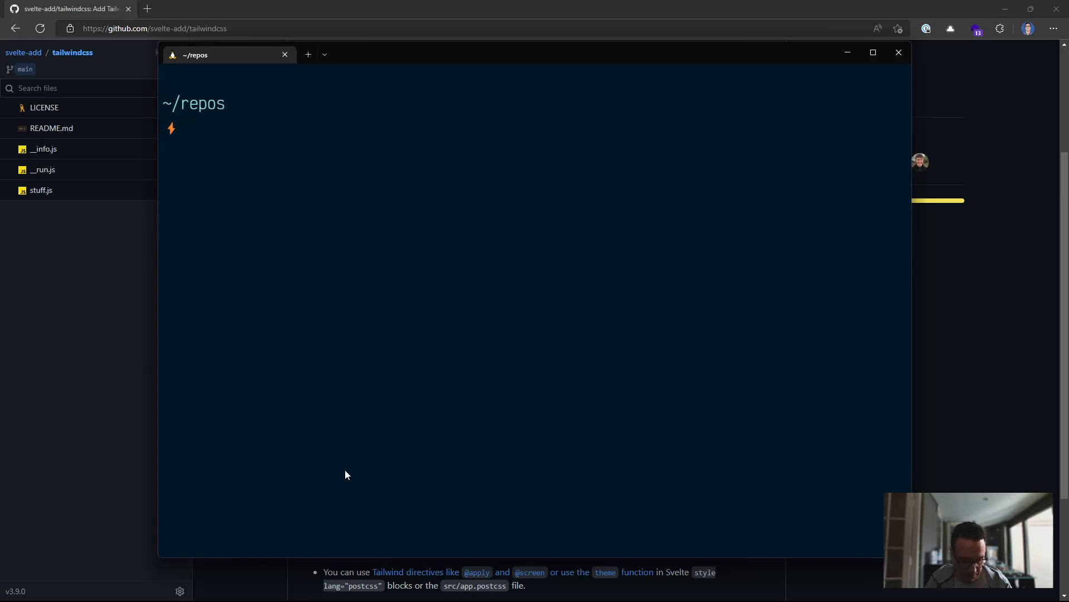
Remove the old delete-this folder and scaffold a delete-this SvelteKit skeleton project with JSDoc
{"action": "type", "text": "pnpm i"}
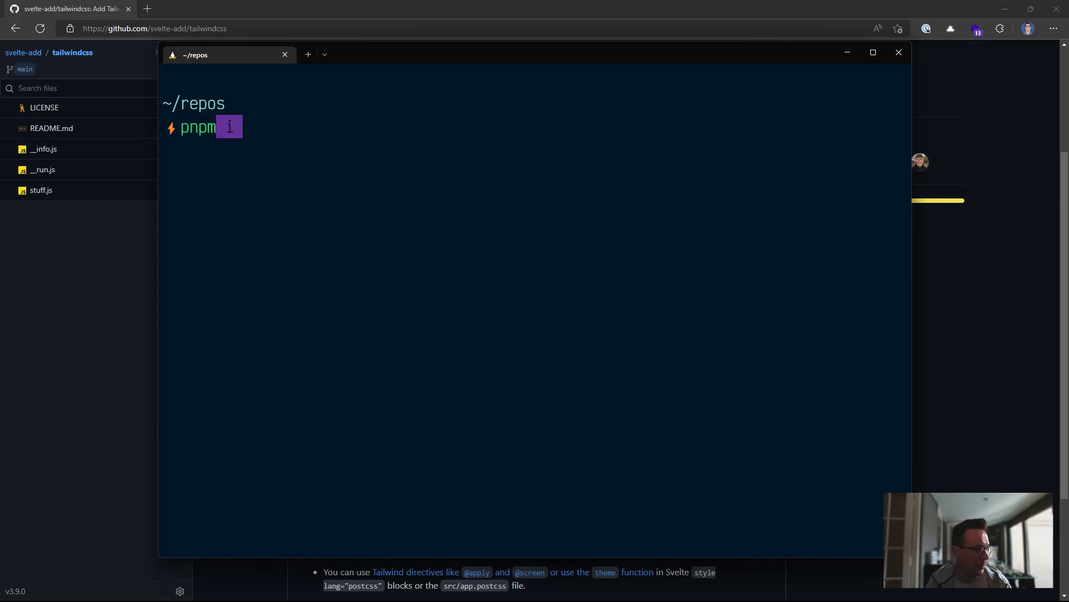
{"action": "type", "text": "create svelte delete-this"}
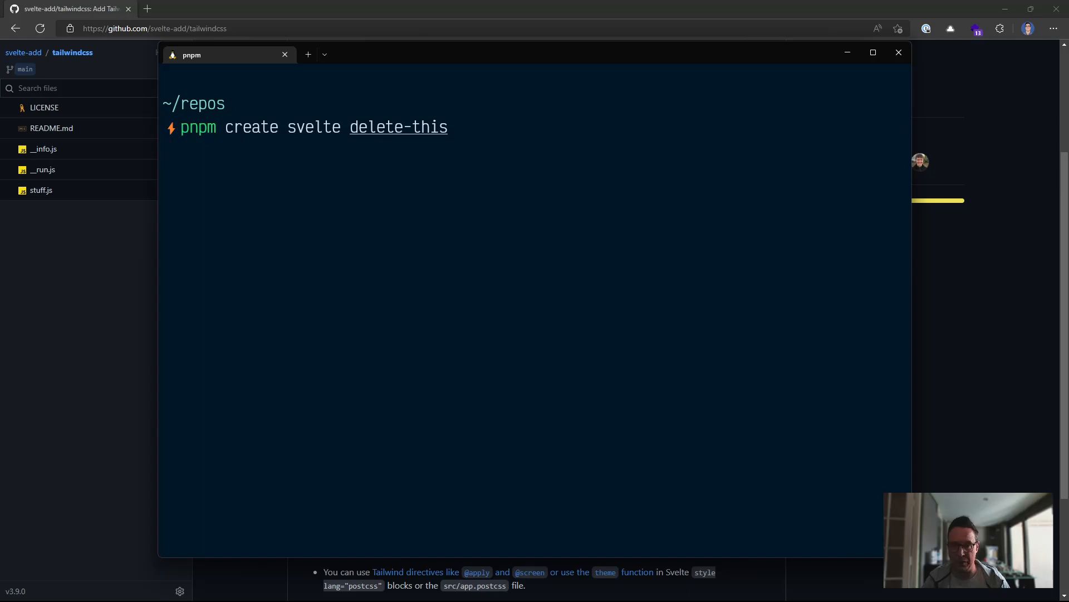
{"action": "key", "text": "Return"}
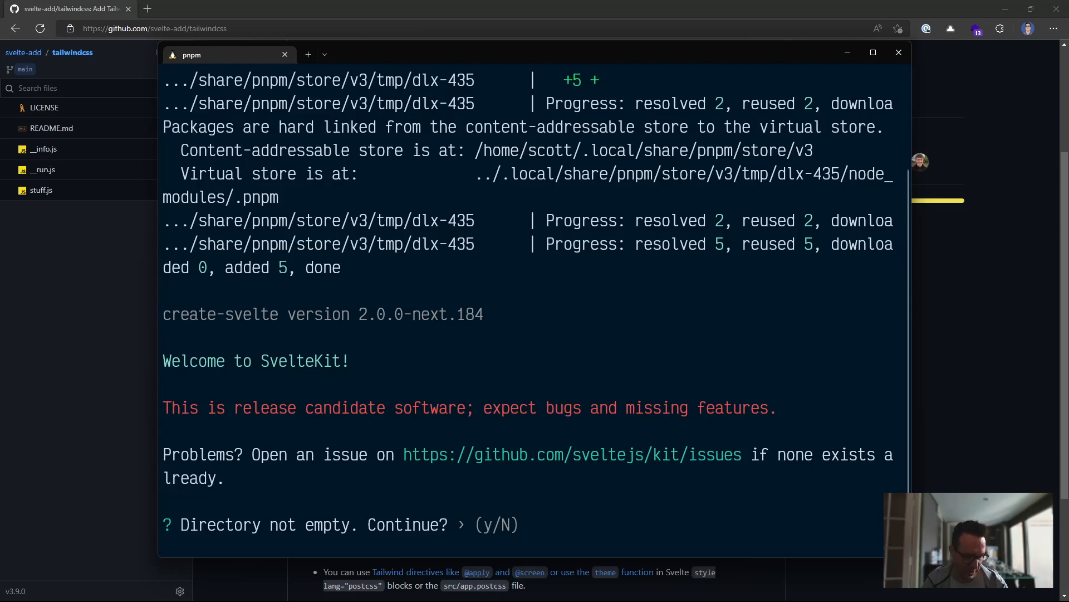
{"action": "key", "text": "Return"}
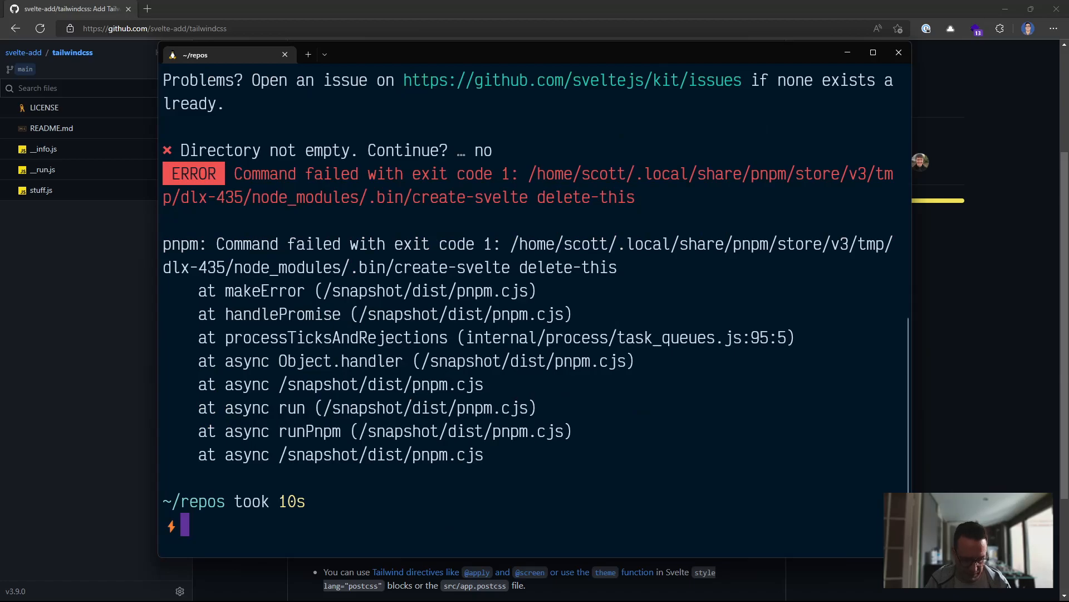
{"action": "type", "text": "rm -rf delete-this"}
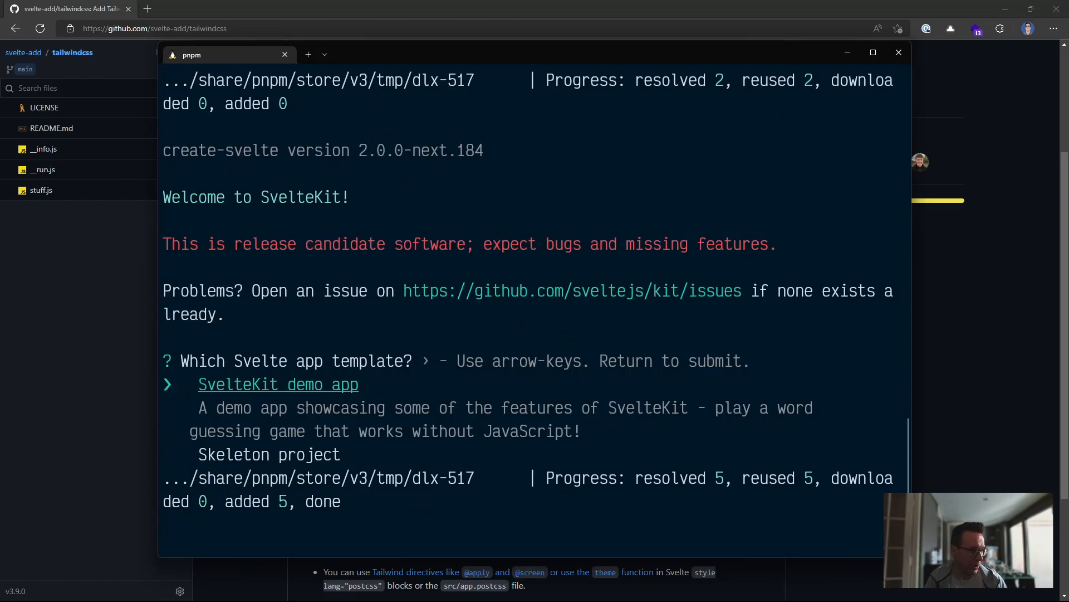
{"action": "key", "text": "down"}
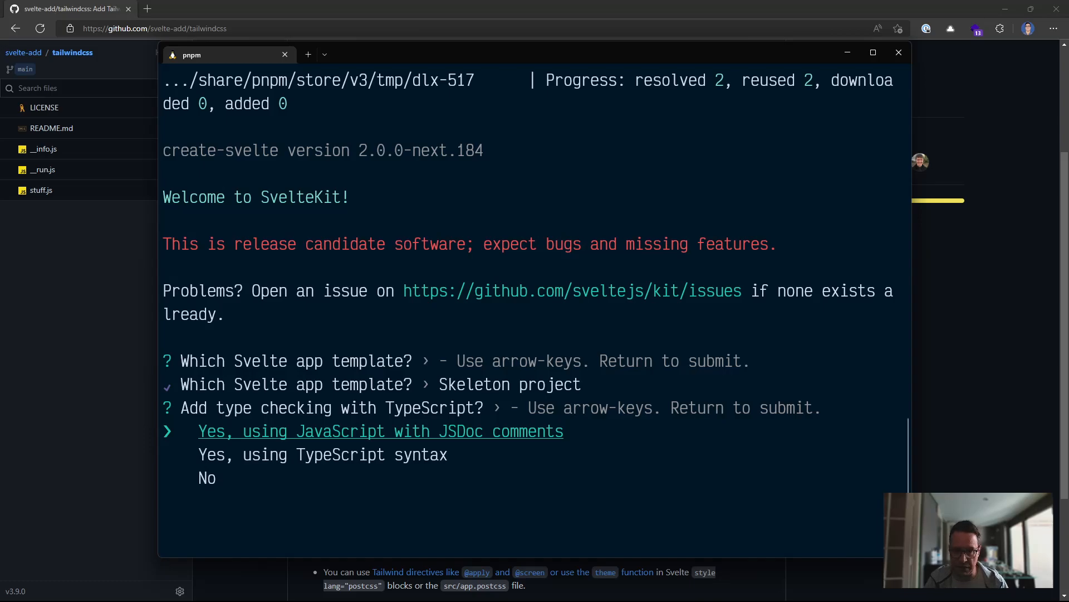
{"action": "key", "text": "Return"}
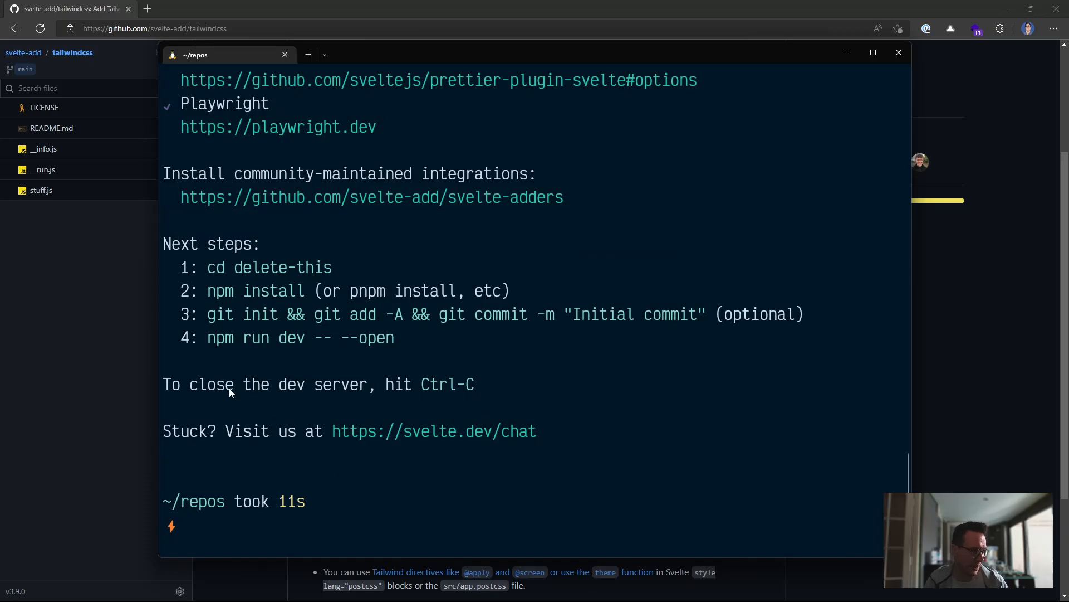
Enter the delete-this folder and install its dependencies with pnpm i
{"action": "type", "text": "delete-this"}
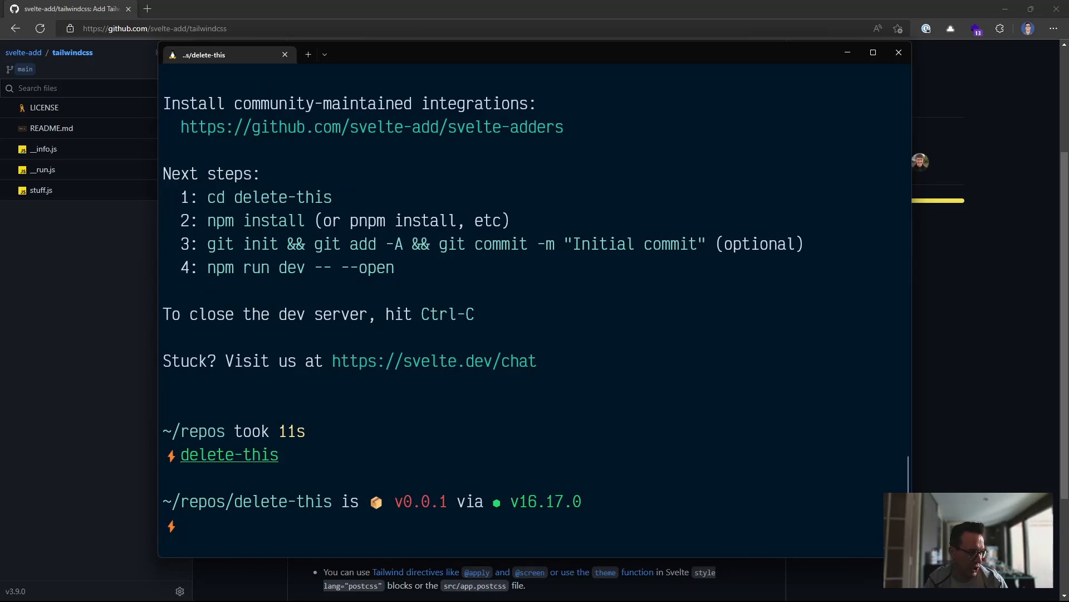
{"action": "mouse_move", "coordinate": [234, 227]}
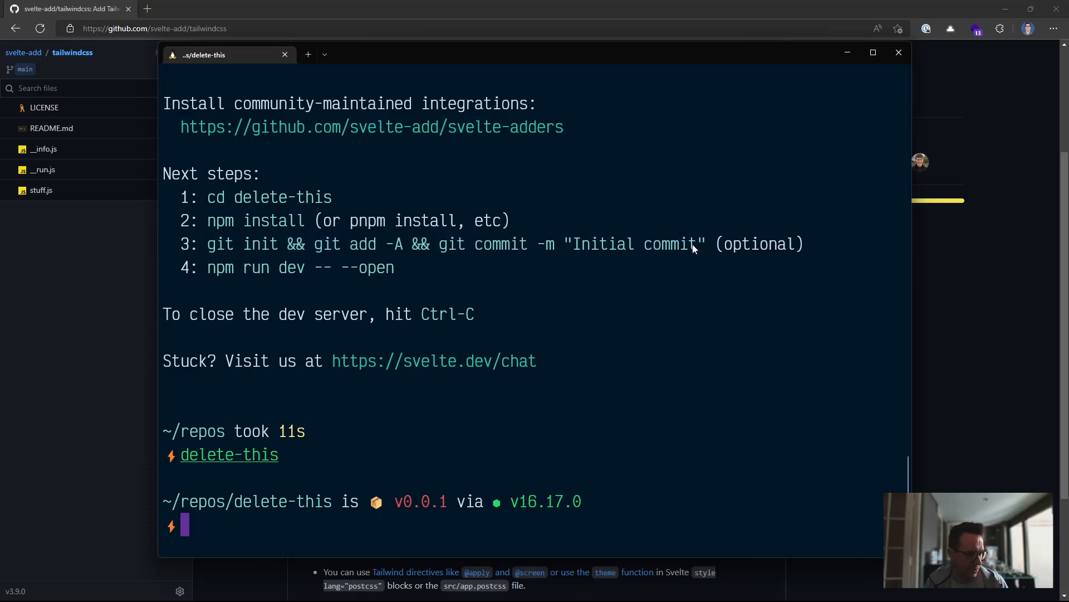
{"action": "type", "text": "pi"}
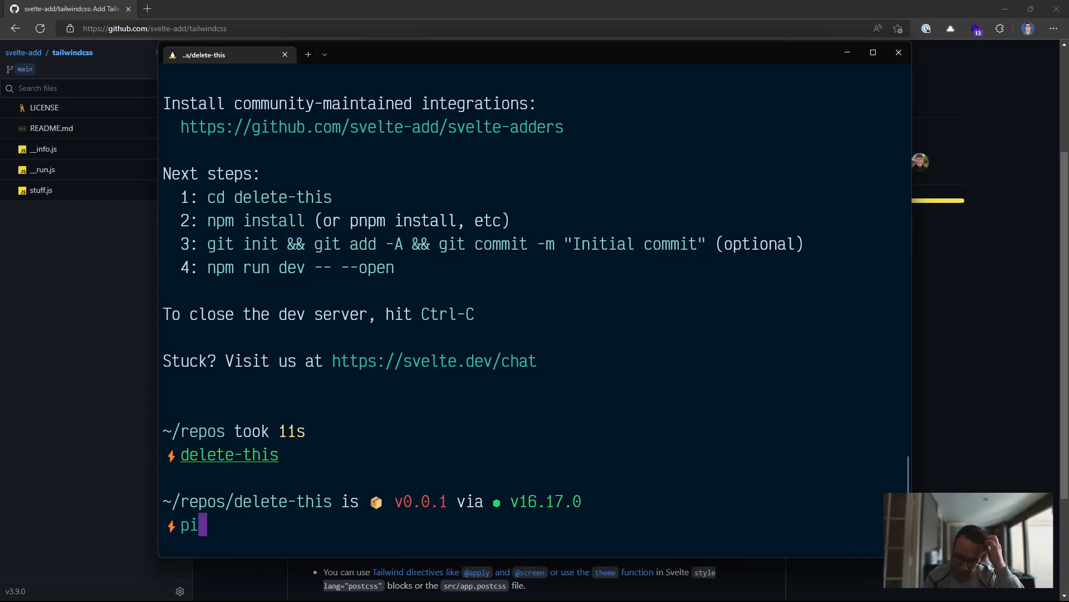
{"action": "type", "text": "pnpm i"}
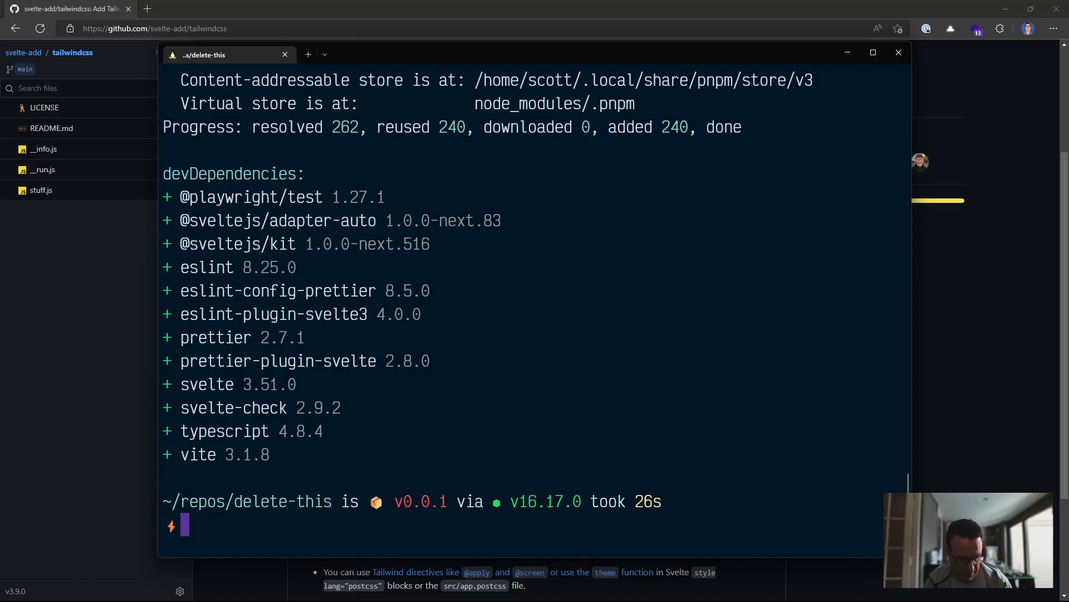
Commit the project to a new git repo as 'Initial commit' and launch it with code
{"action": "type", "text": "git init && git add -A && git commit -m \"Initial commit\""}
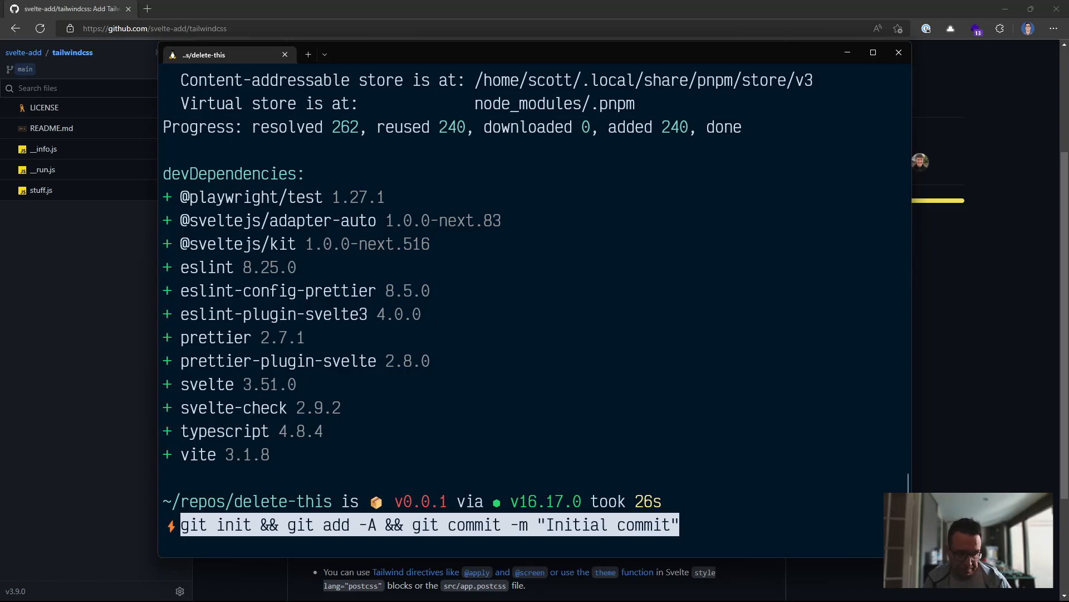
{"action": "key", "text": "Return"}
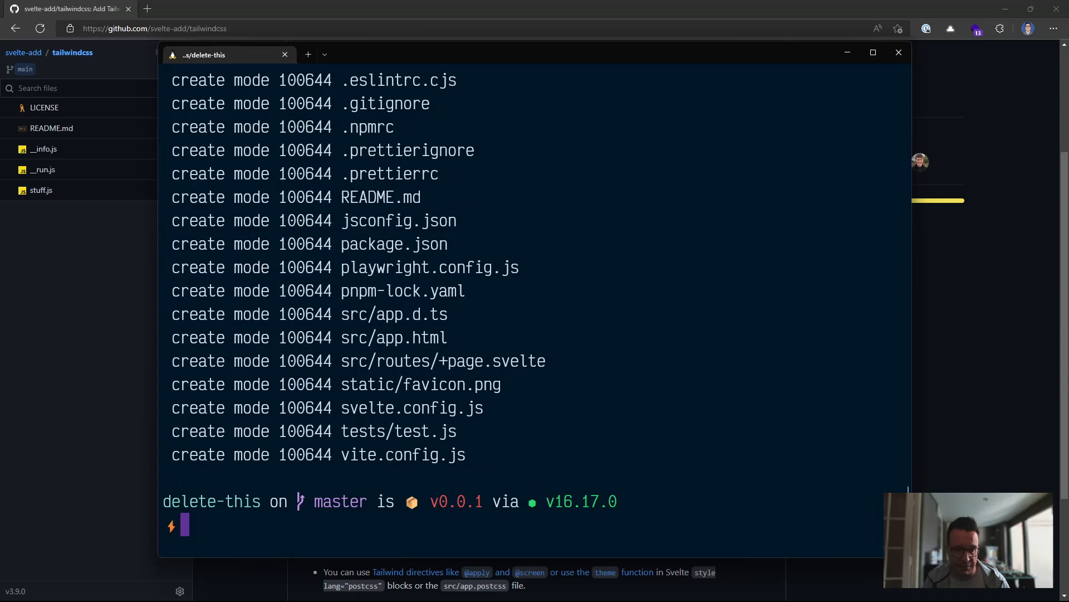
{"action": "type", "text": "code ."}
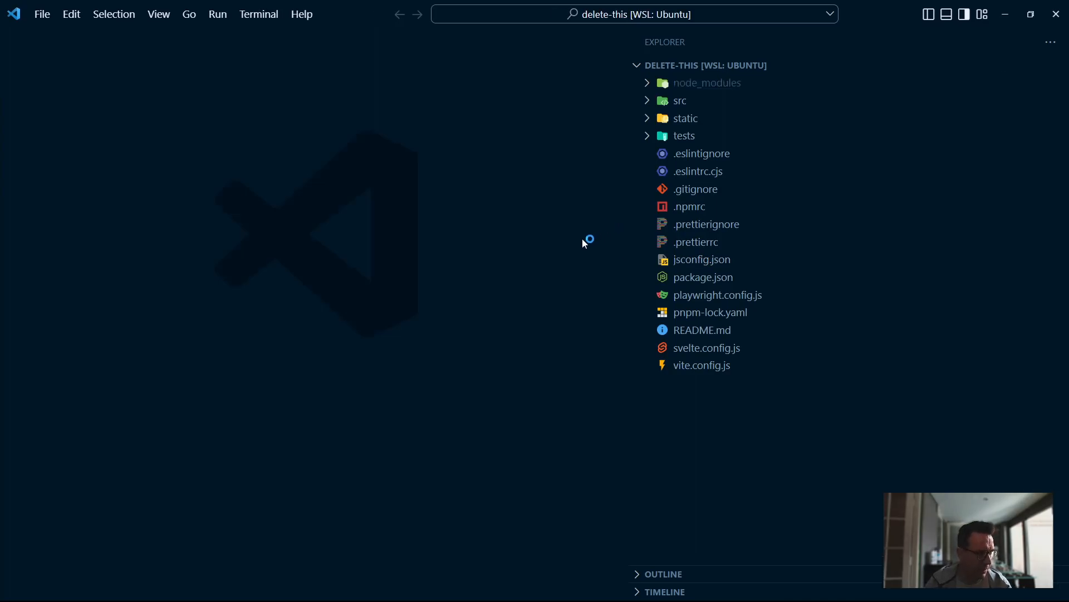
Switch back to Windows Terminal once delete-this opens in VS Code
{"action": "left_click", "coordinate": [680, 100]}
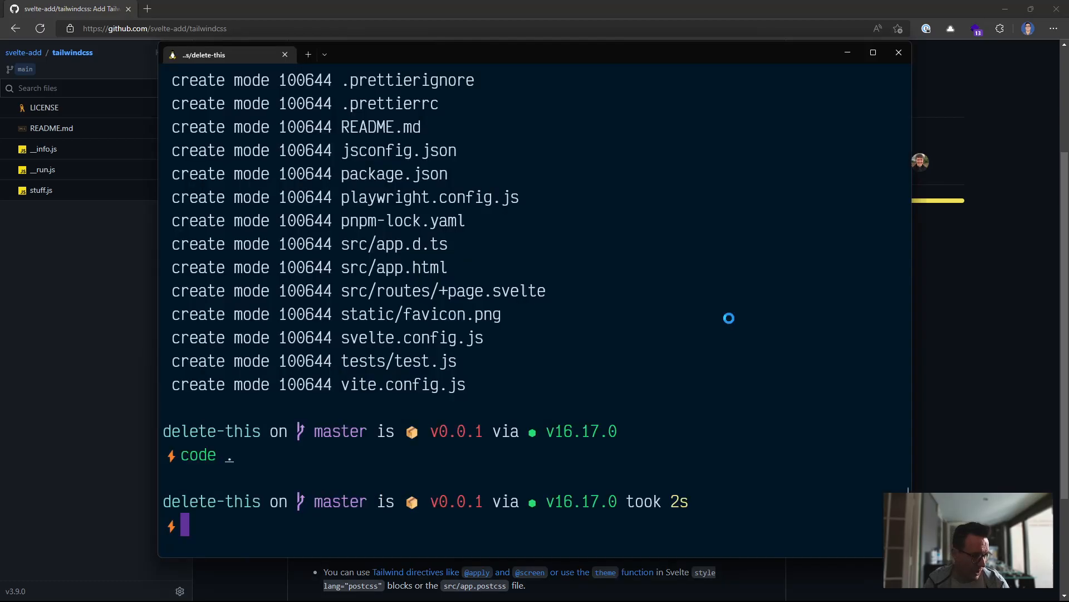
Start the dev server, view the SvelteKit welcome page at localhost:5173, then stop the server
{"action": "type", "text": "pi"}
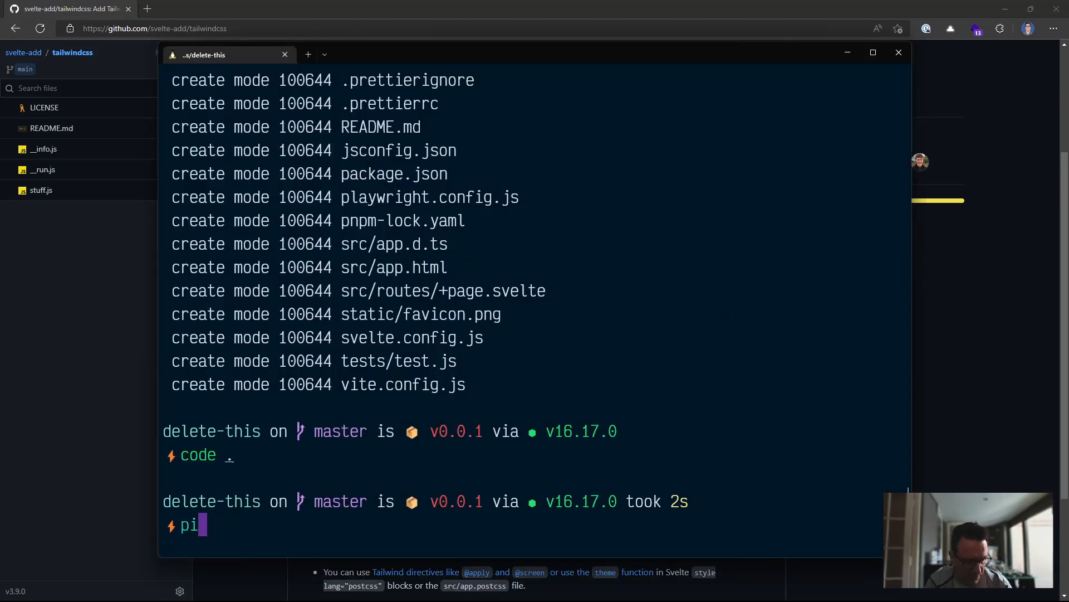
{"action": "key", "text": "Backspace"}
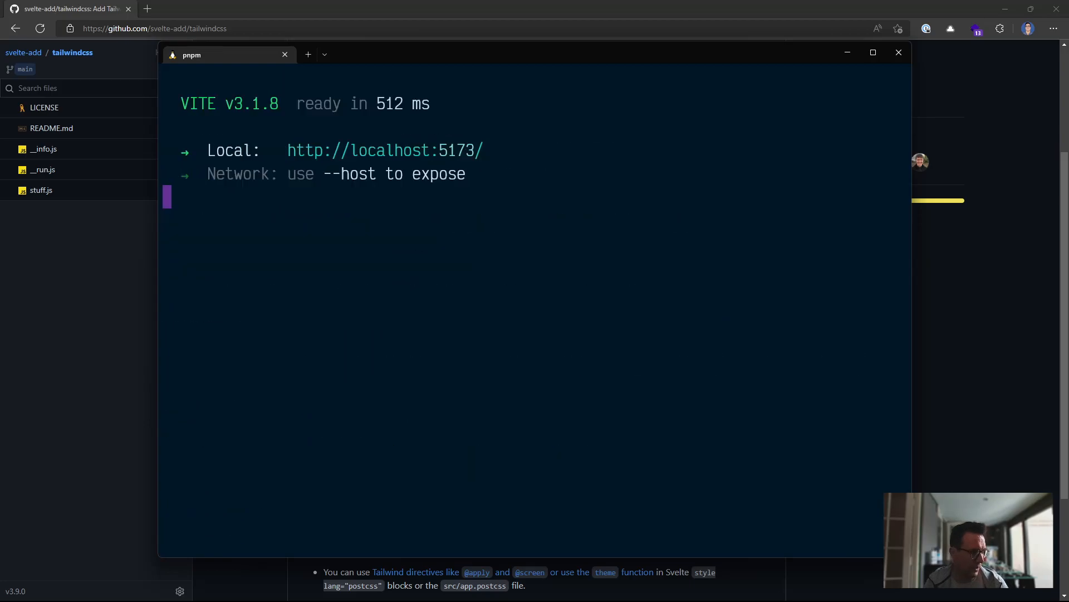
{"action": "mouse_move", "coordinate": [379, 150]}
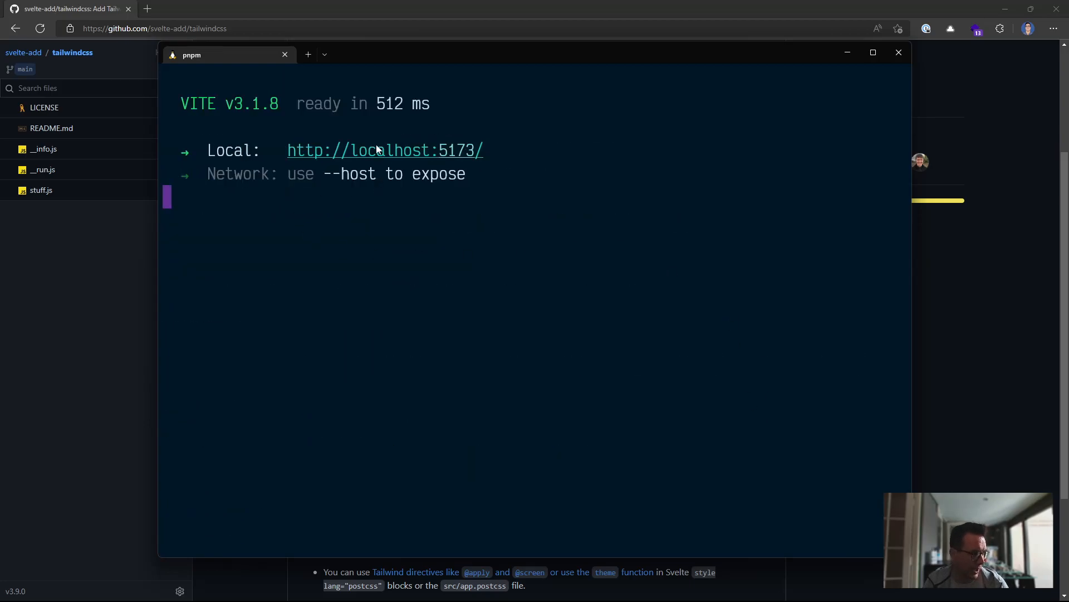
{"action": "left_click", "coordinate": [385, 149]}
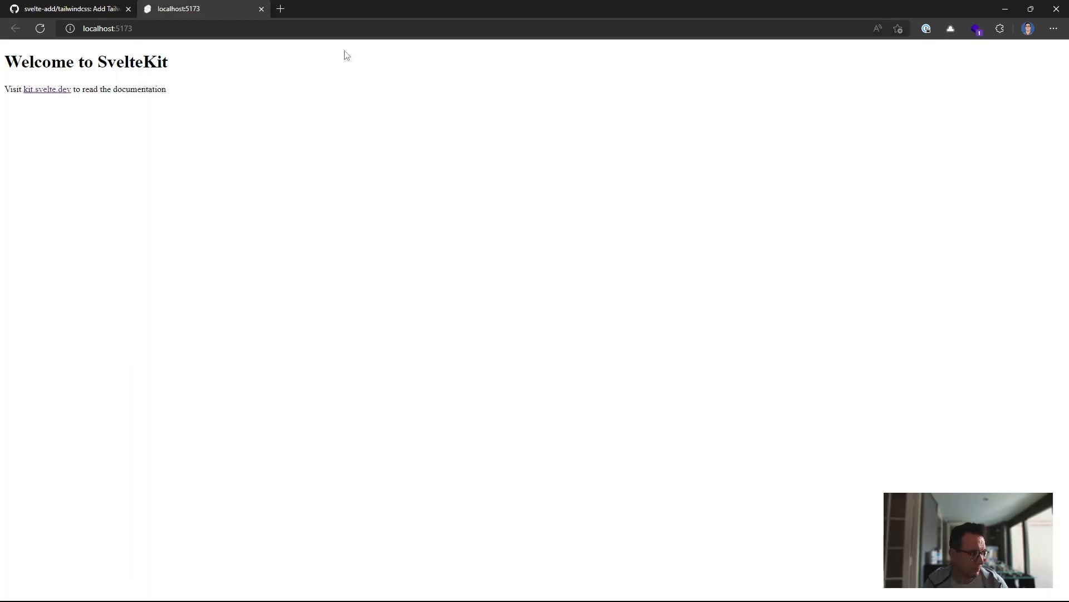
{"action": "mouse_move", "coordinate": [418, 7]}
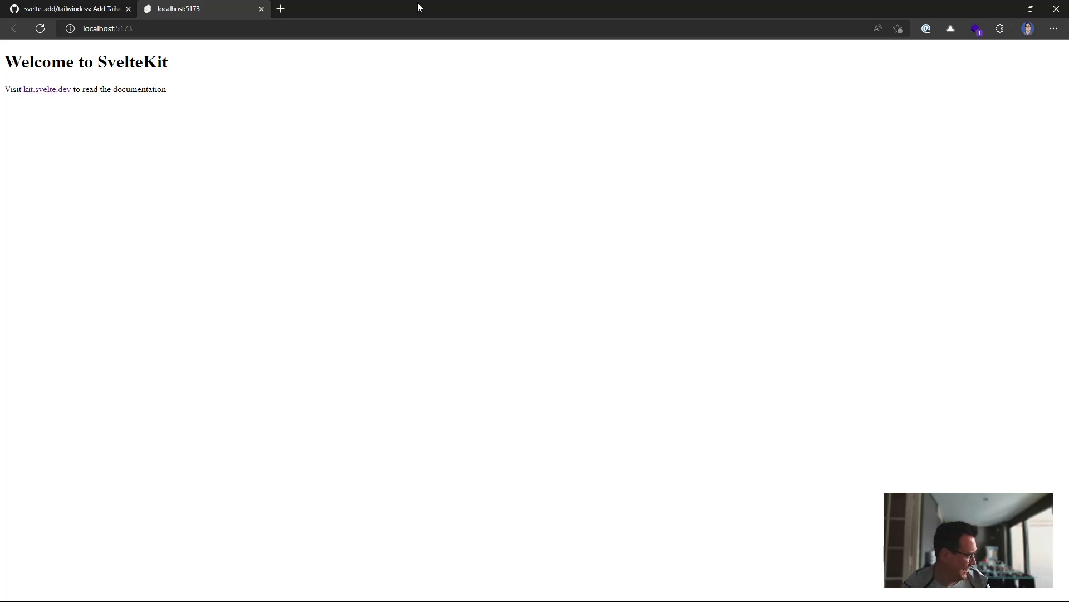
{"action": "mouse_move", "coordinate": [111, 8]}
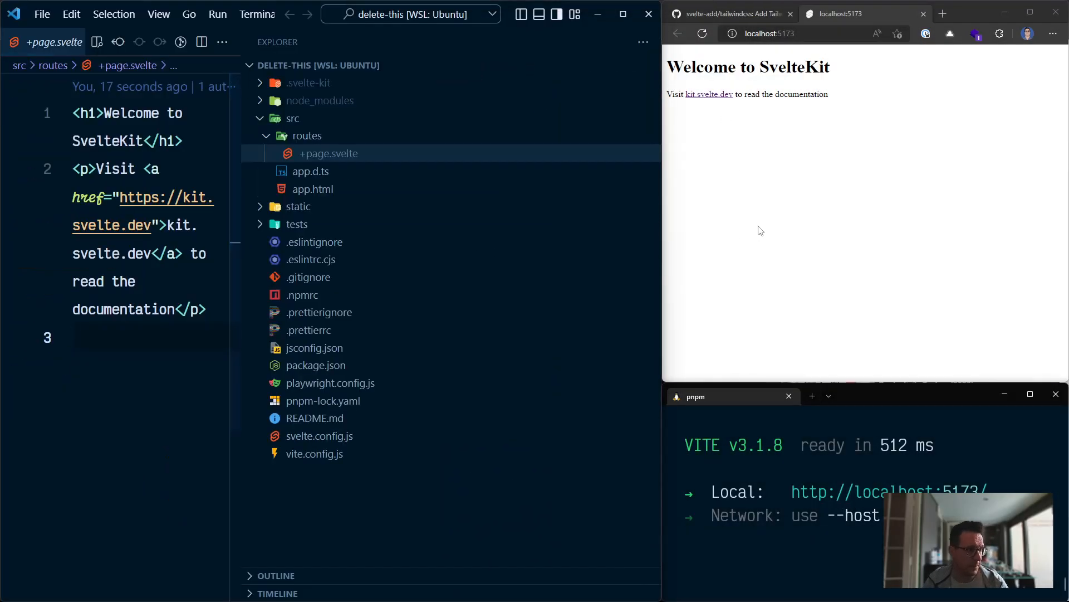
{"action": "mouse_move", "coordinate": [782, 533]}
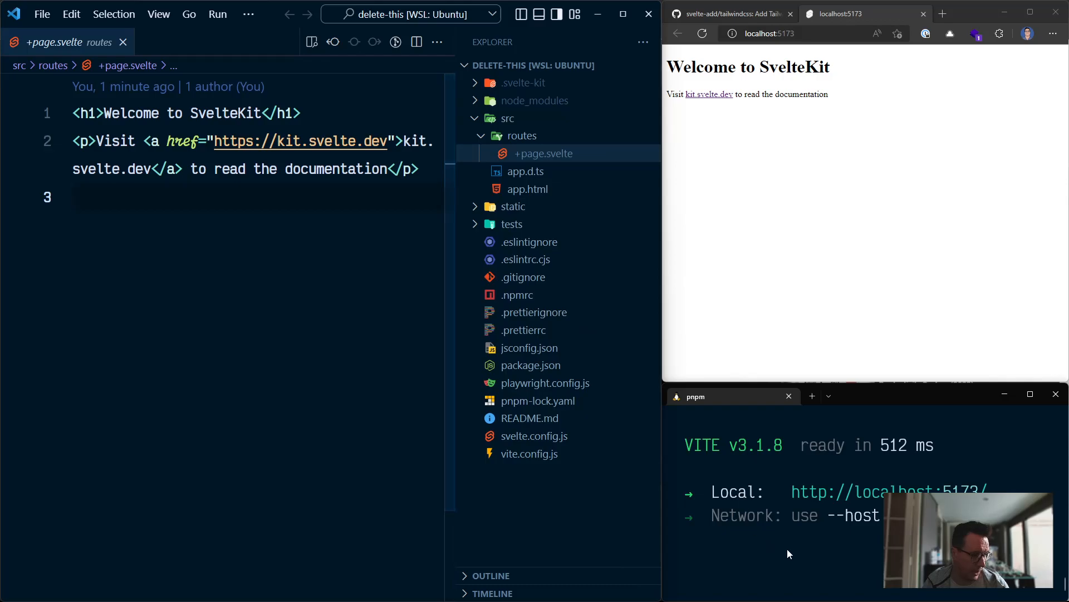
{"action": "key", "text": "ctrl+c"}
{"action": "type", "text": "npx svelte-add@latest tailwindcss --typography --daisyui"}
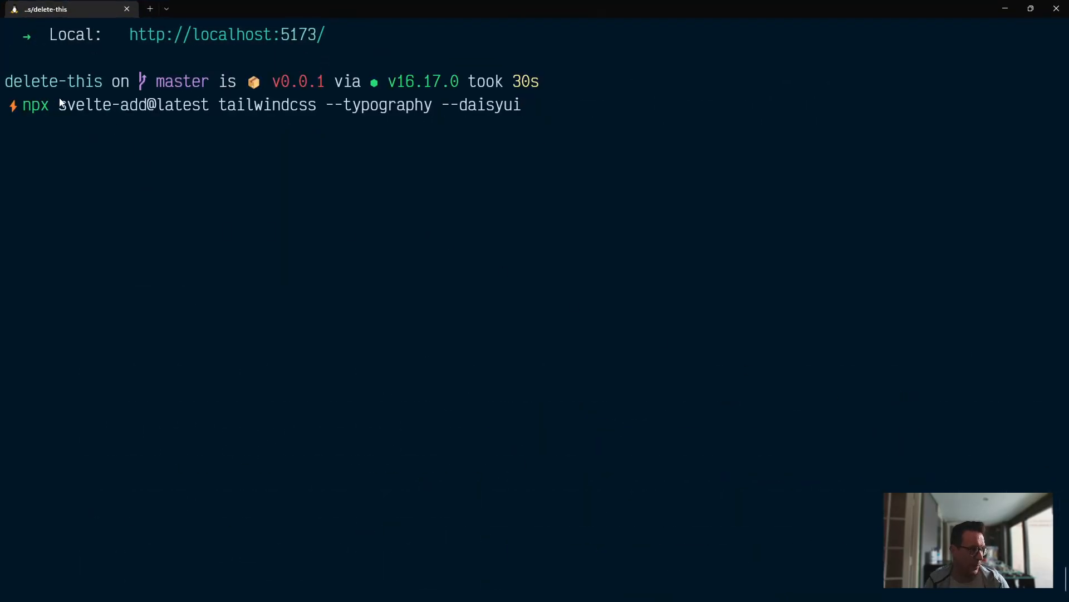
Run npx svelte-add@latest tailwindcss --typography --daisyui in the project folder
{"action": "double_click", "coordinate": [133, 105]}
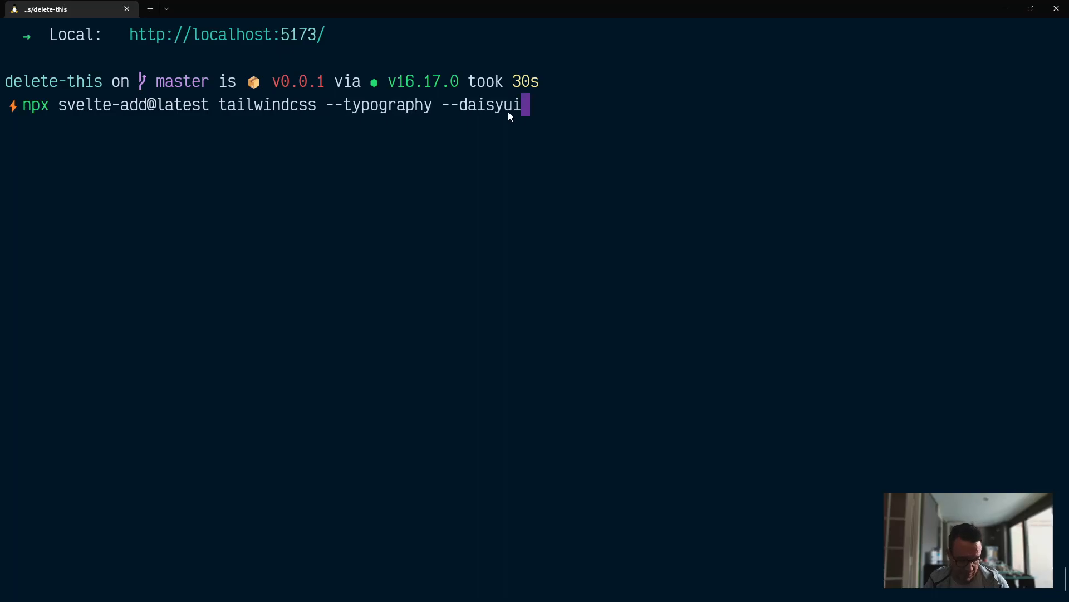
{"action": "key", "text": "Return"}
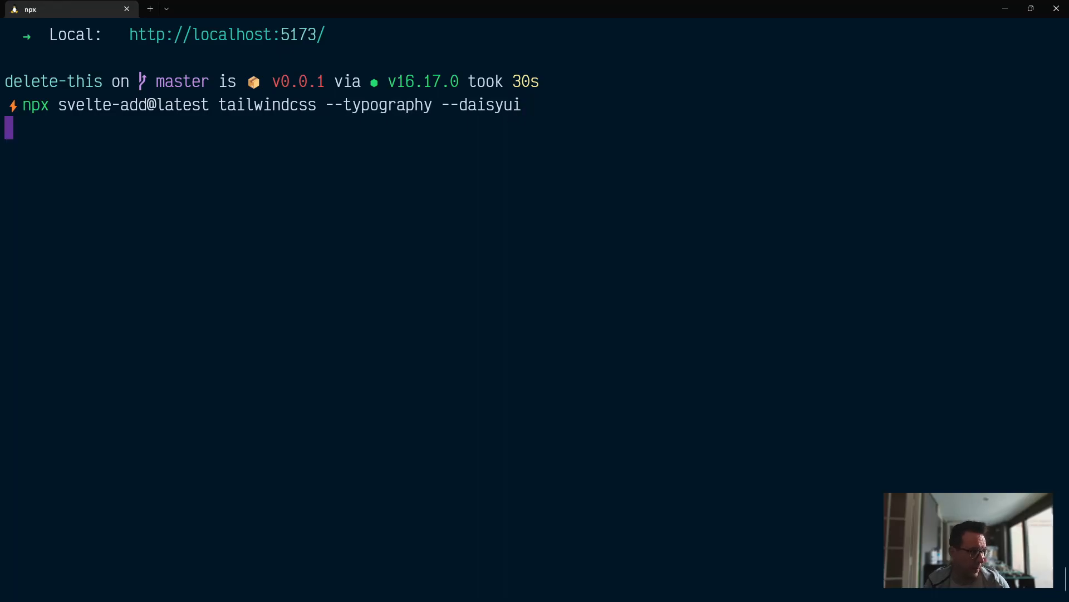
{"action": "key", "text": "Return"}
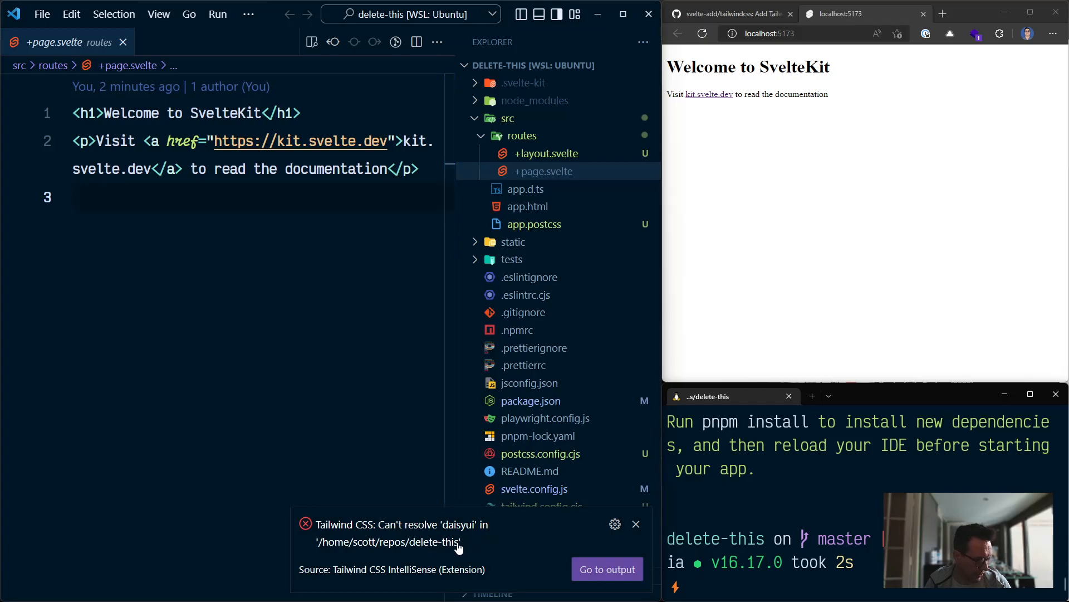
Dismiss the daisyui resolve error, review the changed files, and reinstall dependencies with pnpm i
{"action": "left_click", "coordinate": [635, 524]}
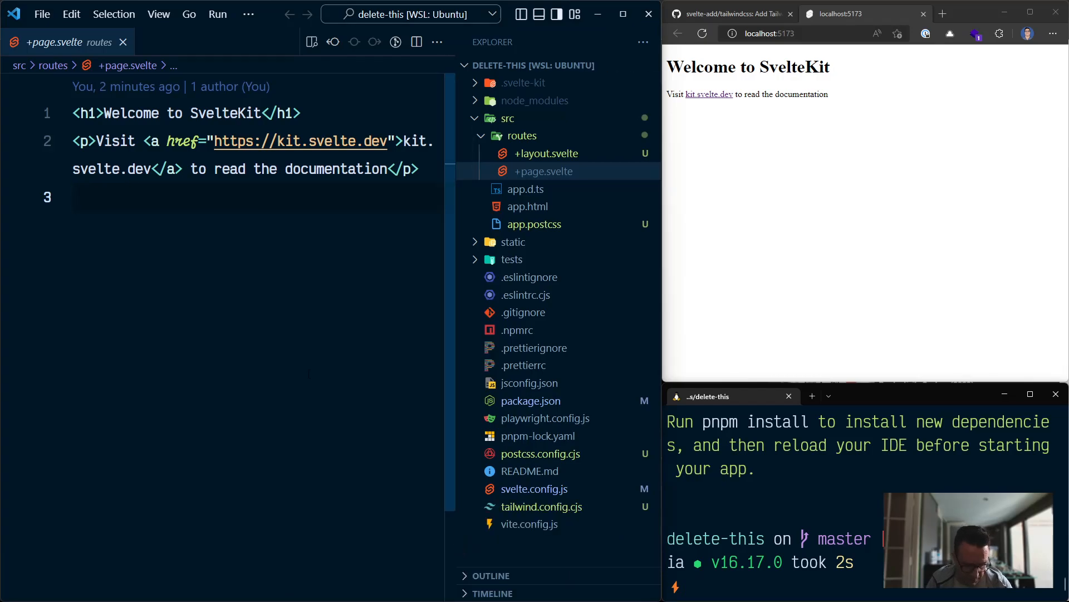
{"action": "left_click", "coordinate": [334, 41]}
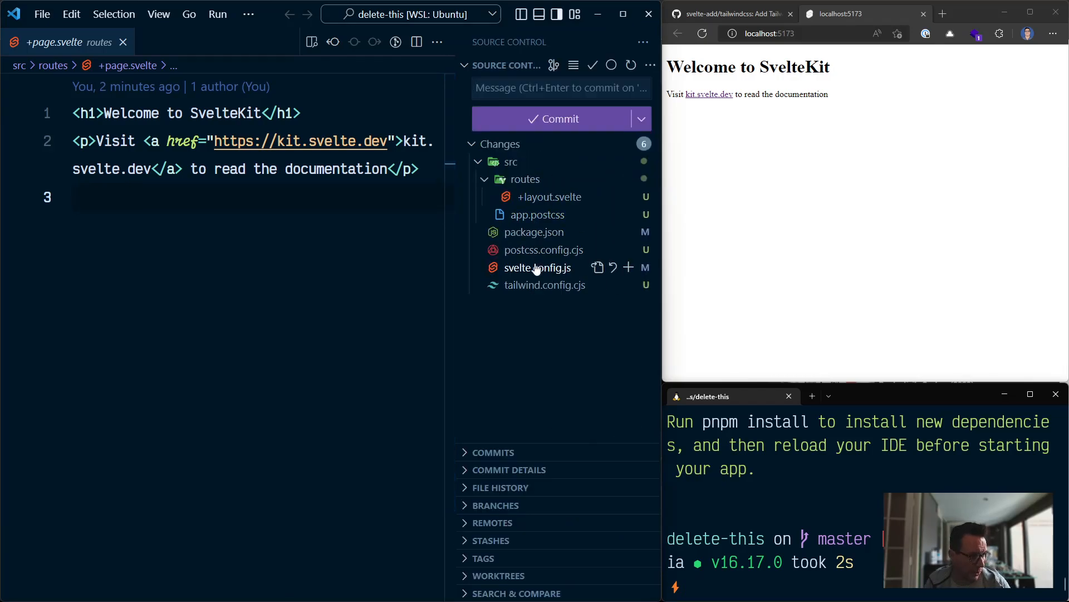
{"action": "mouse_move", "coordinate": [788, 584]}
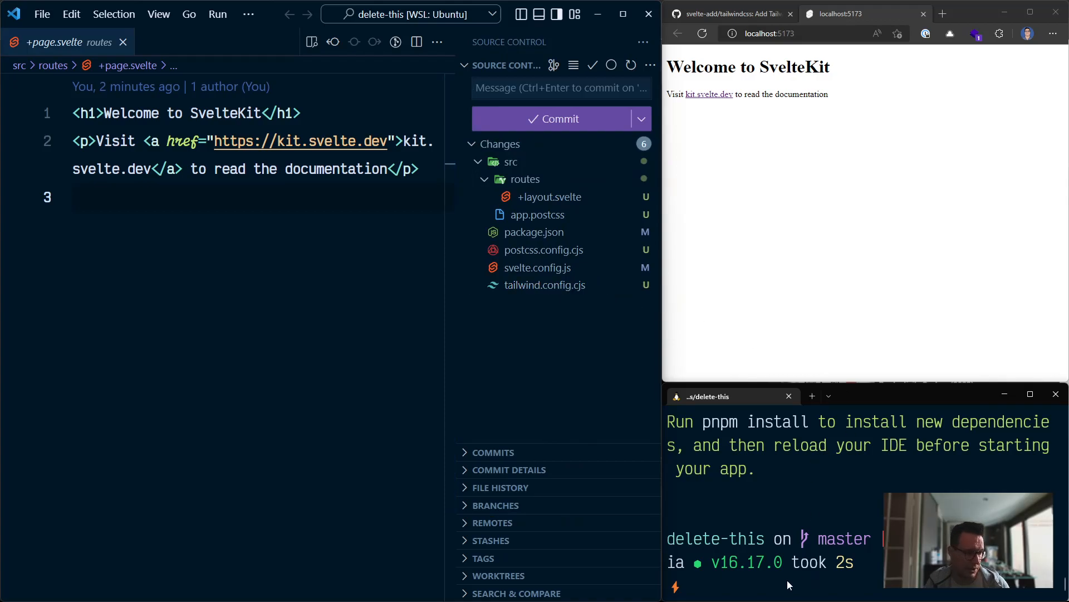
{"action": "type", "text": "pi"}
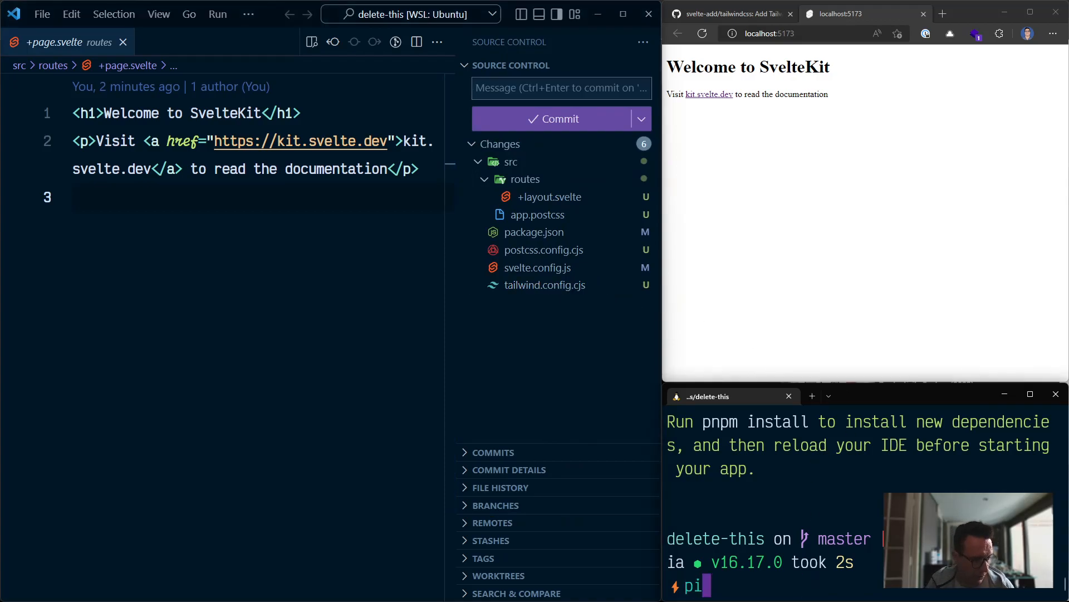
{"action": "key", "text": "Return"}
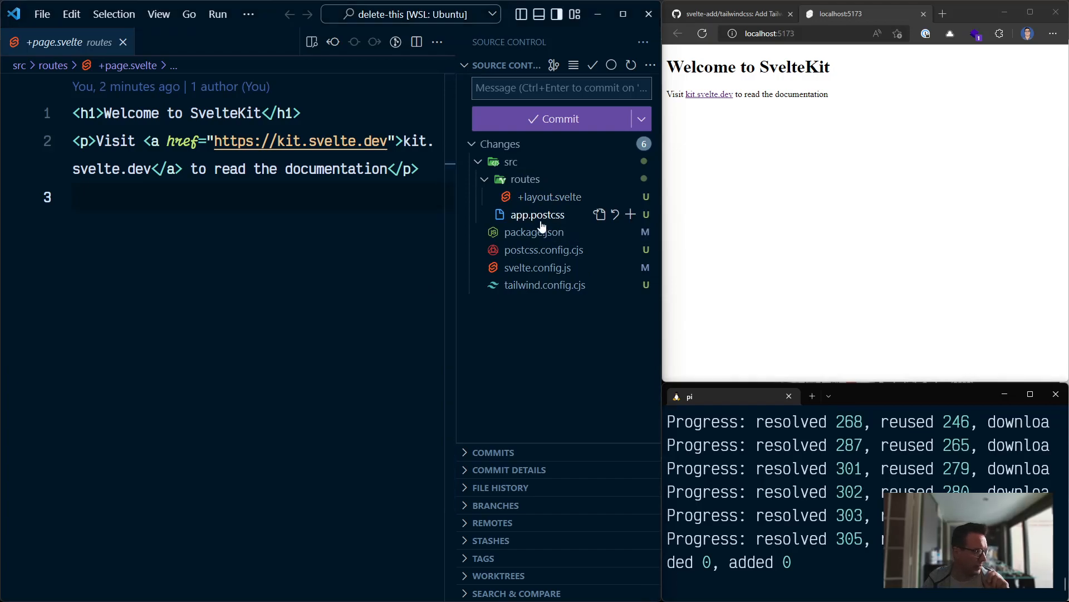
Review the app.postcss changes and open +layout.svelte to import app.css instead
{"action": "left_click", "coordinate": [537, 214]}
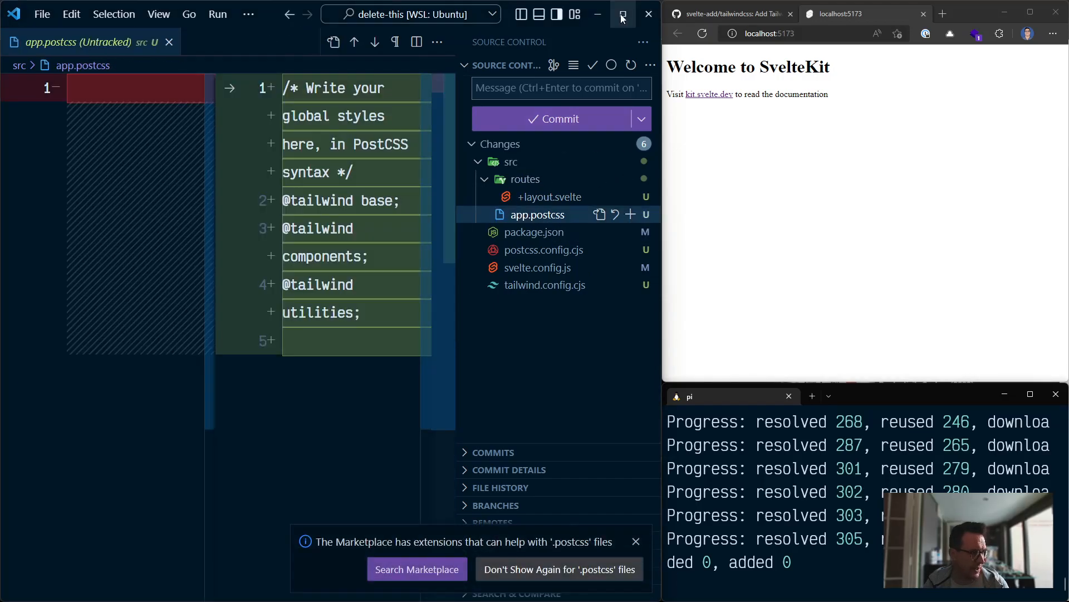
{"action": "left_click", "coordinate": [622, 14]}
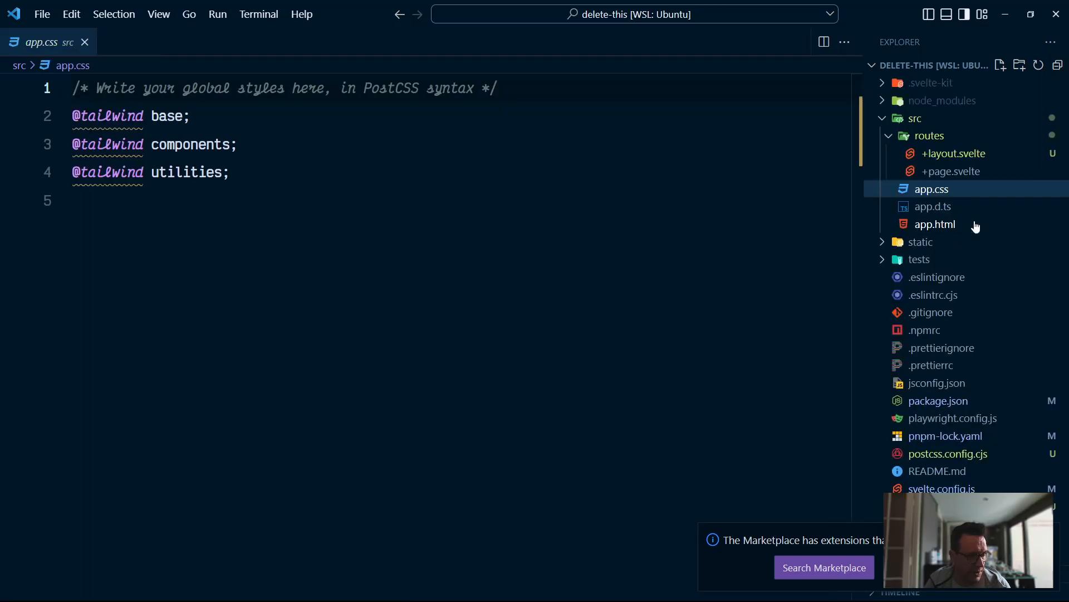
{"action": "left_click", "coordinate": [954, 152]}
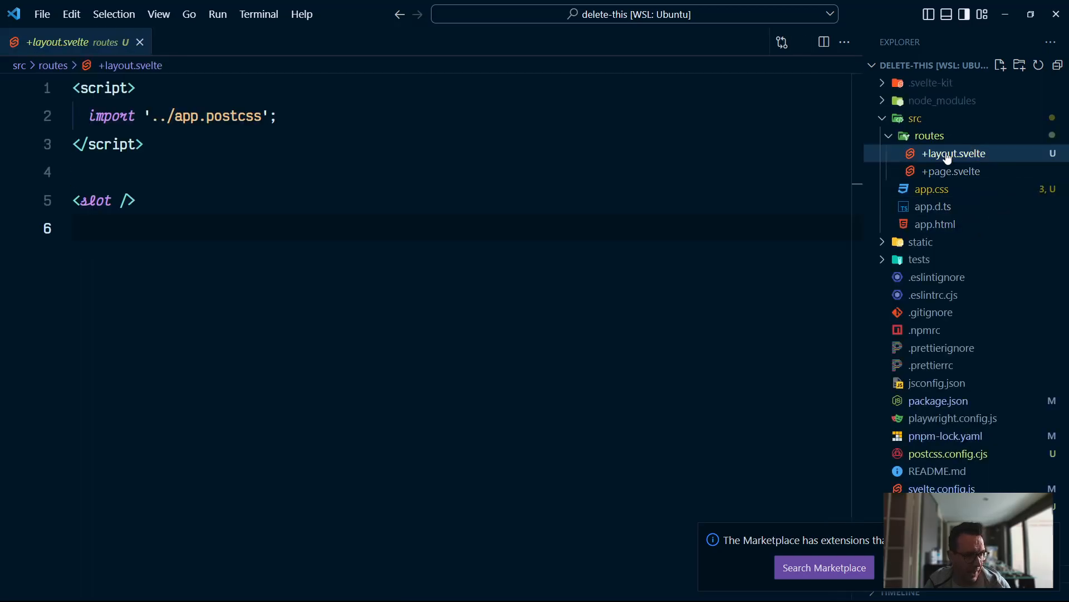
{"action": "double_click", "coordinate": [235, 116]}
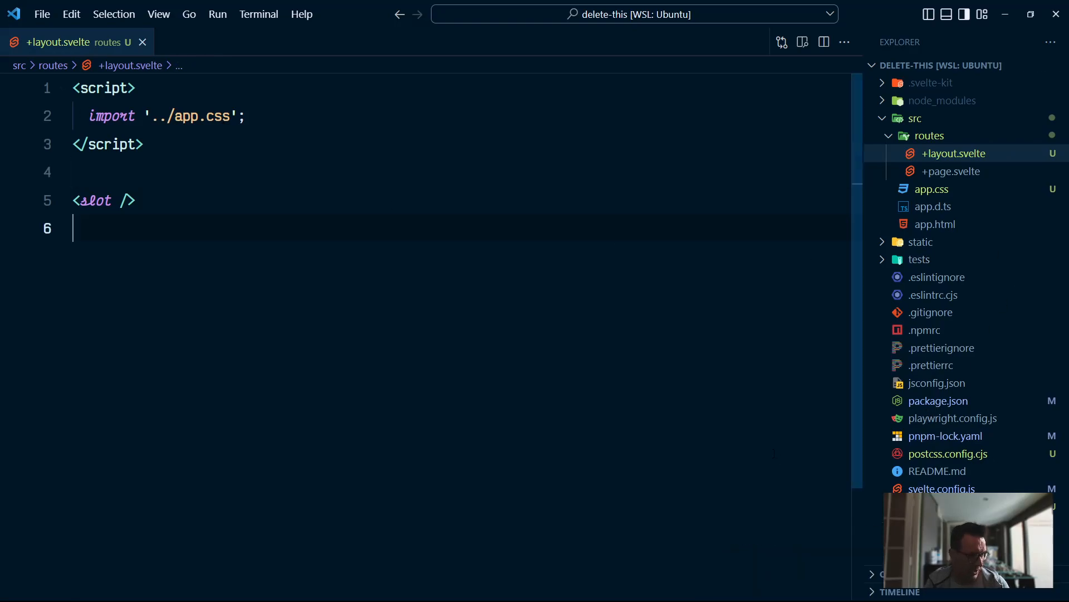
{"action": "mouse_move", "coordinate": [869, 332]}
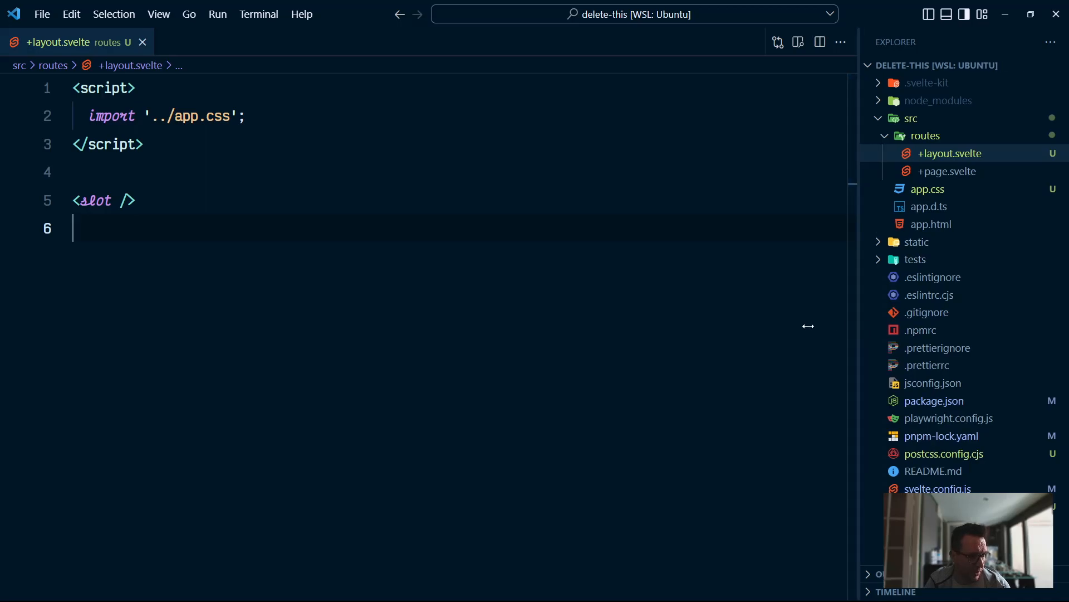
Inspect daisyui usage in tailwind.config.cjs, then svelte.config.js and postcss.config.cjs
{"action": "left_click", "coordinate": [783, 507]}
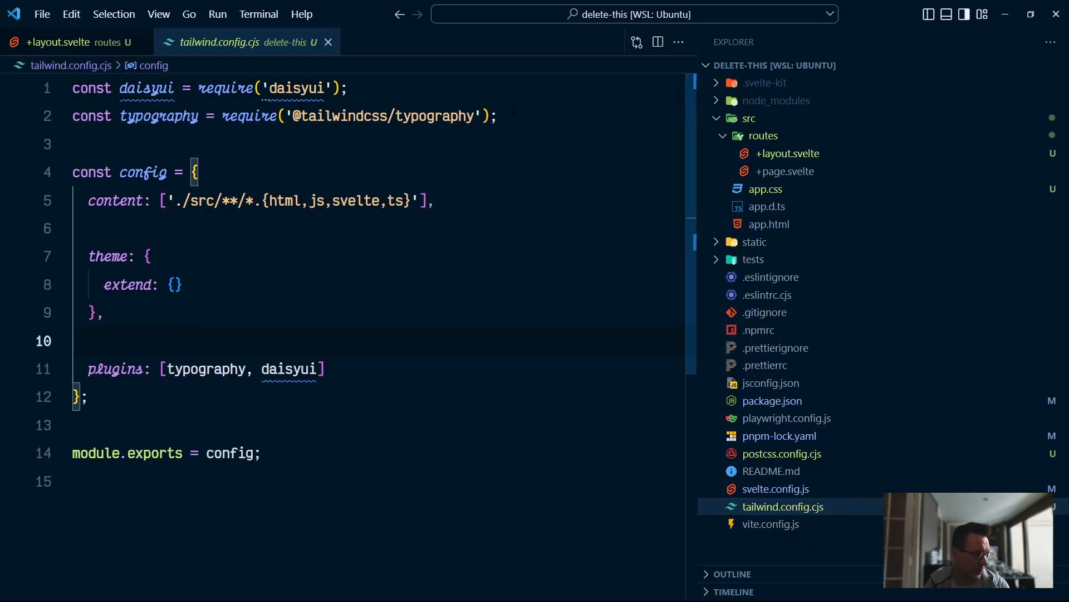
{"action": "double_click", "coordinate": [147, 88]}
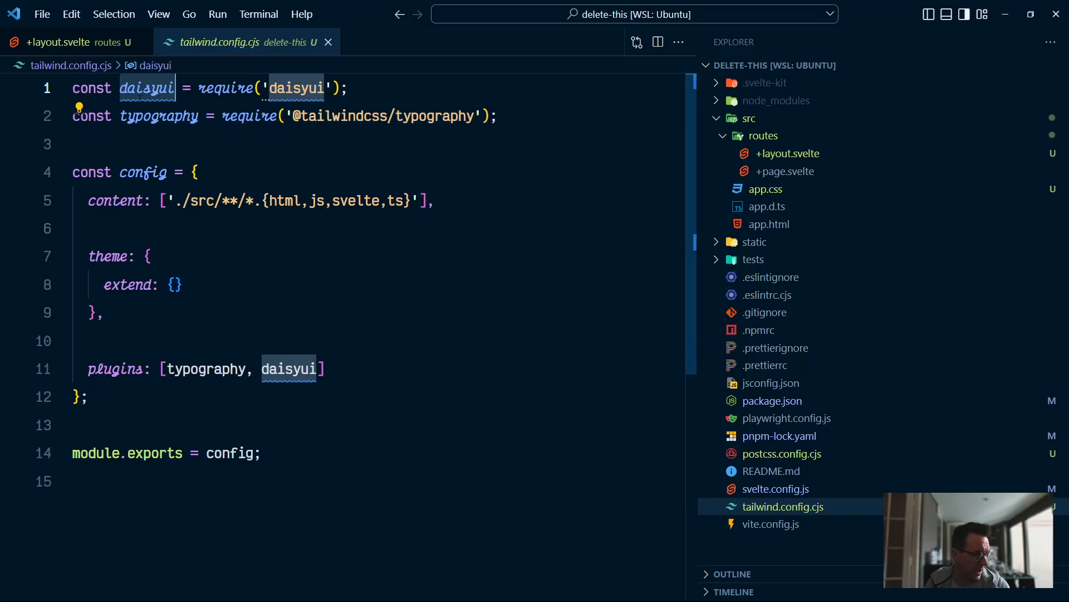
{"action": "double_click", "coordinate": [207, 368]}
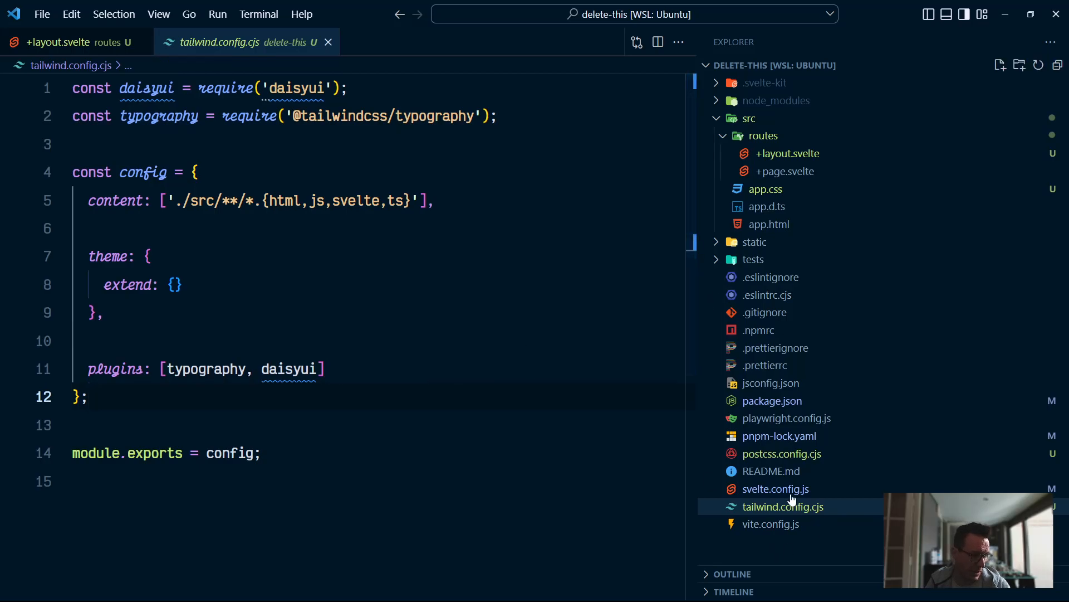
{"action": "left_click", "coordinate": [775, 489]}
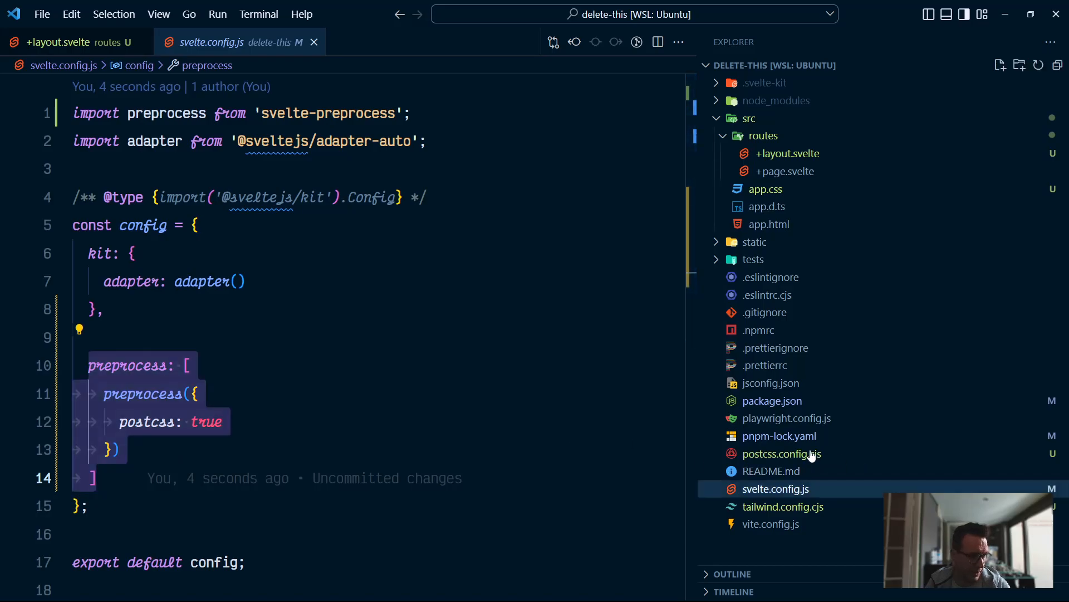
{"action": "left_click", "coordinate": [782, 452]}
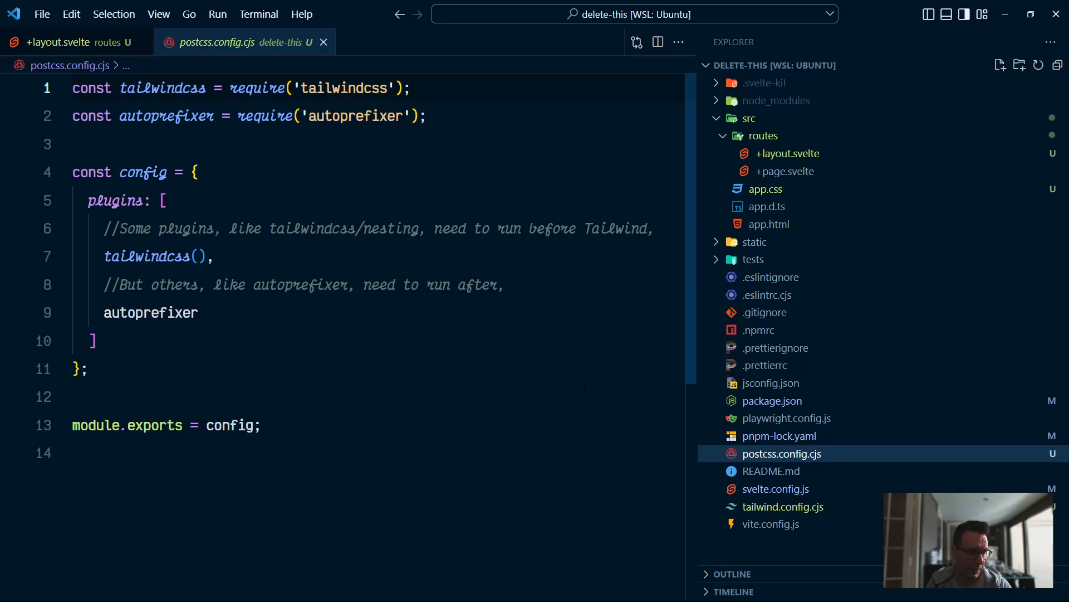
Check the new dependencies in package.json and open app.css to remove its comment
{"action": "left_click", "coordinate": [772, 401]}
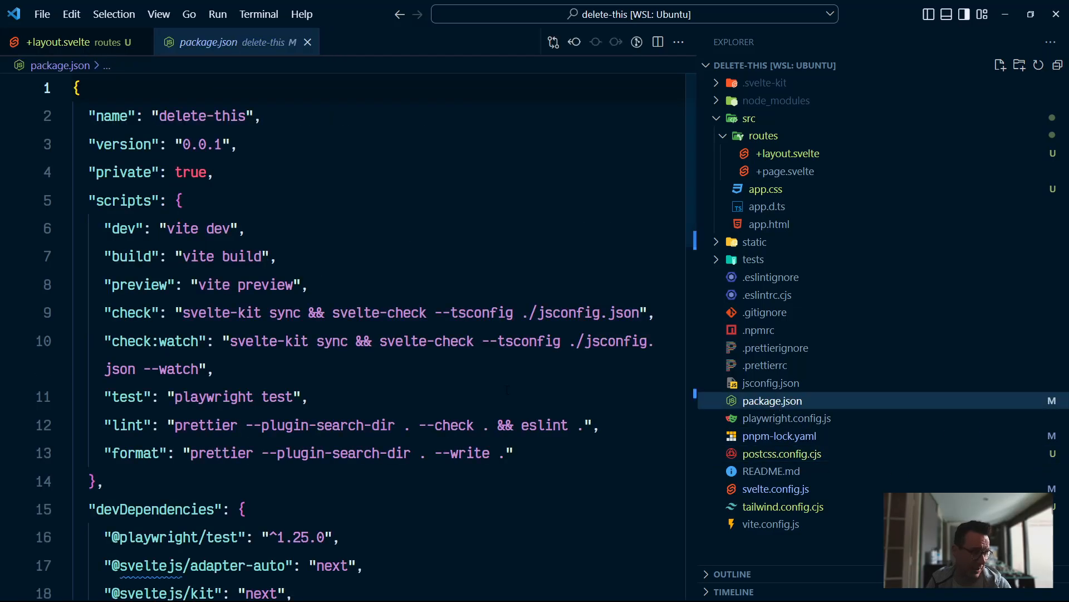
{"action": "scroll", "scroll_direction": "down", "scroll_amount": 3}
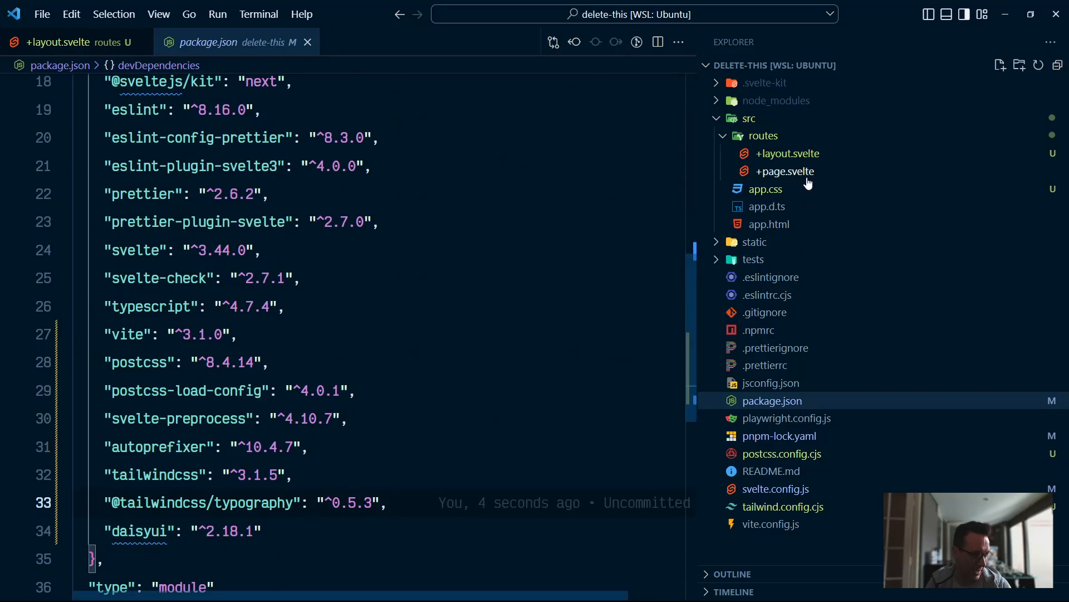
{"action": "left_click", "coordinate": [765, 189]}
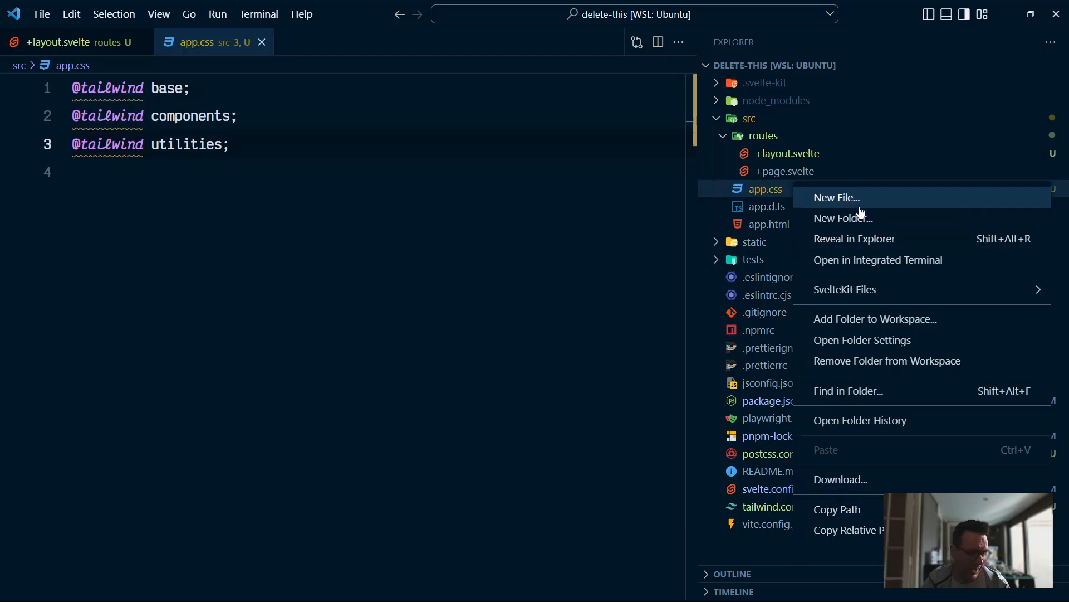
Create .vscode/settings.json with "css.validate": false, then return to the root layout file
{"action": "left_click", "coordinate": [836, 197]}
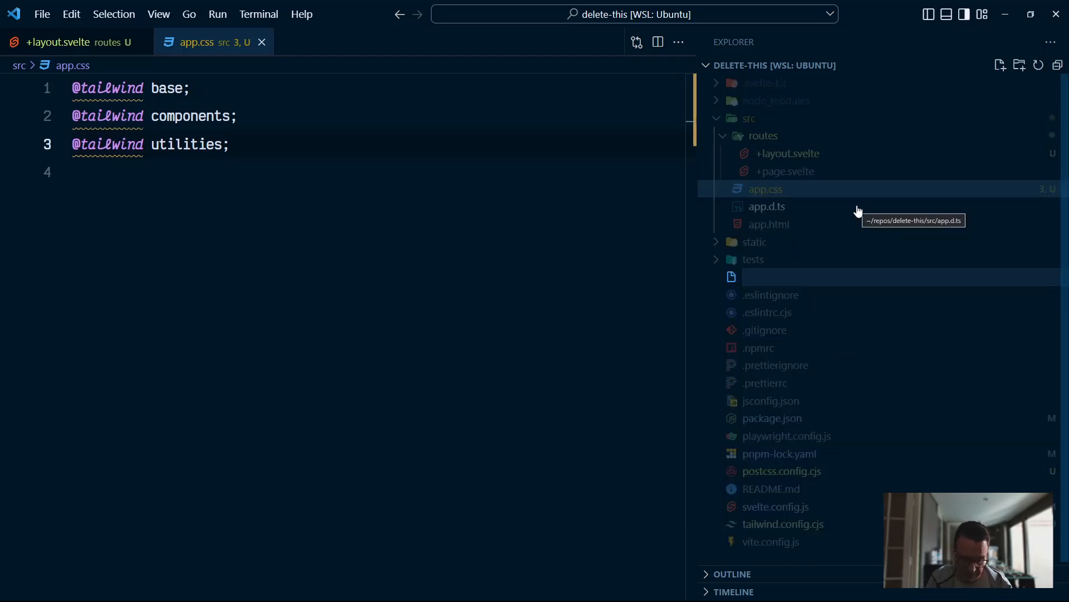
{"action": "type", "text": ".vscode/settin"}
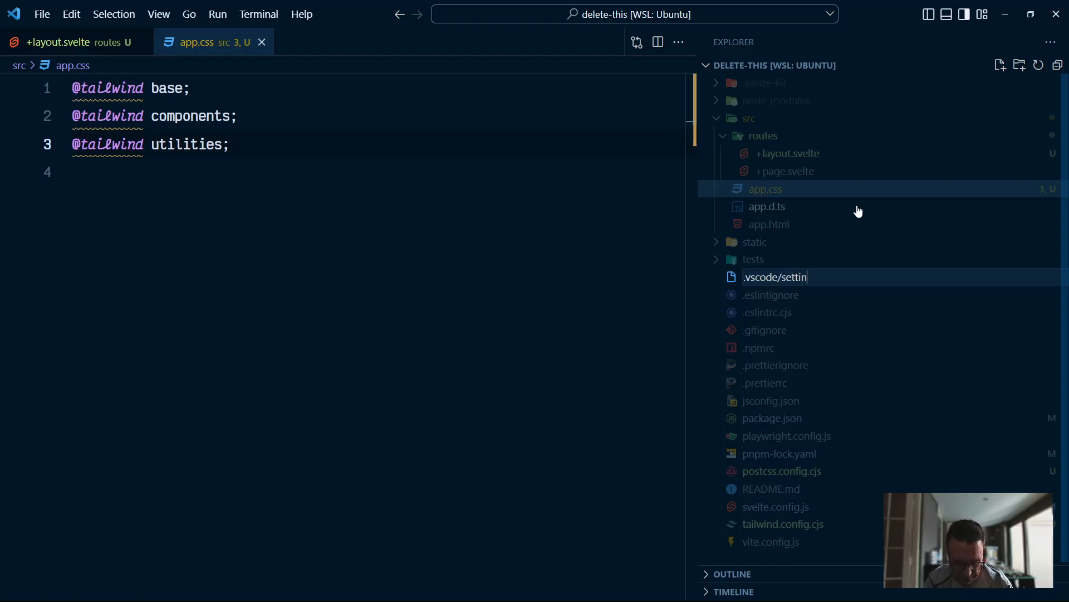
{"action": "key", "text": "Escape"}
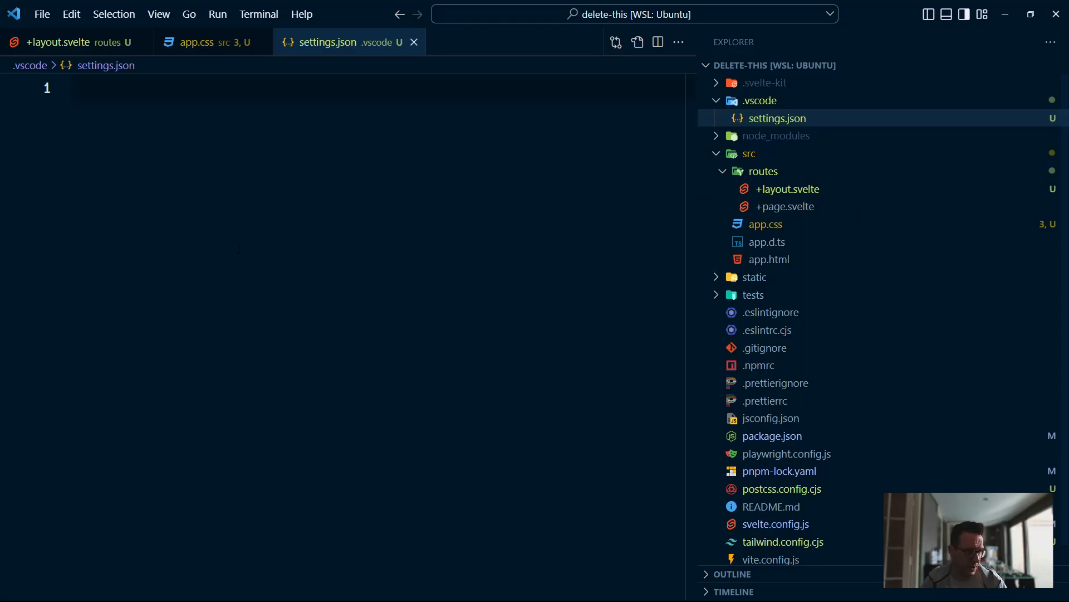
{"action": "type", "text": "{}"}
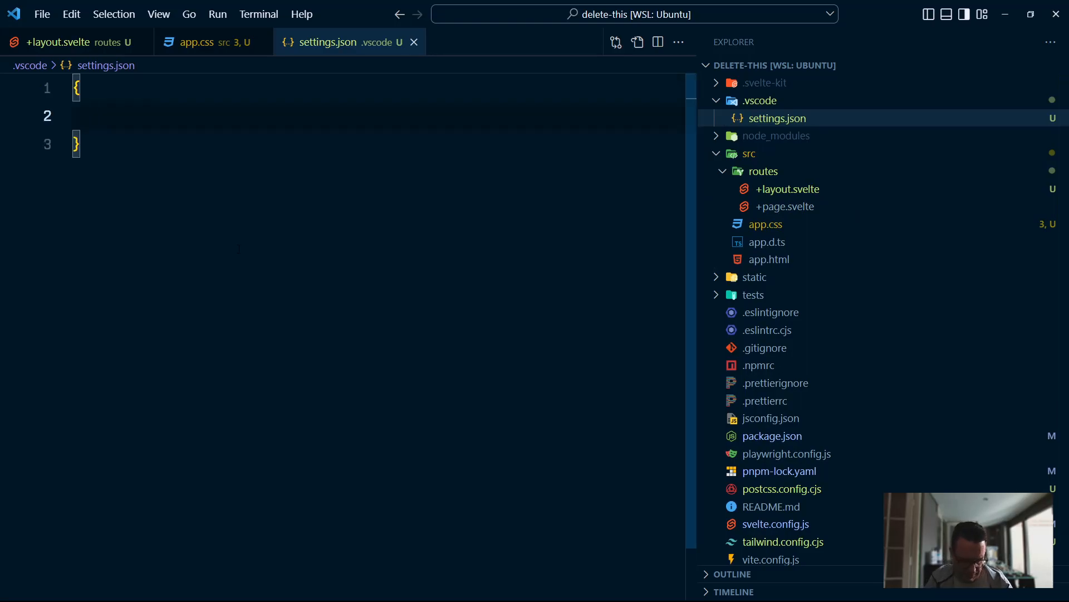
{"action": "type", "text": "\"css.validate\": true"}
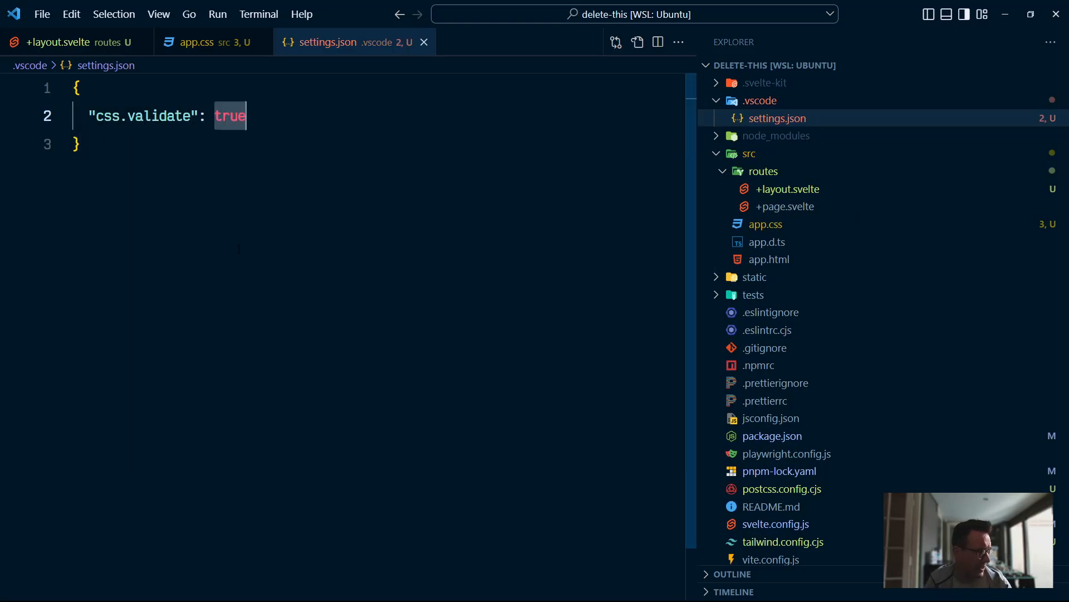
{"action": "type", "text": "false"}
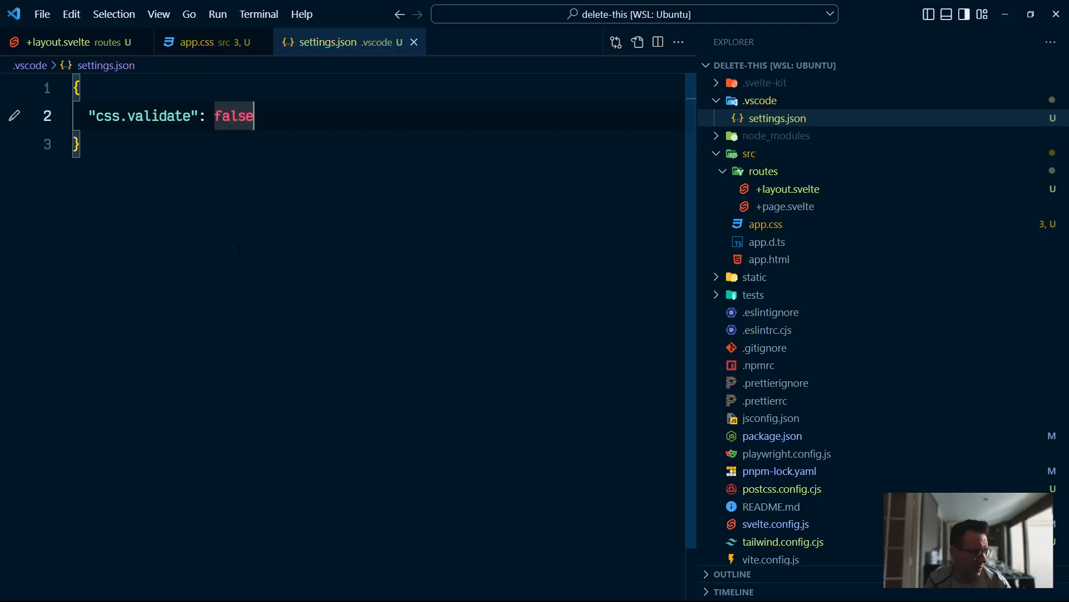
{"action": "left_click", "coordinate": [198, 41]}
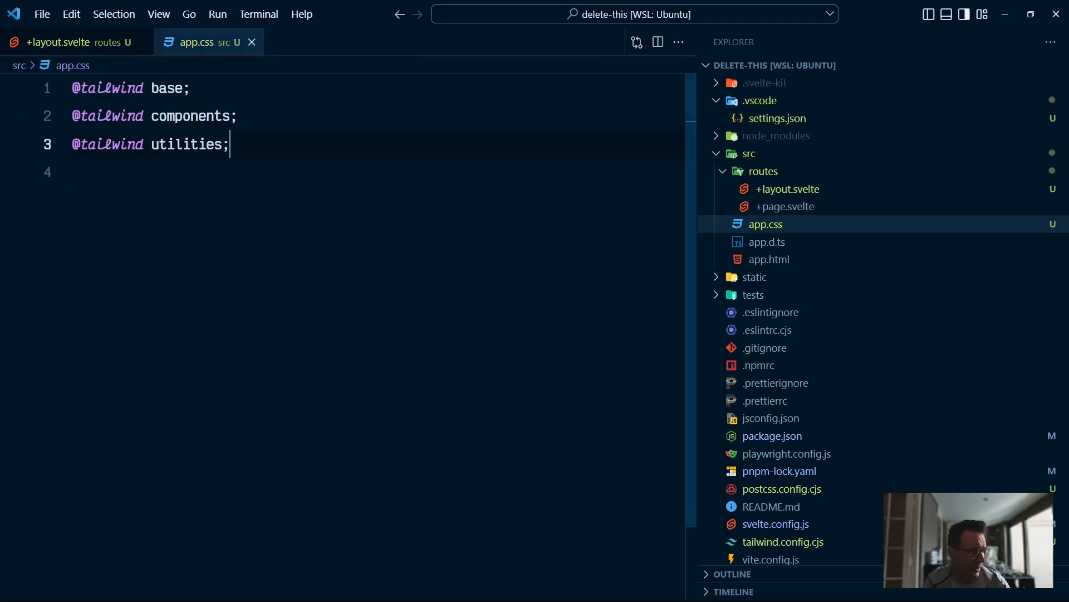
{"action": "left_click", "coordinate": [237, 116]}
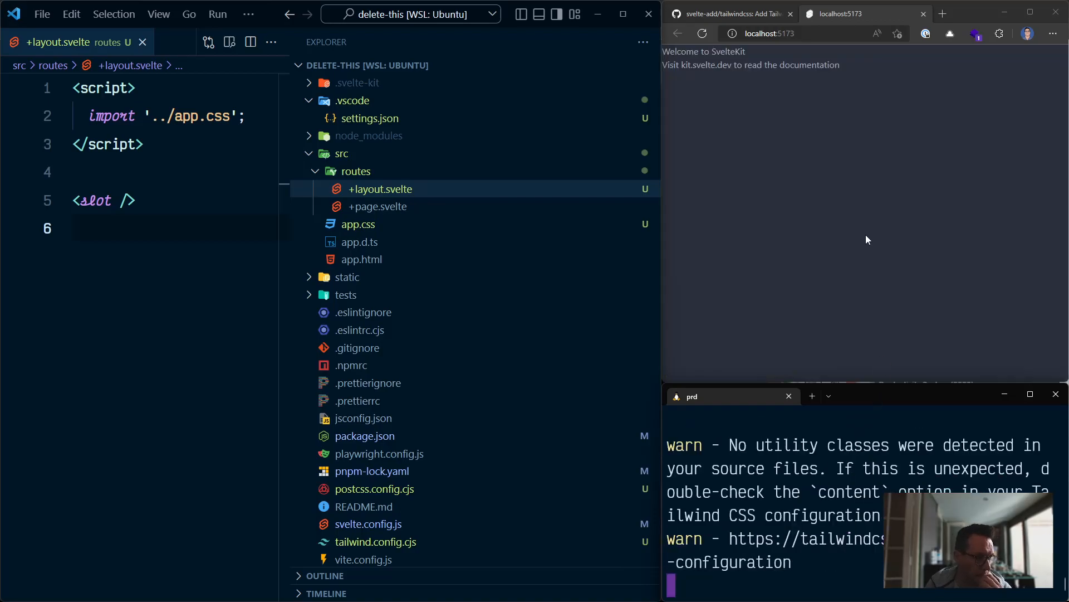
{"action": "mouse_move", "coordinate": [902, 160]}
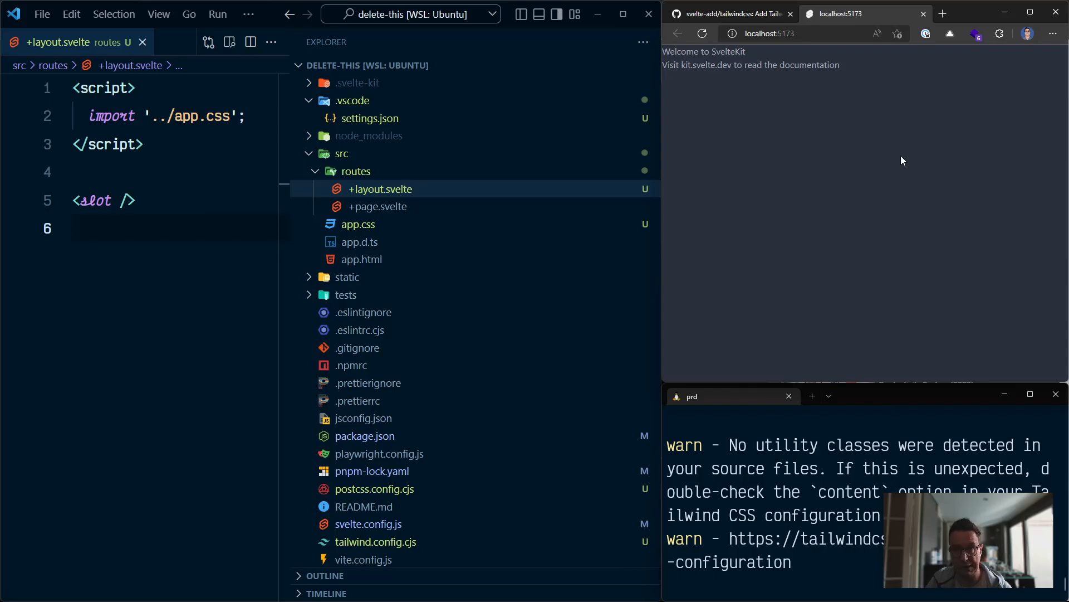
{"action": "mouse_move", "coordinate": [832, 160]}
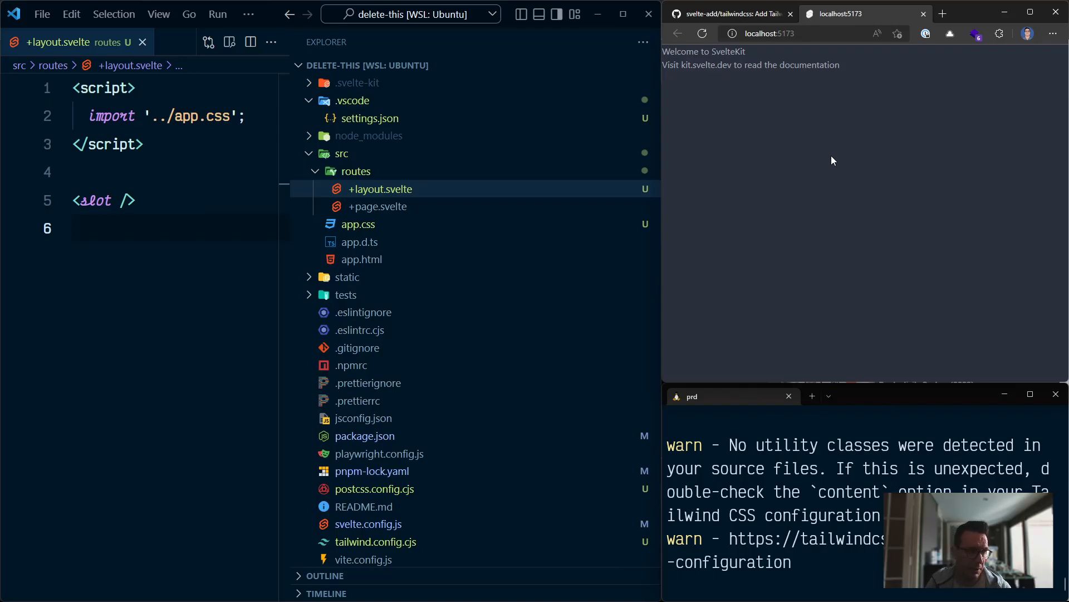
{"action": "mouse_move", "coordinate": [873, 27]}
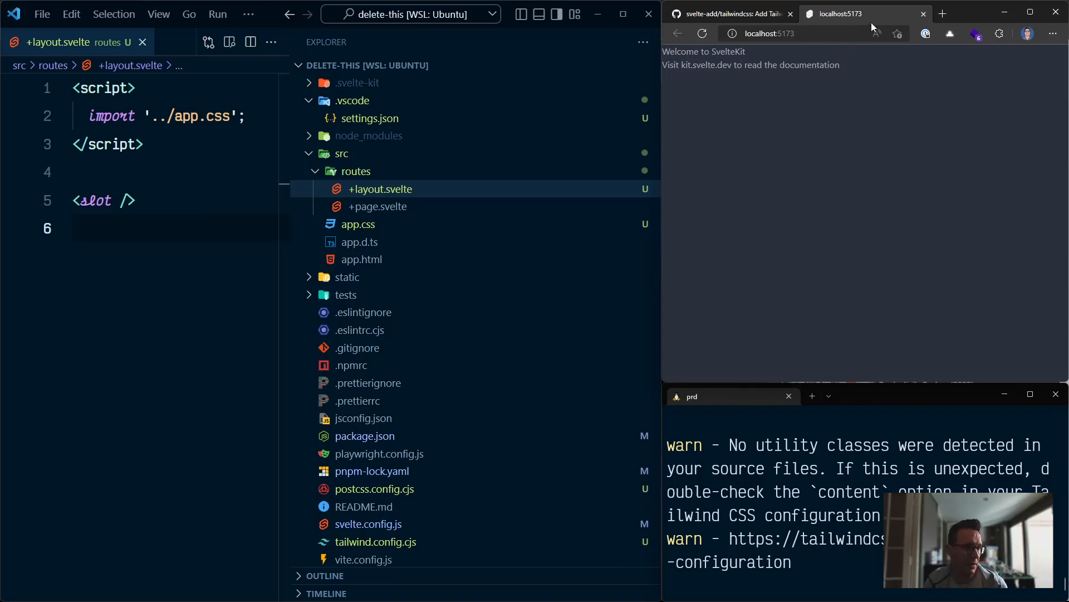
{"action": "mouse_move", "coordinate": [818, 197]}
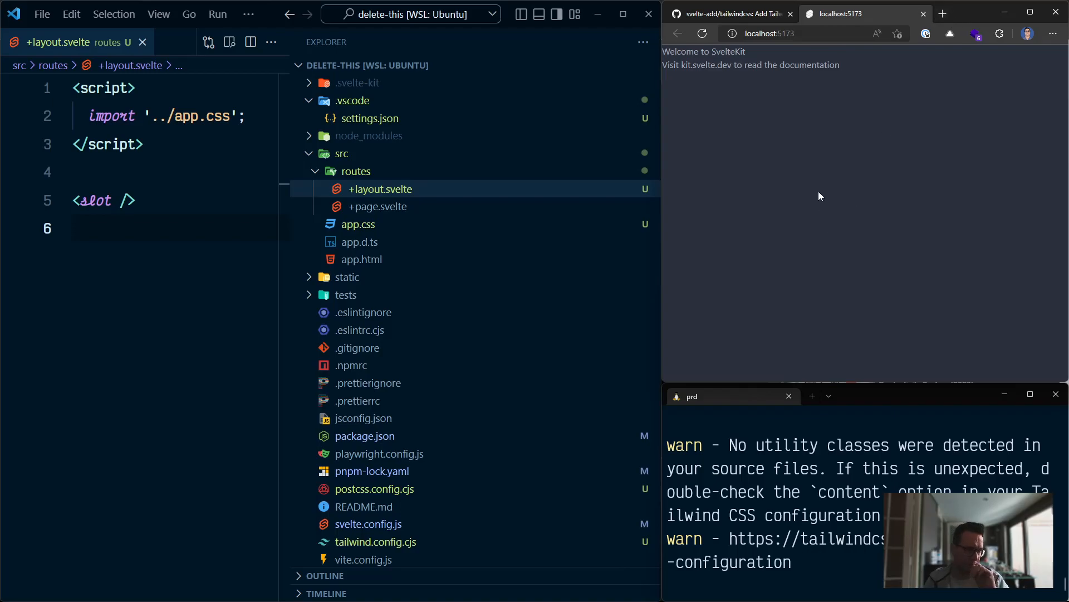
In a new tab, filter GitHub repositories by 'theme' and open sveltekit-theme-switch-example
{"action": "left_click", "coordinate": [959, 14]}
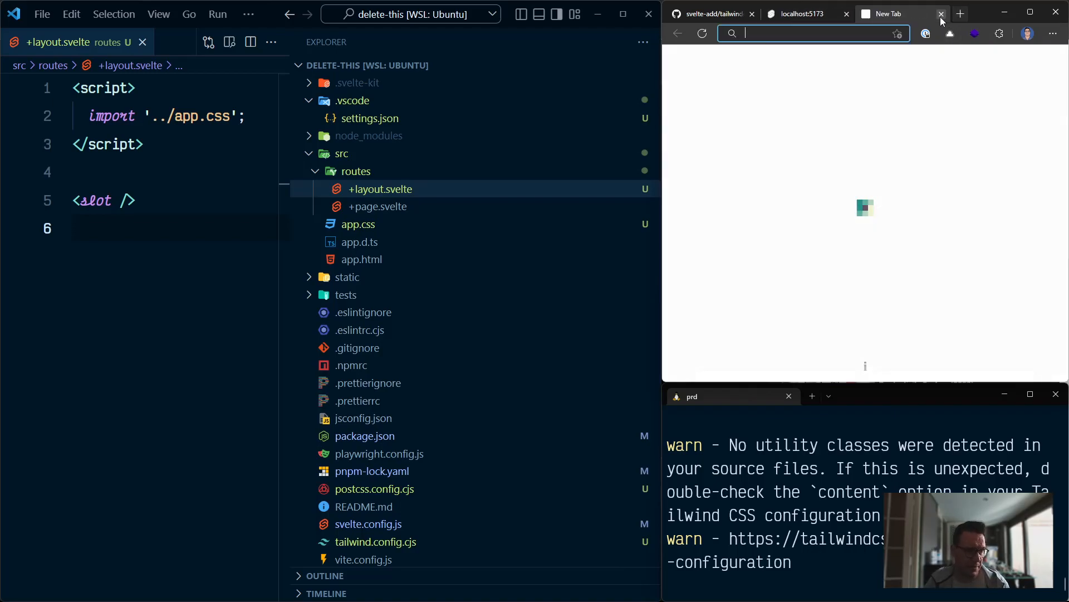
{"action": "type", "text": "github.com"}
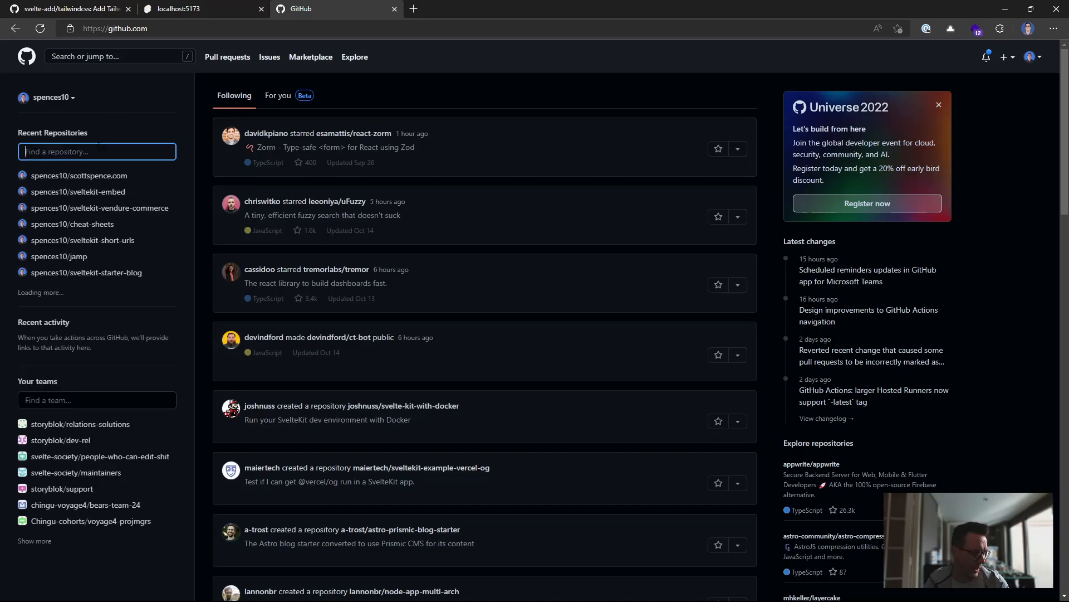
{"action": "type", "text": "theme"}
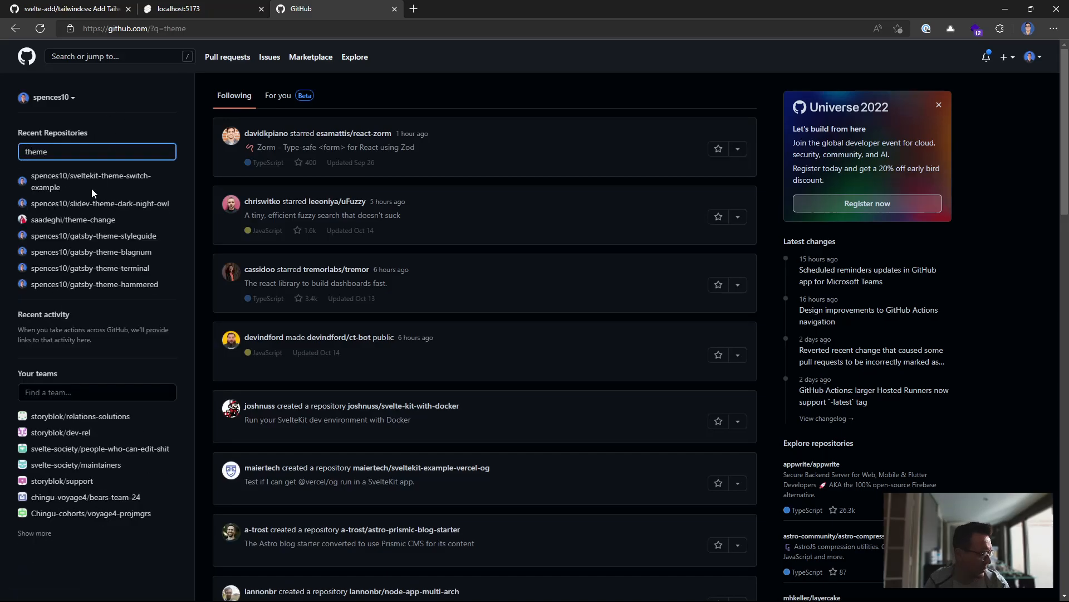
{"action": "left_click", "coordinate": [91, 180]}
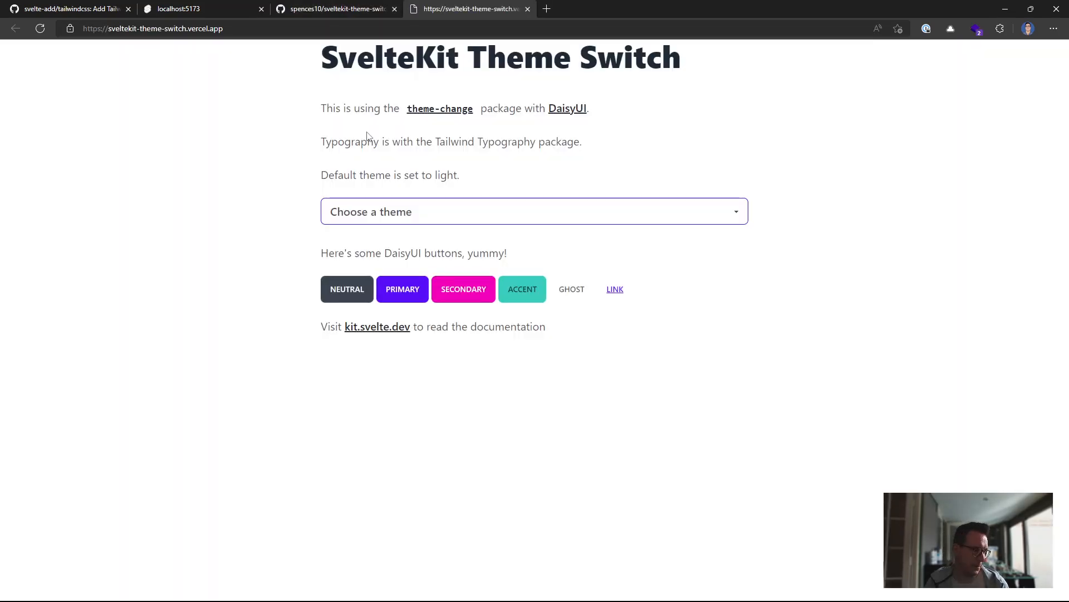
Pick Dark from the 'Choose a theme' dropdown on the Theme Switch demo
{"action": "left_click", "coordinate": [534, 211]}
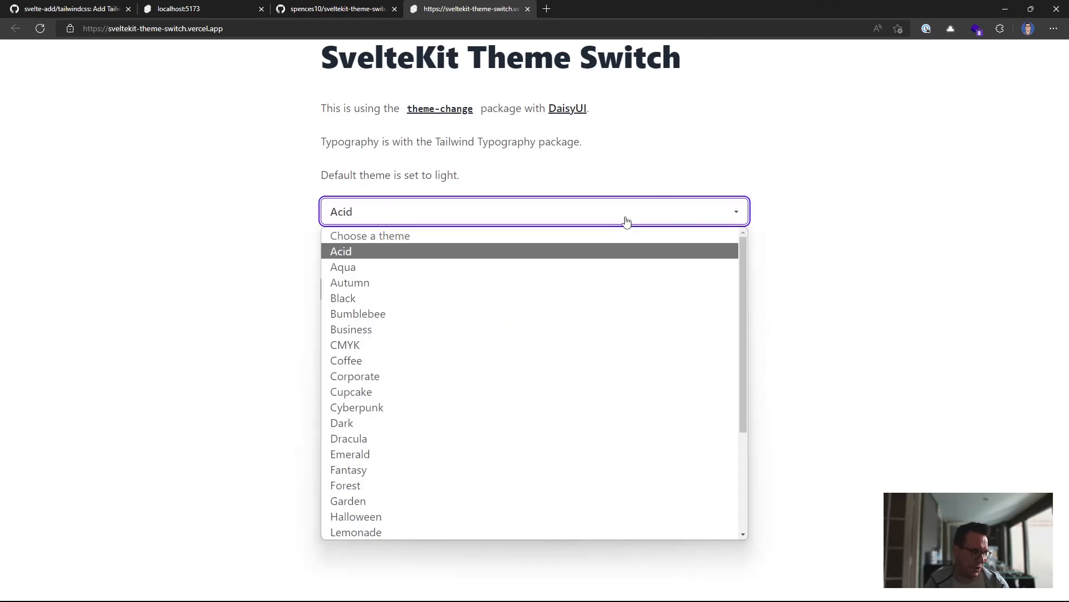
{"action": "left_click", "coordinate": [351, 329]}
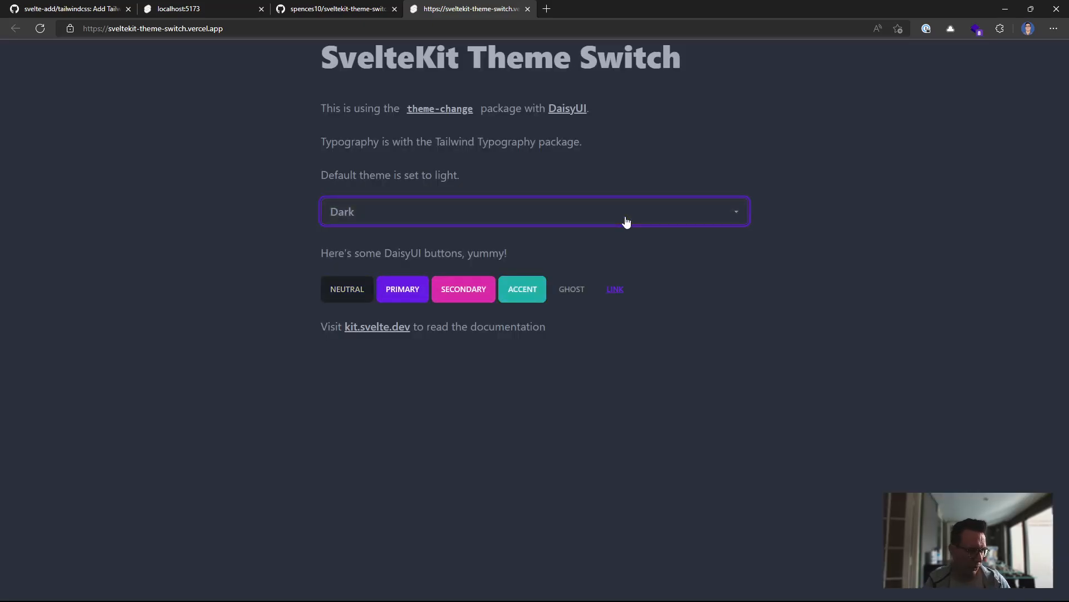
{"action": "mouse_move", "coordinate": [549, 42]}
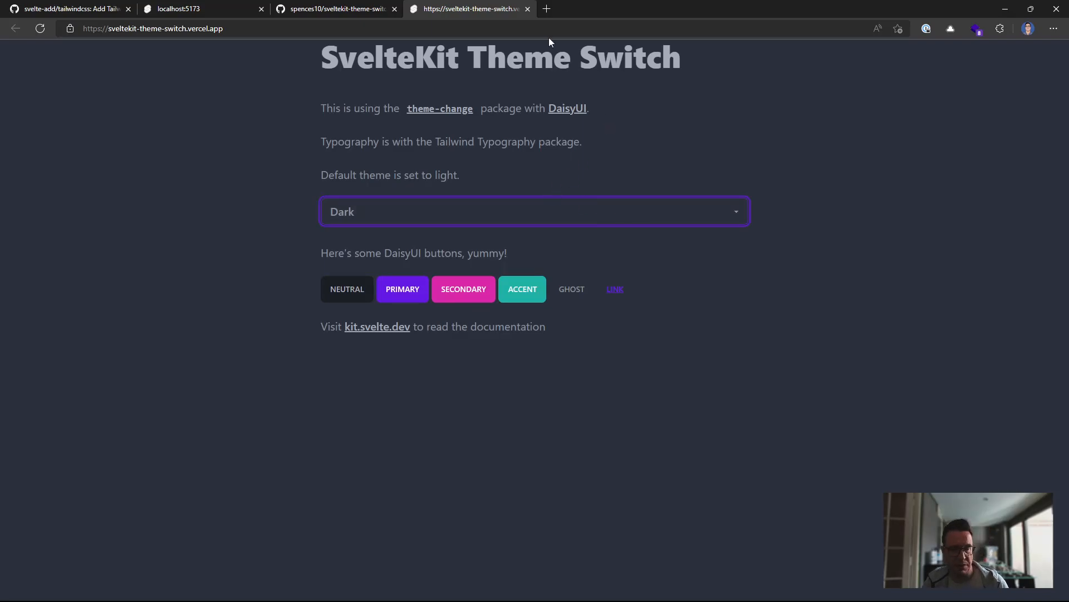
Close the vercel theme-switch demo tab and the GitHub repository tab
{"action": "left_click", "coordinate": [334, 9]}
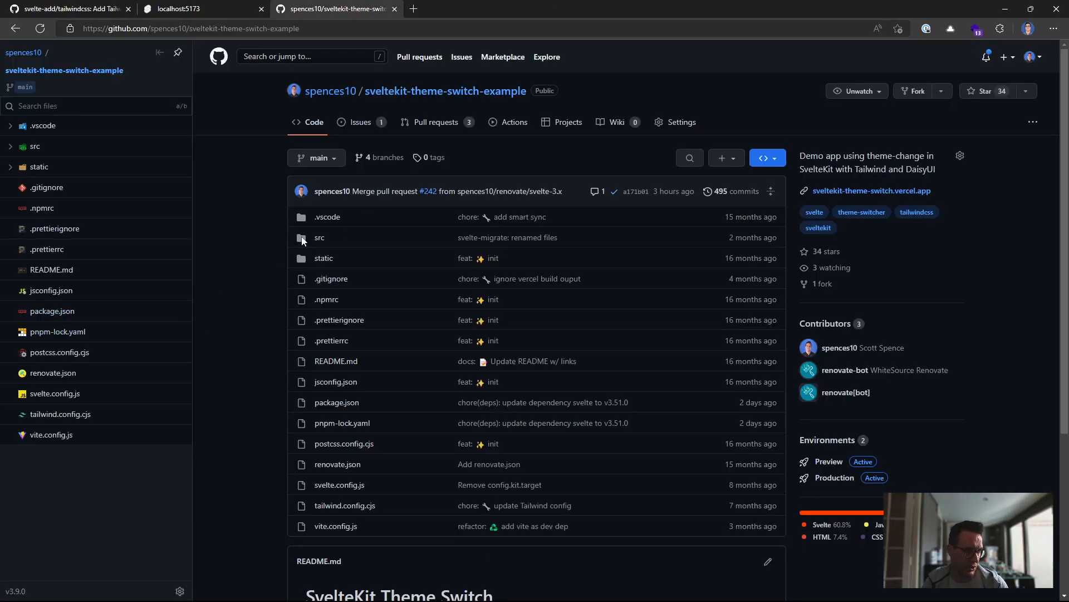
{"action": "mouse_move", "coordinate": [395, 9]}
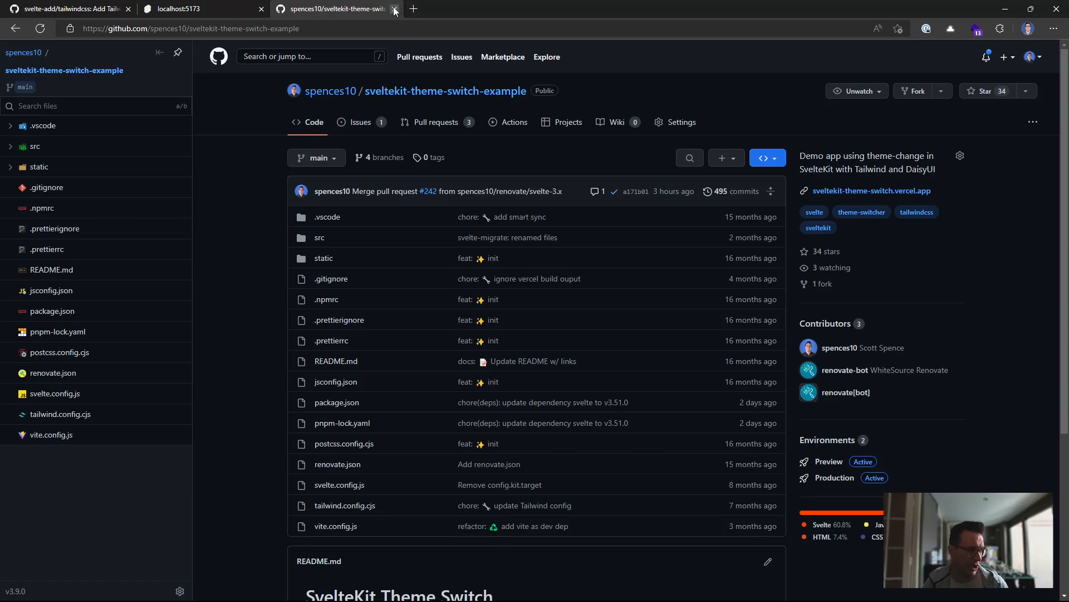
{"action": "left_click", "coordinate": [394, 8]}
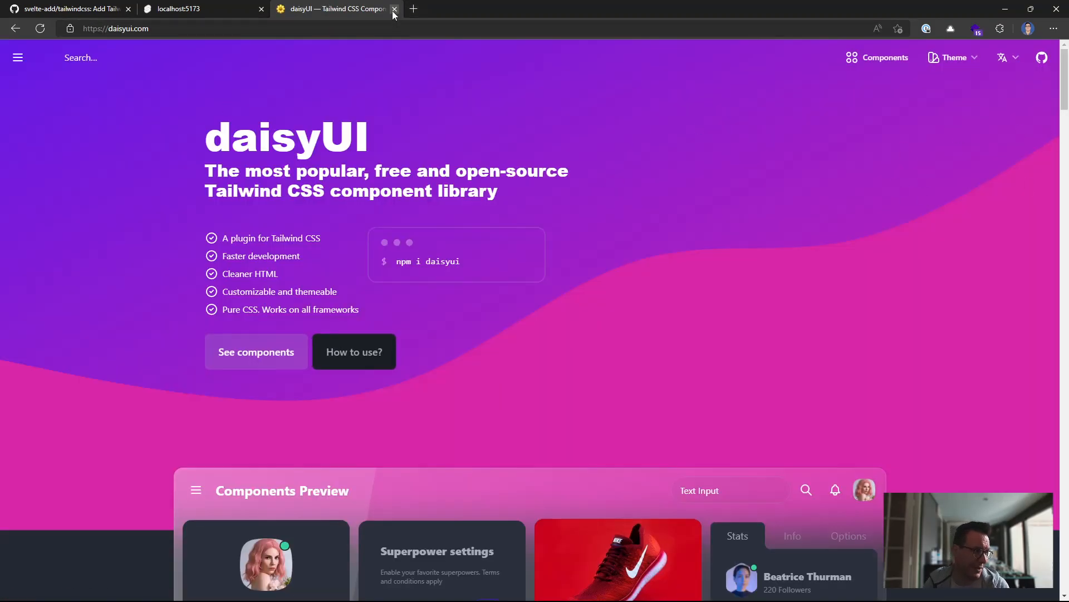
{"action": "left_click", "coordinate": [395, 9]}
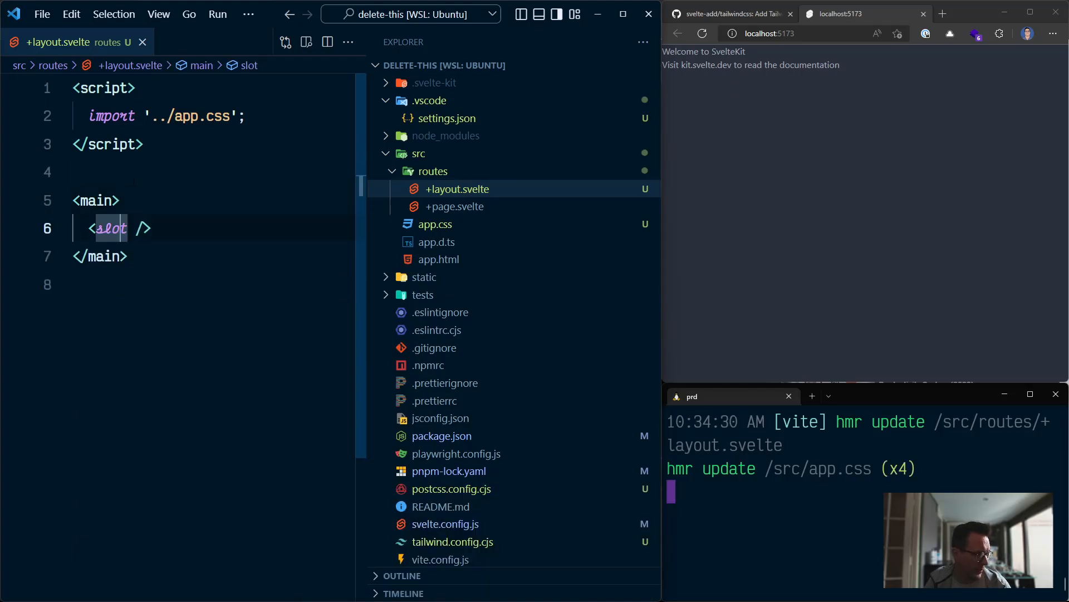
{"action": "type", "text": "class=\""}
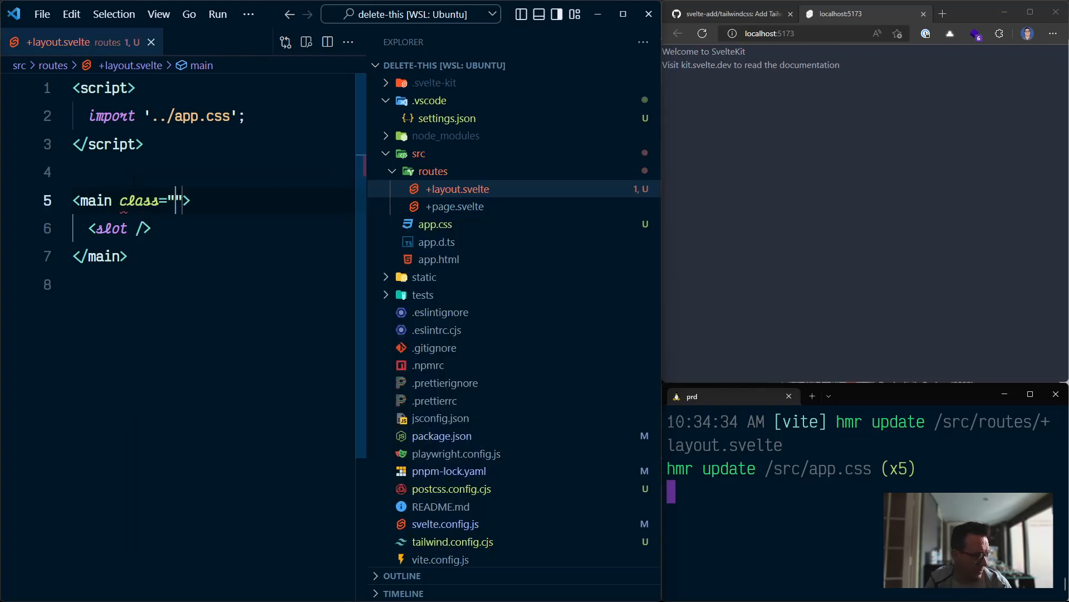
{"action": "type", "text": "prose"}
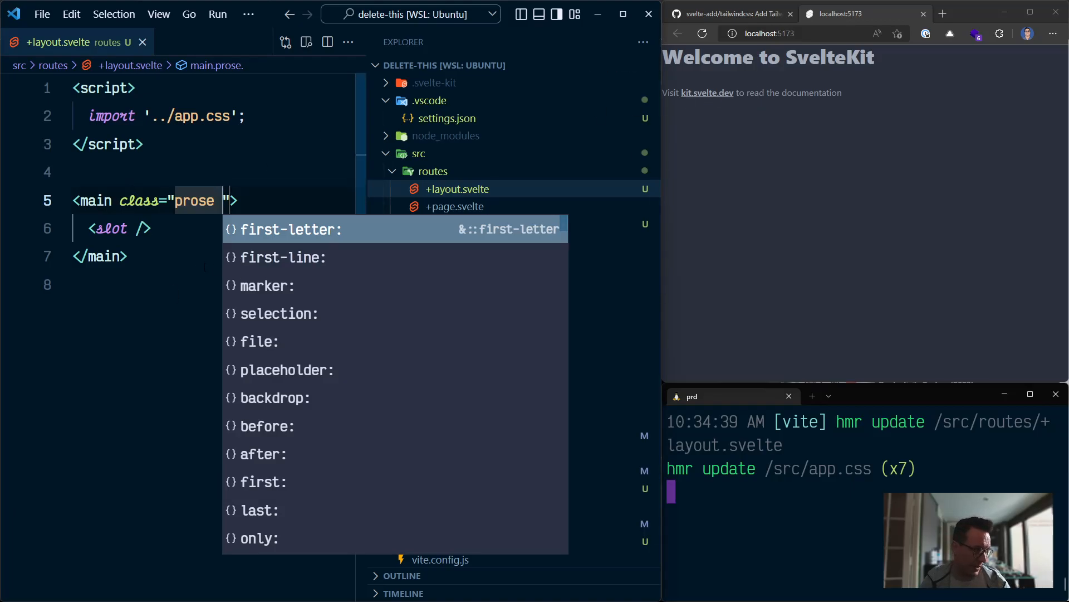
{"action": "type", "text": "porse"}
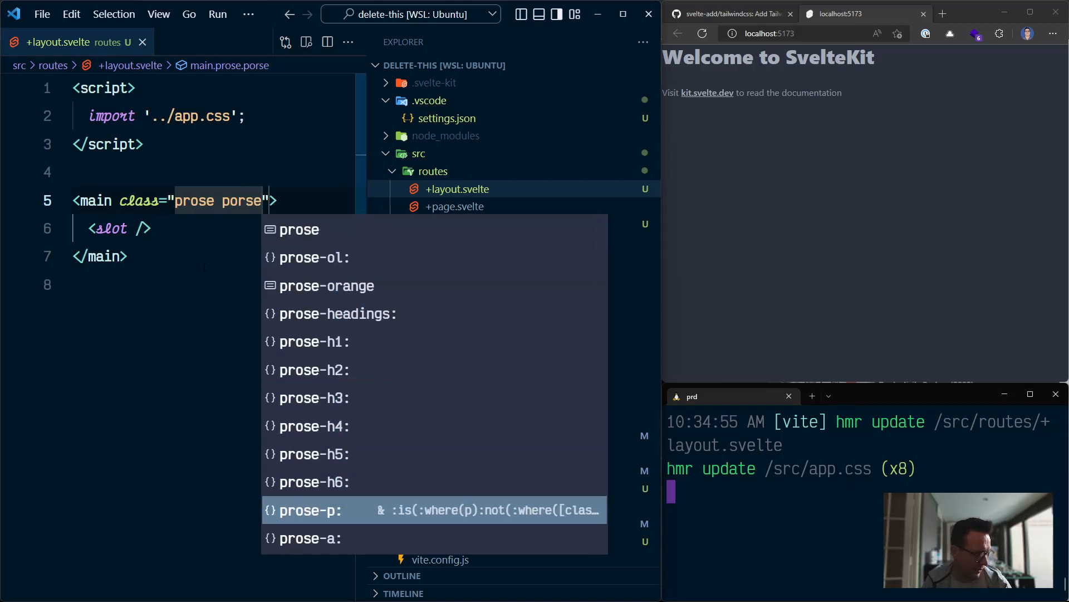
{"action": "type", "text": "-"}
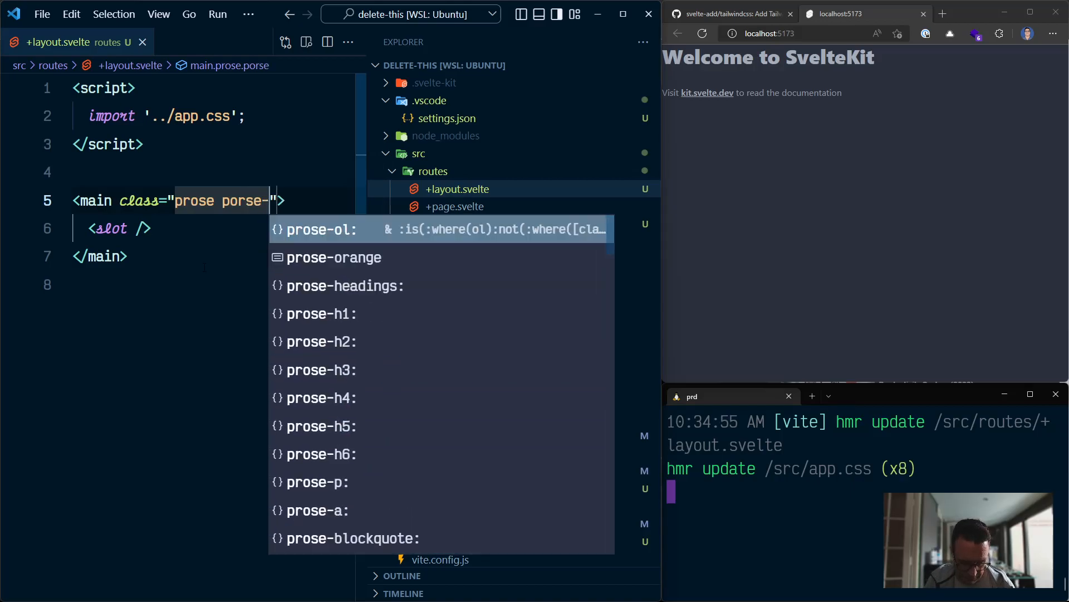
{"action": "type", "text": "xl"}
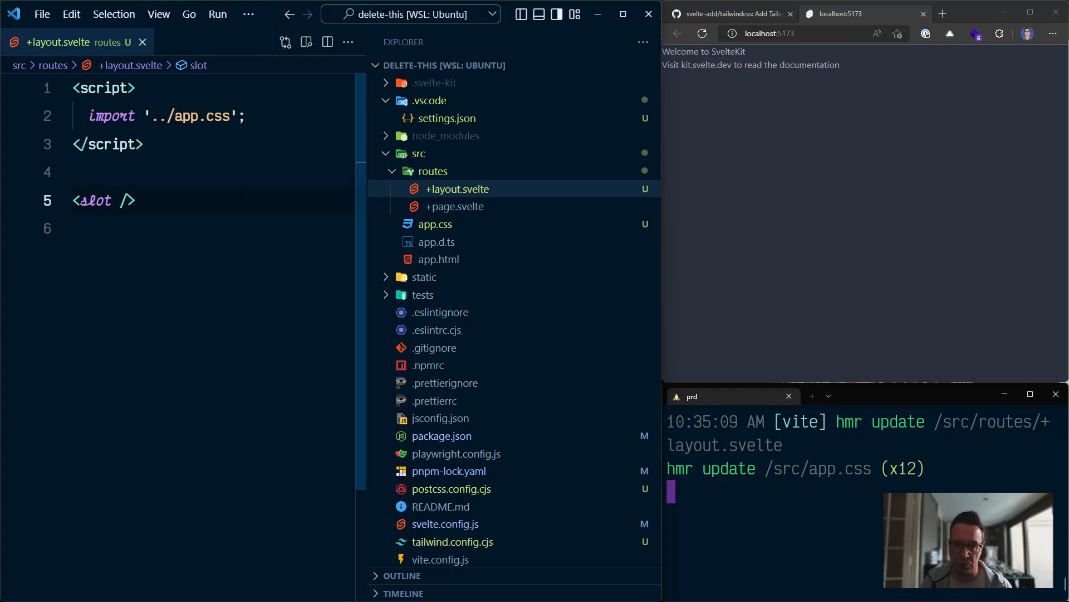
{"action": "mouse_move", "coordinate": [784, 217]}
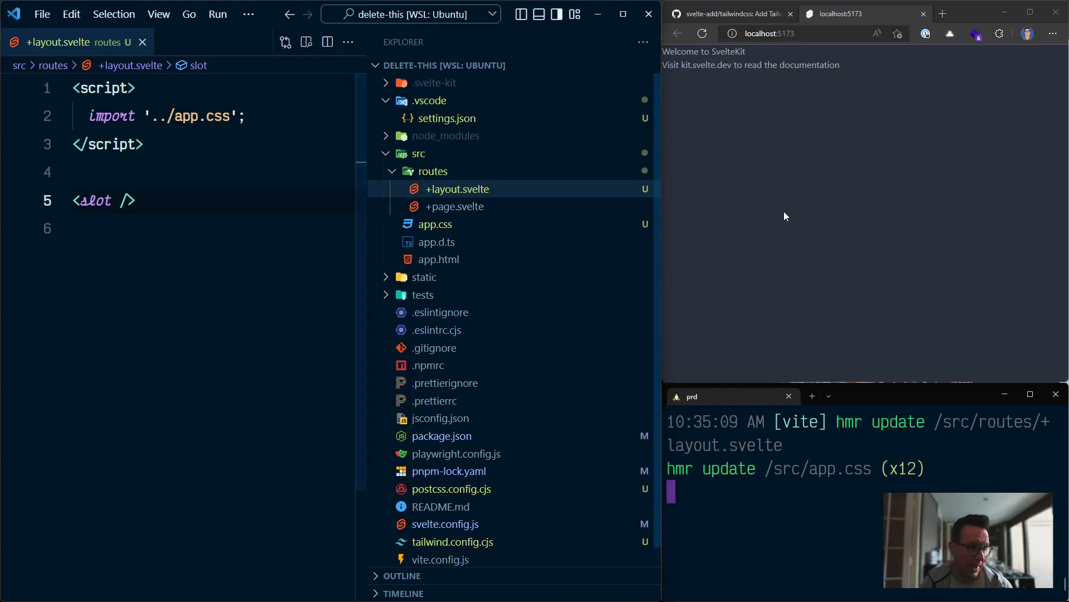
{"action": "mouse_move", "coordinate": [506, 221]}
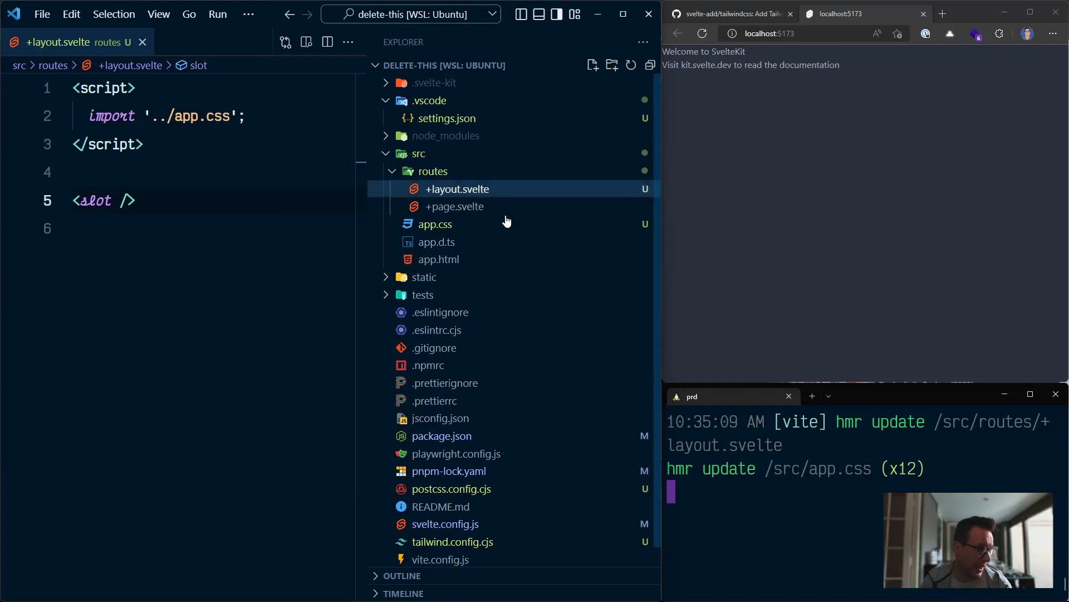
In +page.svelte, type 'This is a subsection' and start a <p> tag below it
{"action": "left_click", "coordinate": [454, 207]}
{"action": "type", "text": "<div>"}
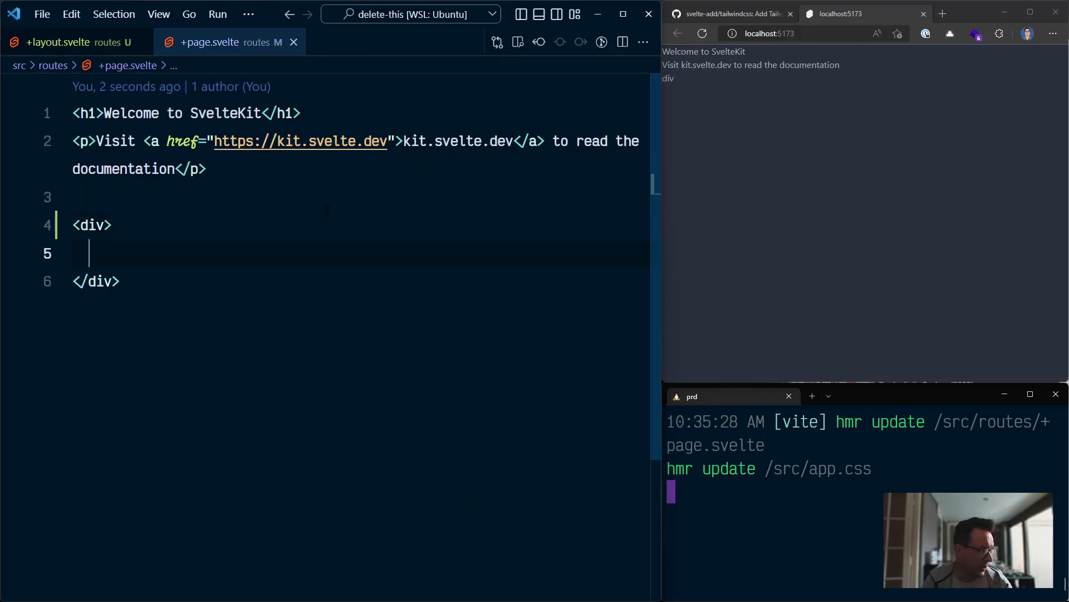
{"action": "type", "text": "<a href=\""}
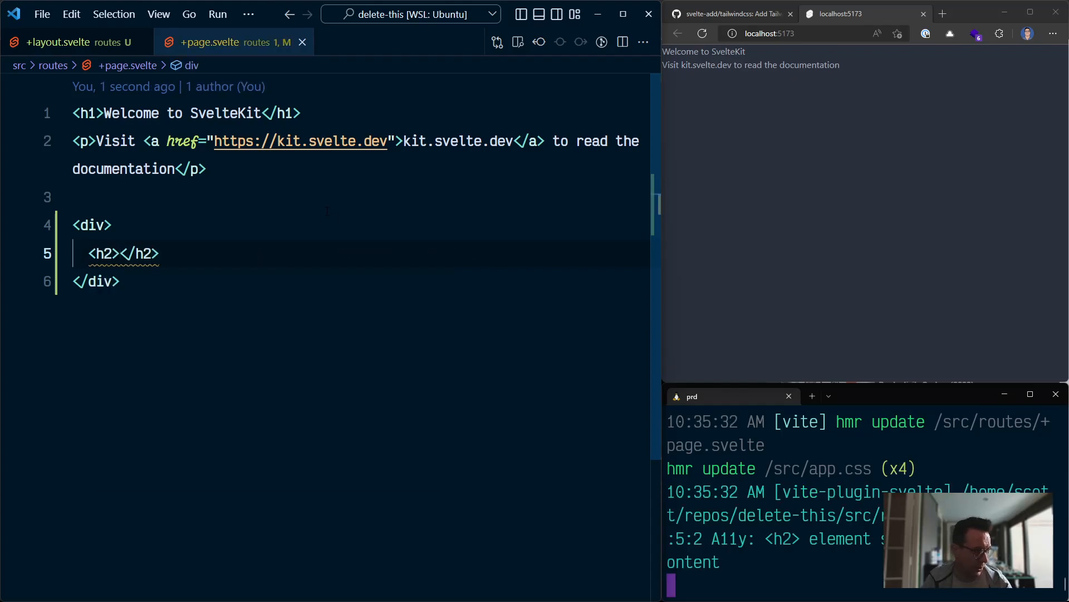
{"action": "type", "text": "This is"}
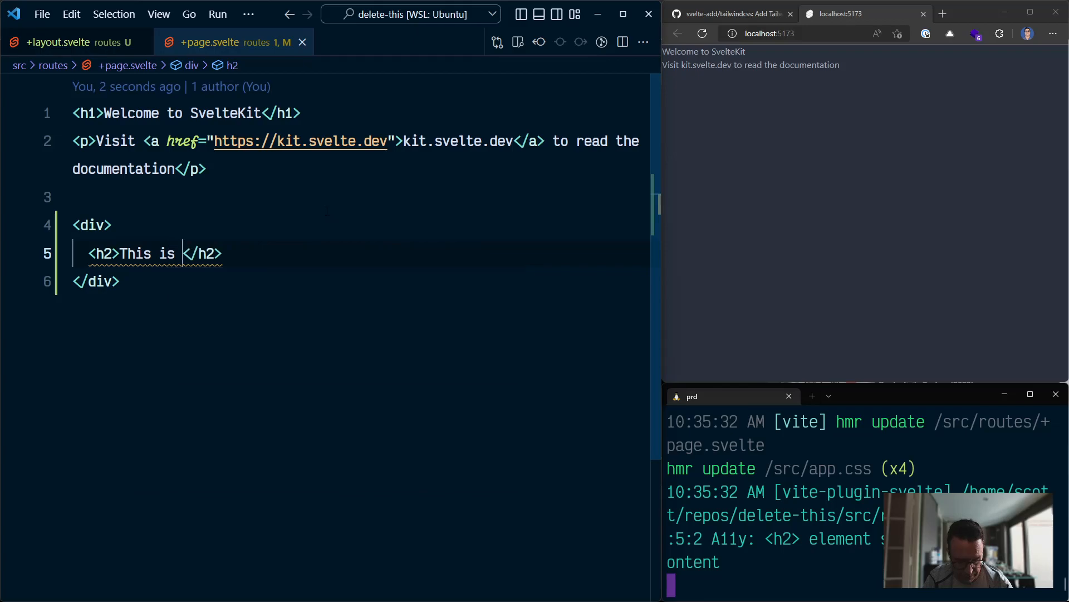
{"action": "type", "text": "a subsec"}
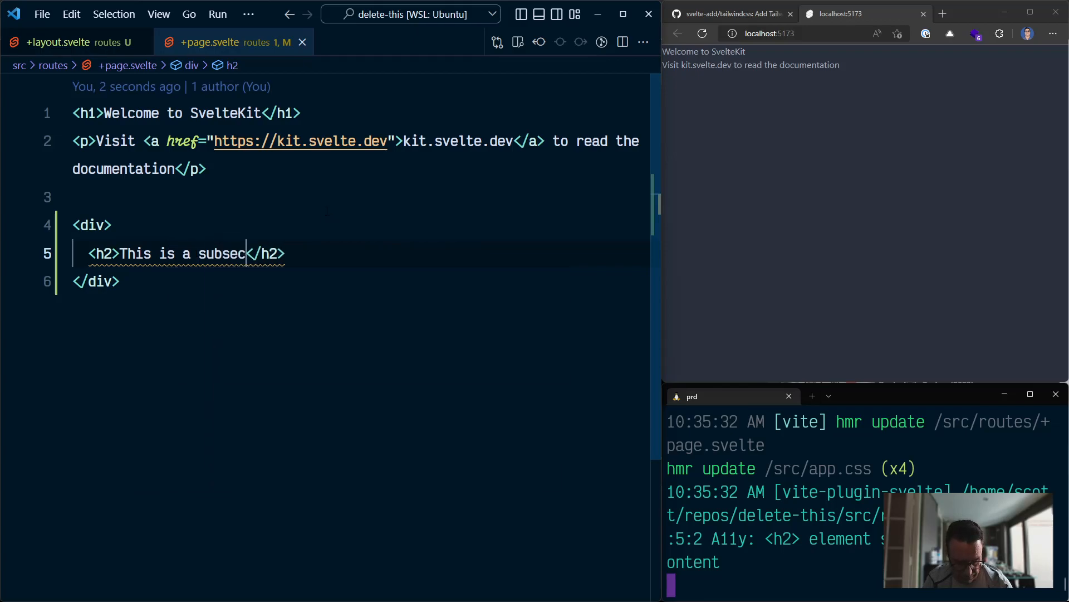
{"action": "type", "text": "tion"}
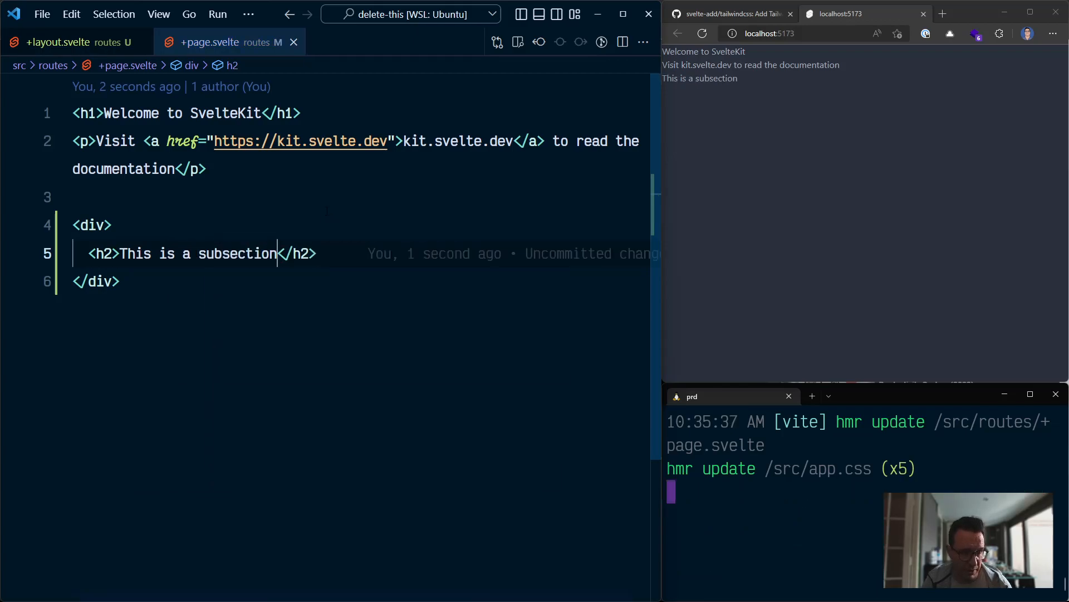
{"action": "key", "text": "Enter"}
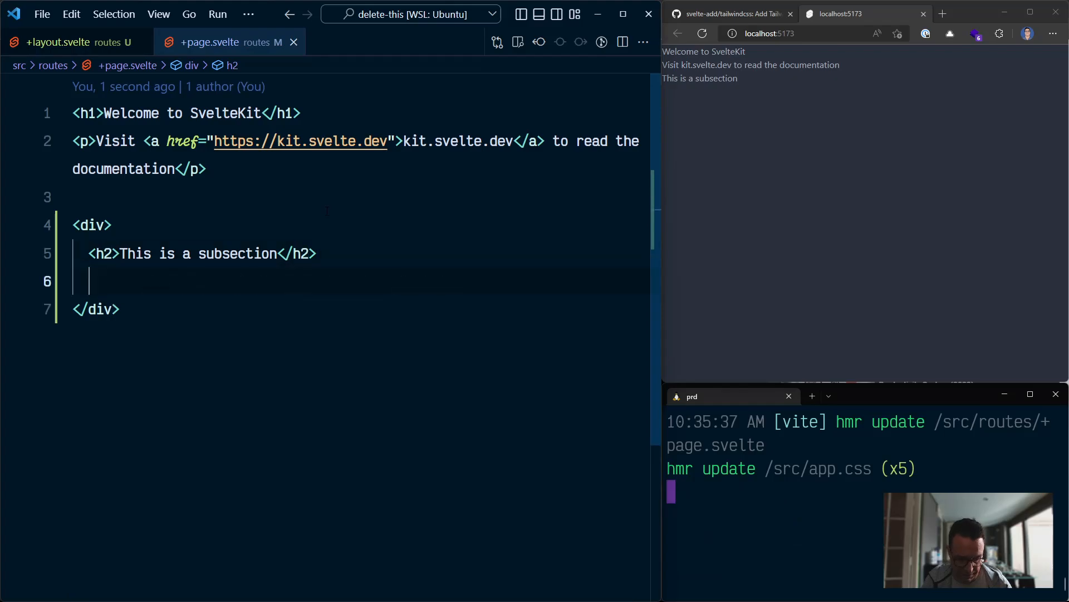
{"action": "type", "text": "p>"}
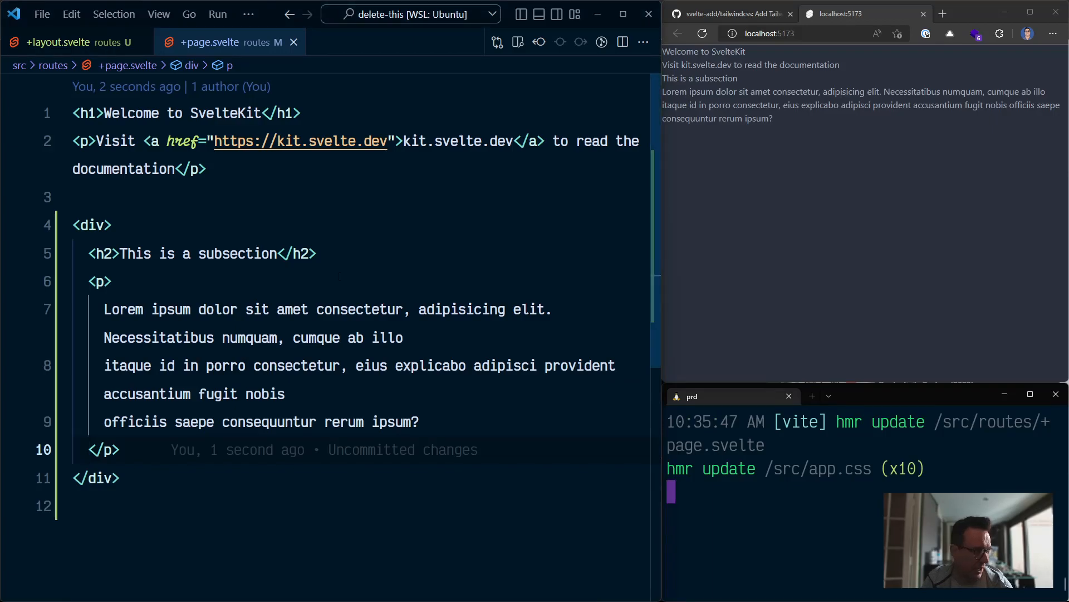
Add class="prose prose-xl" to the subsection's div opening tag
{"action": "left_click", "coordinate": [96, 226]}
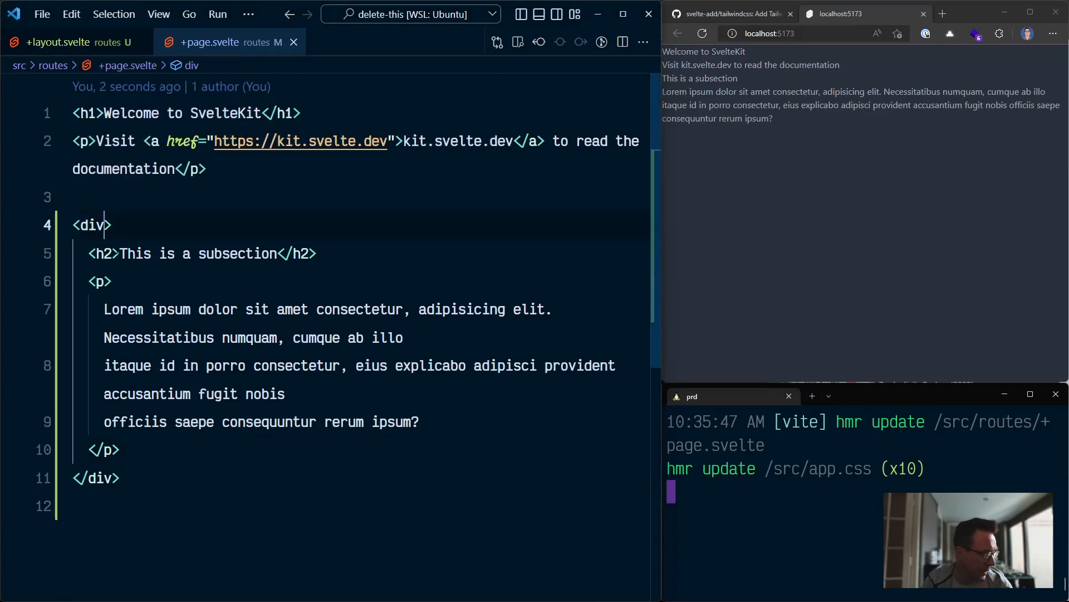
{"action": "type", "text": "class=\""}
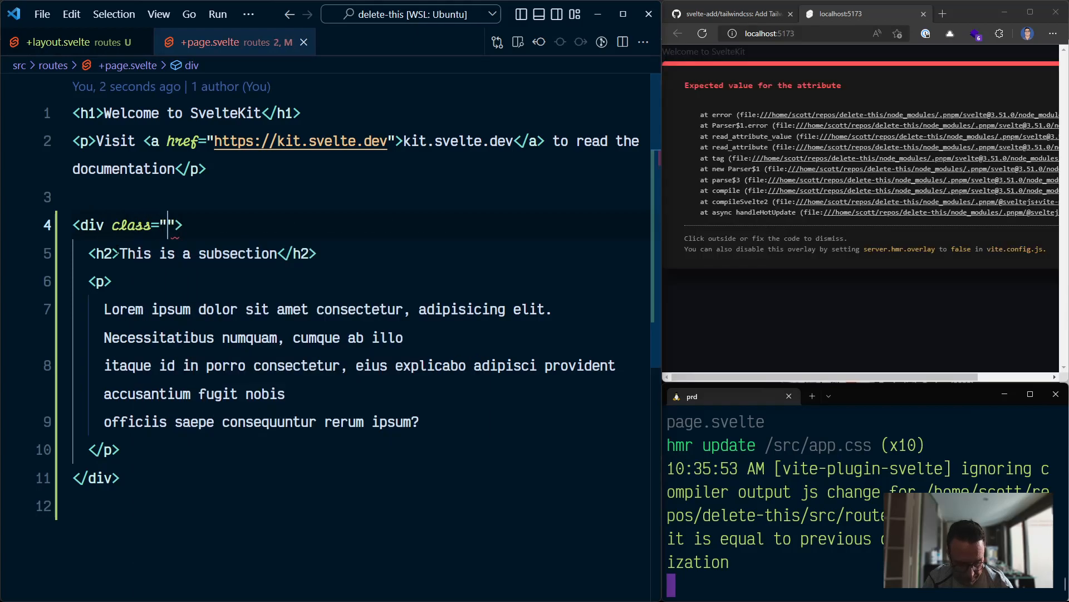
{"action": "type", "text": "prose prose-xl"}
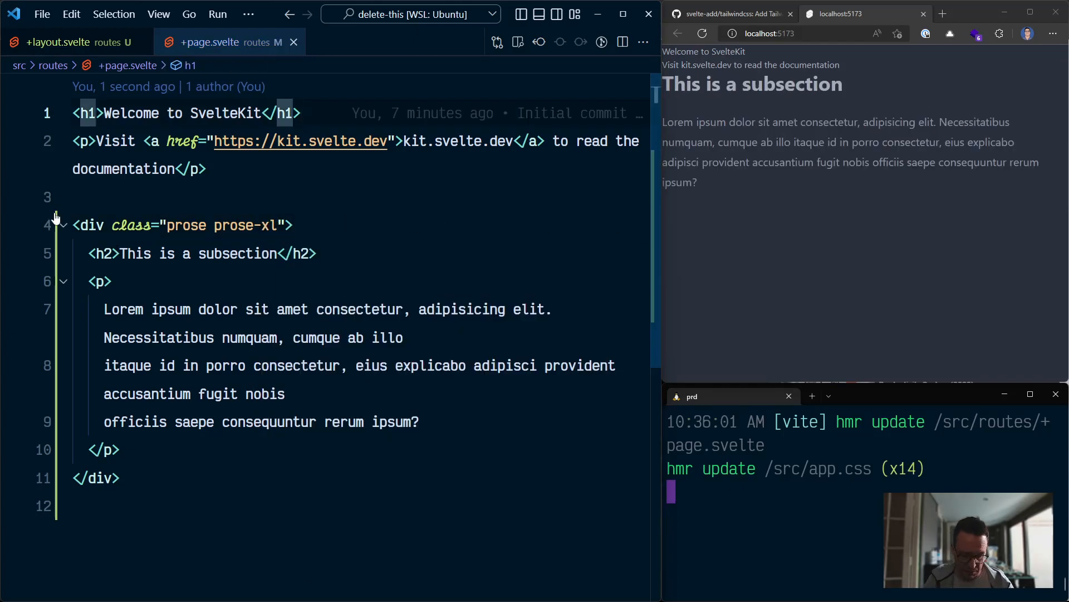
Give the Welcome to SvelteKit h1 the text-5xl and font-bold classes
{"action": "type", "text": "class=\""}
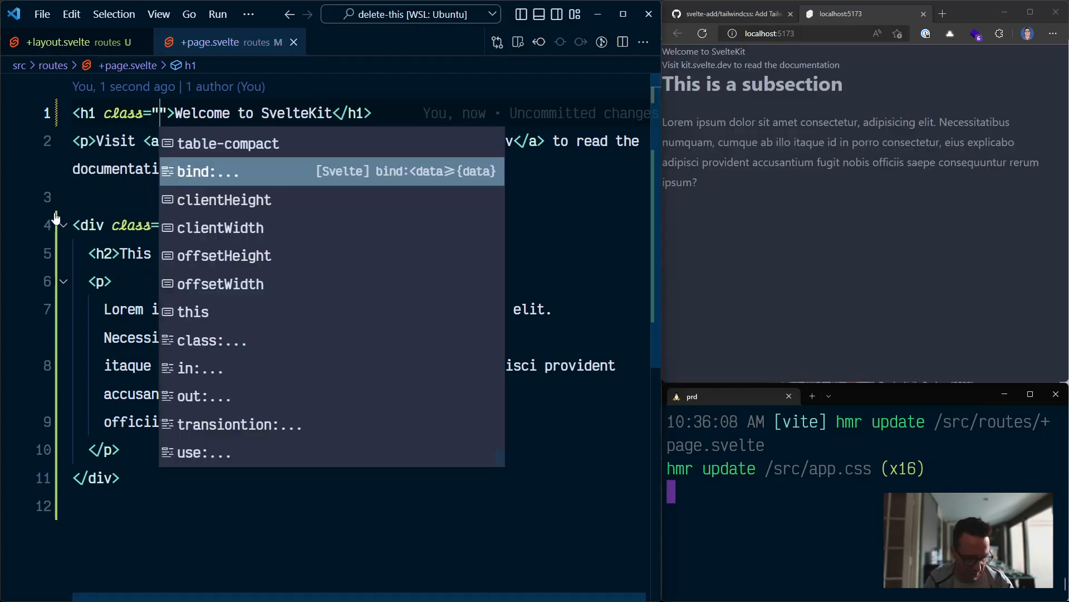
{"action": "type", "text": "tre"}
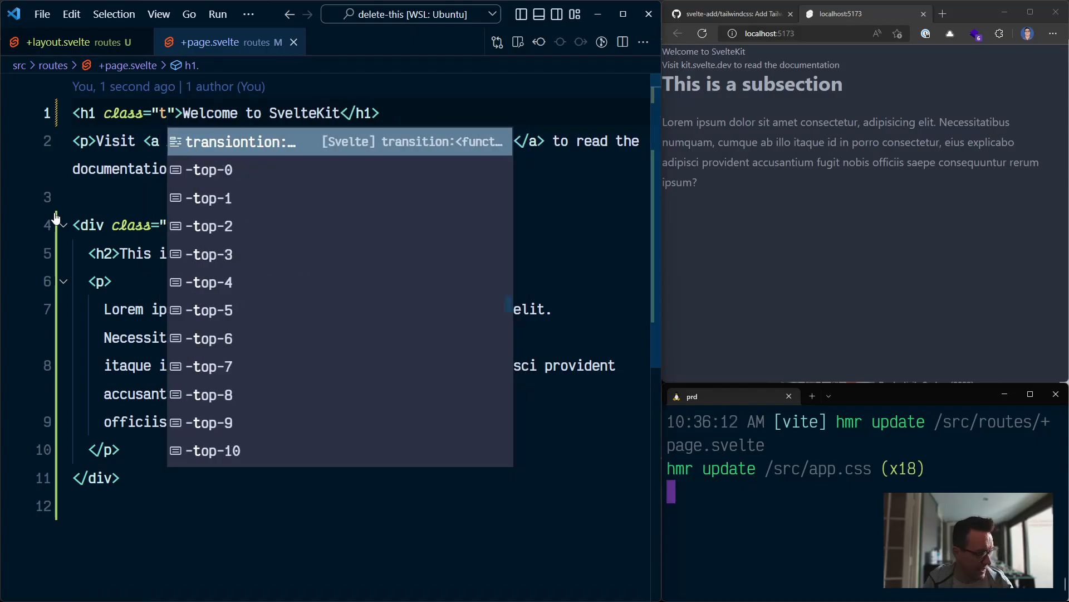
{"action": "type", "text": "ext"}
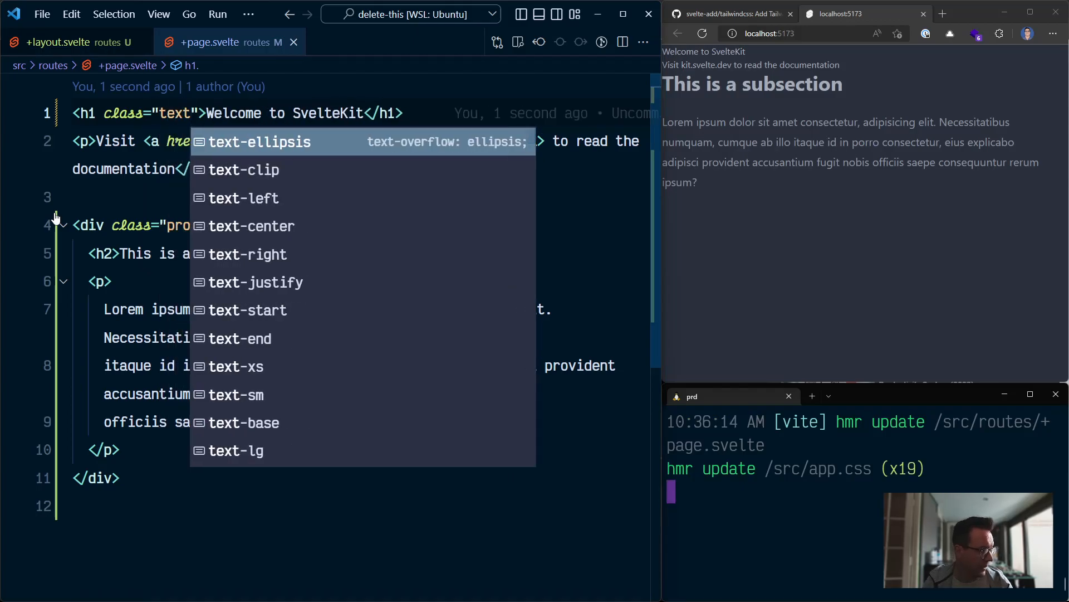
{"action": "type", "text": "-"}
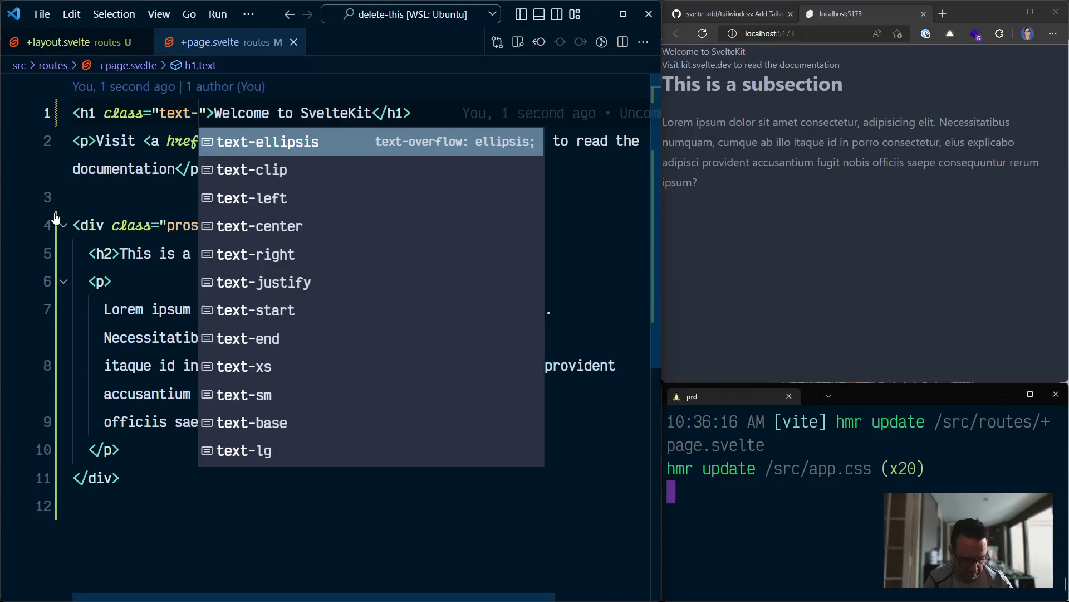
{"action": "type", "text": "xl"}
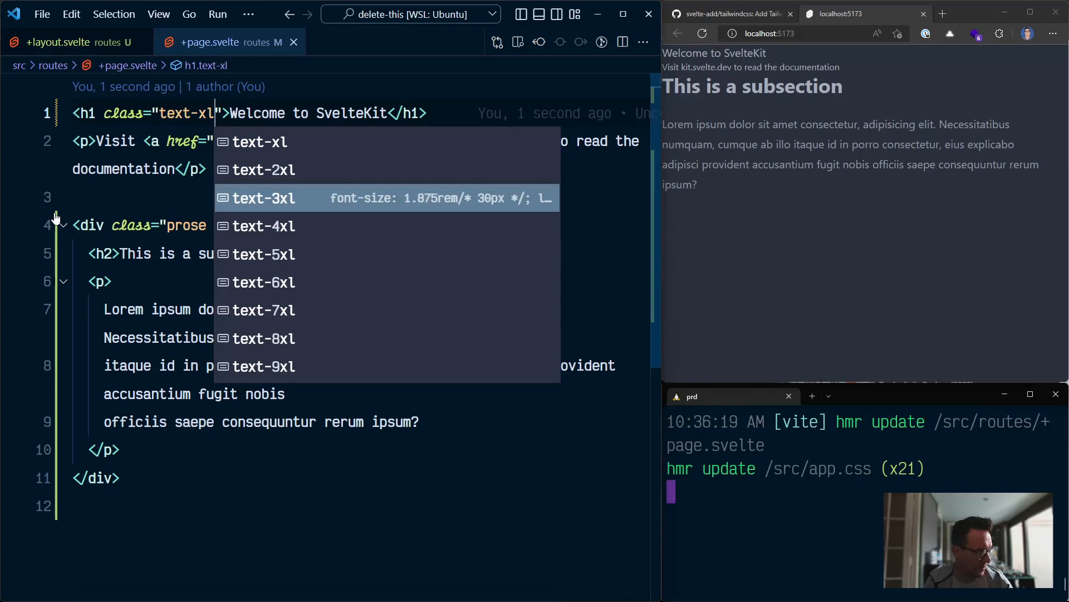
{"action": "left_click", "coordinate": [262, 226]}
{"action": "type", "text": "5"}
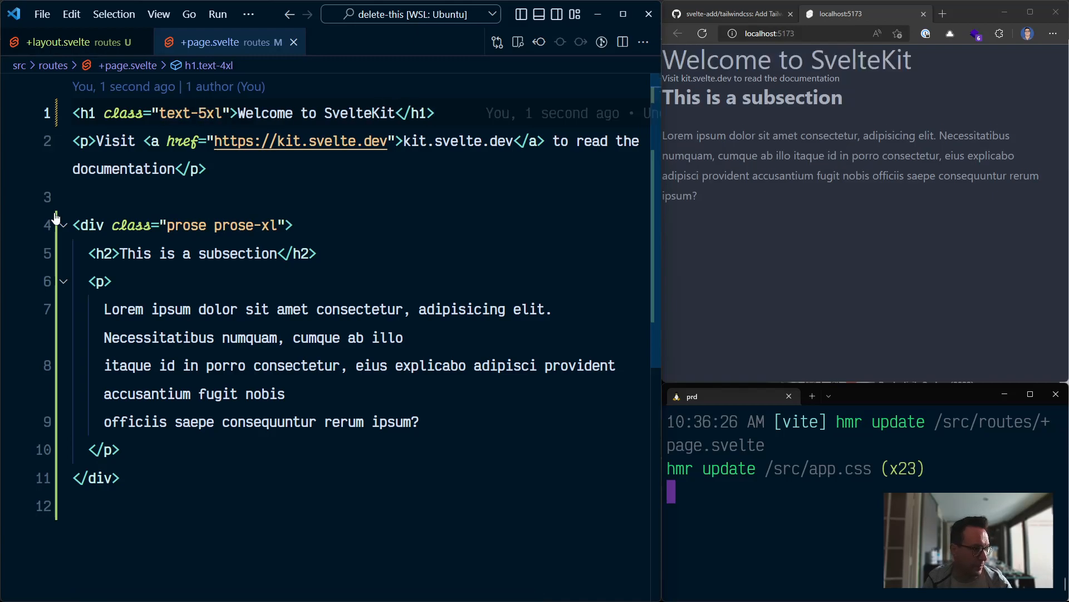
{"action": "type", "text": "font"}
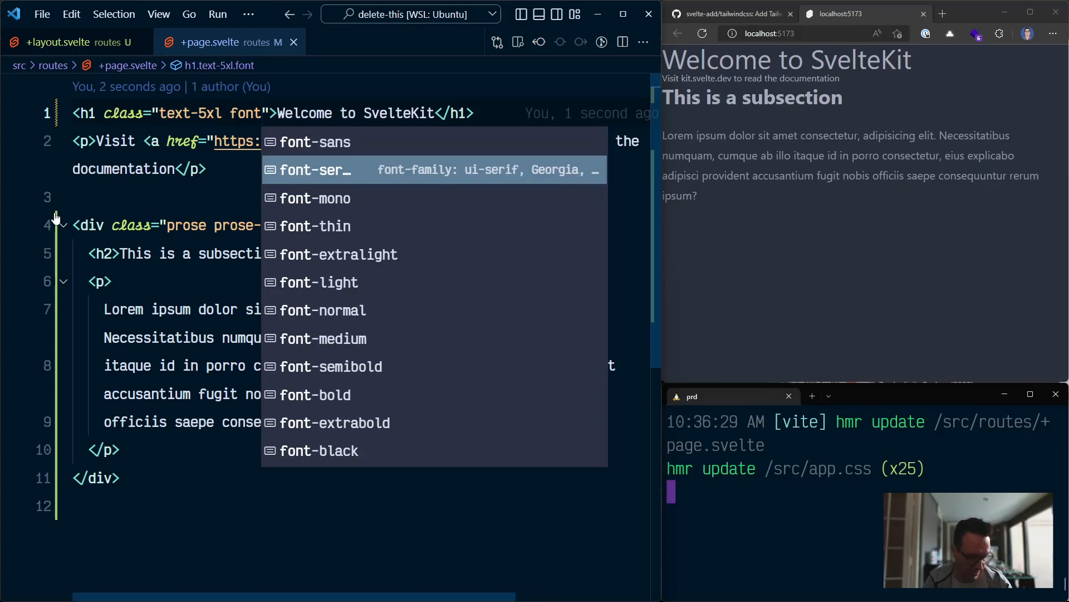
{"action": "left_click", "coordinate": [316, 395]}
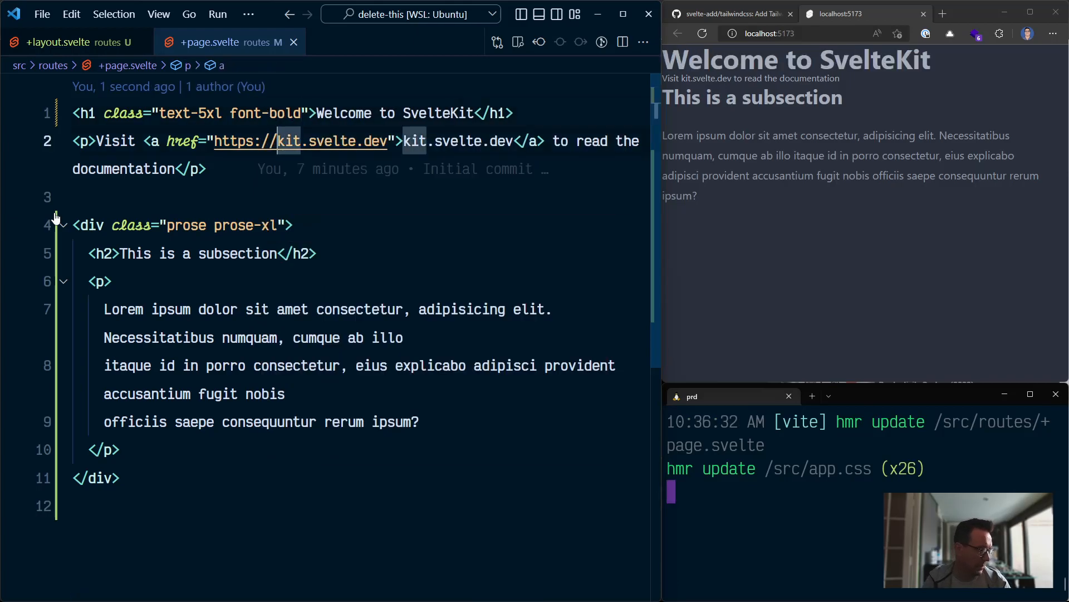
{"action": "left_click", "coordinate": [123, 142]}
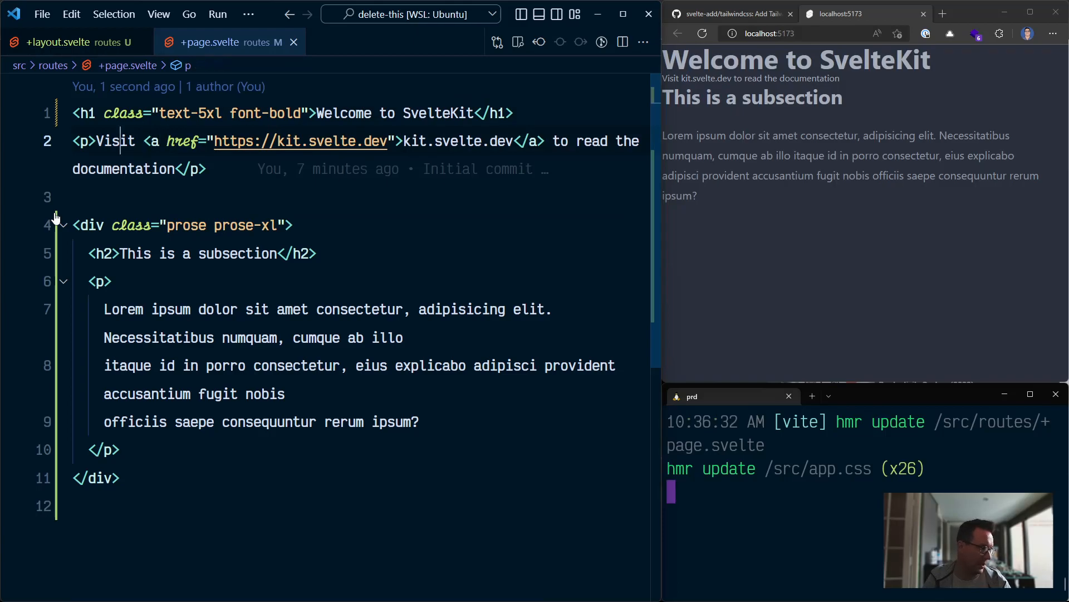
Add class='mb-40' to the intro paragraph's opening tag
{"action": "type", "text": "class"}
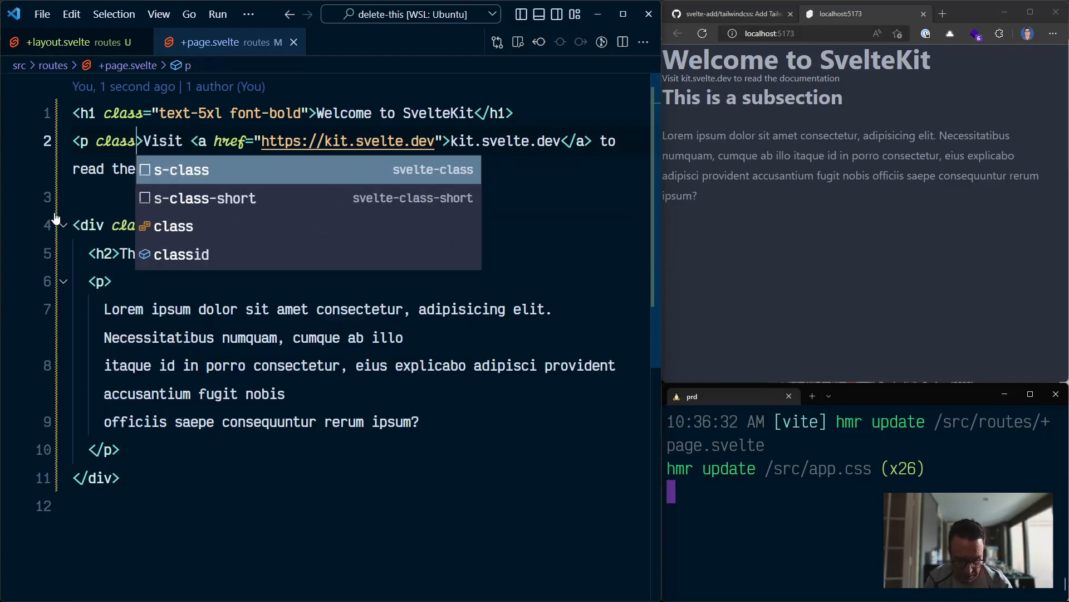
{"action": "type", "text": "'"}
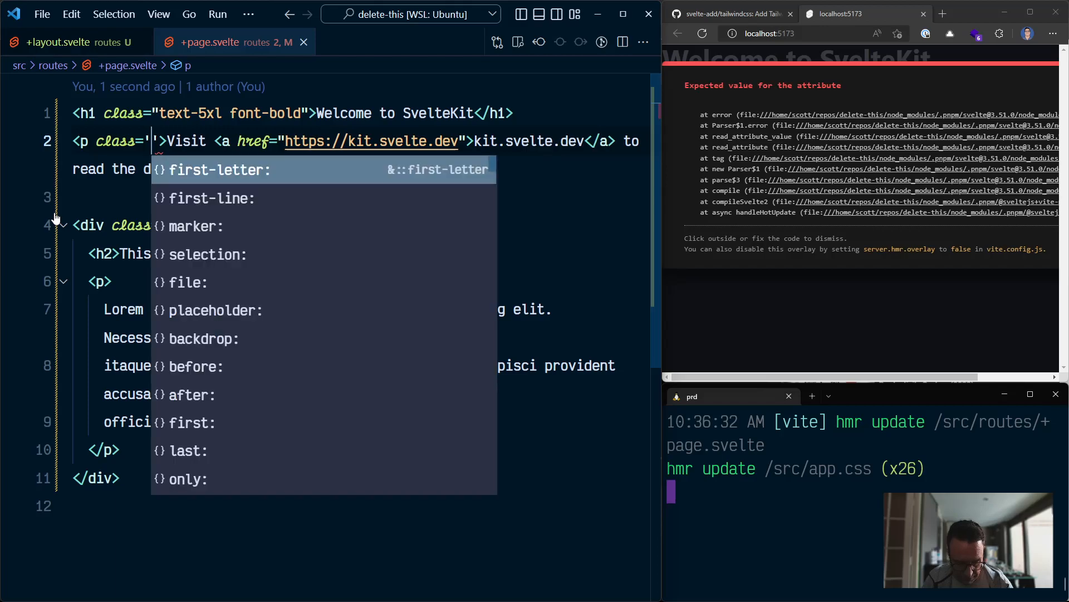
{"action": "type", "text": "mb-40\">"}
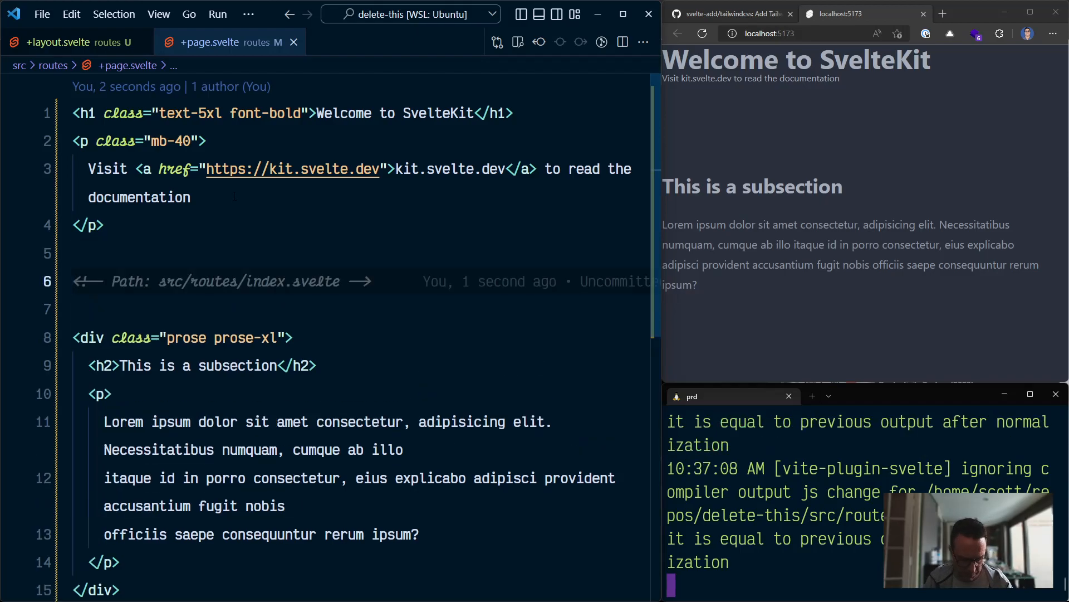
Insert a <button> containing 'some Button text' above the prose div
{"action": "type", "text": "<button></button>"}
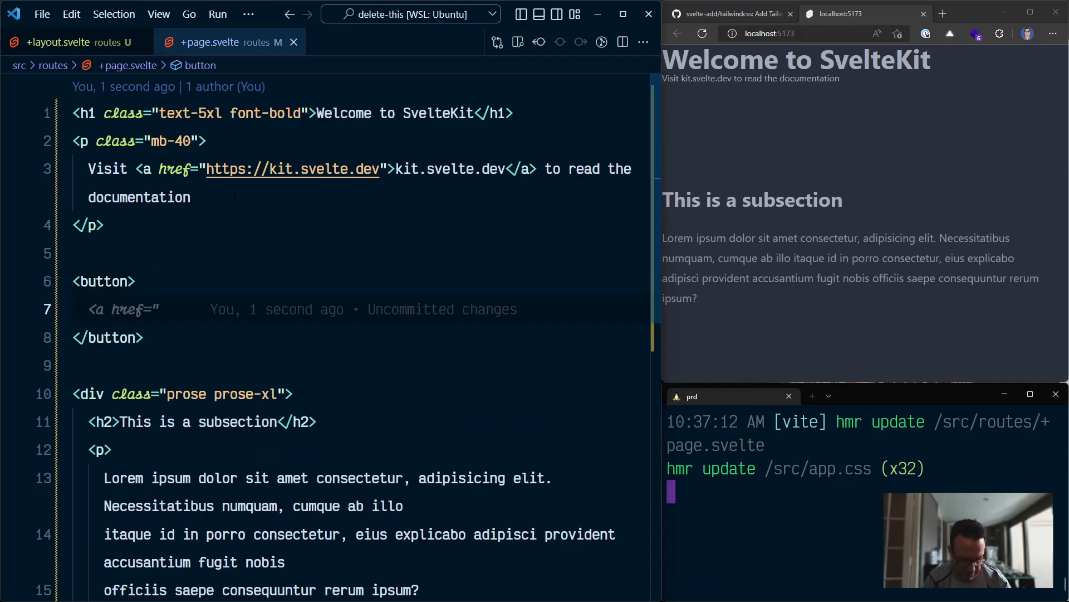
{"action": "type", "text": "some Button"}
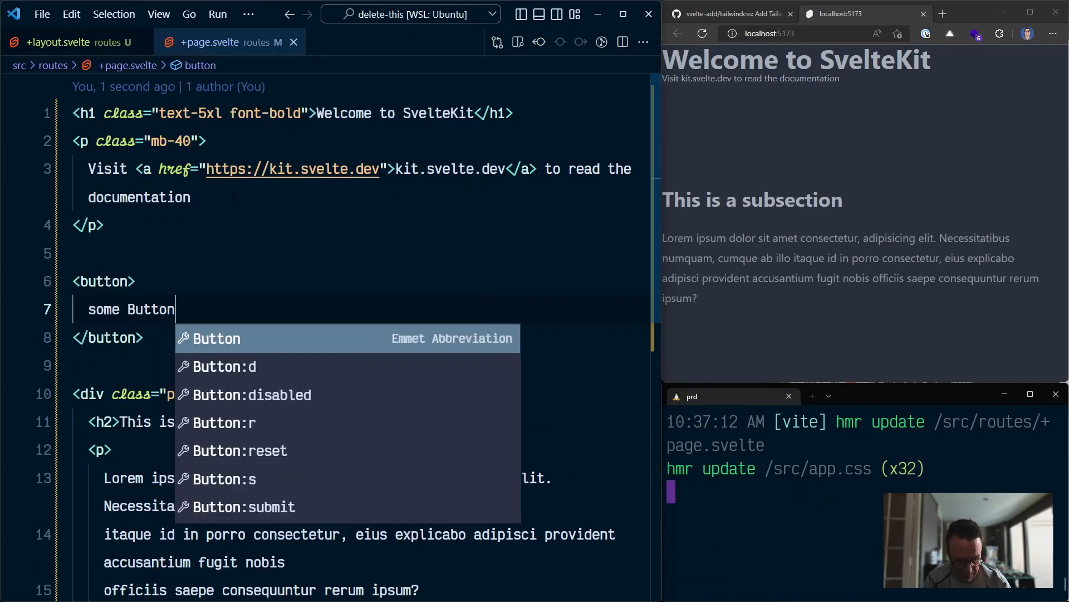
{"action": "type", "text": "text"}
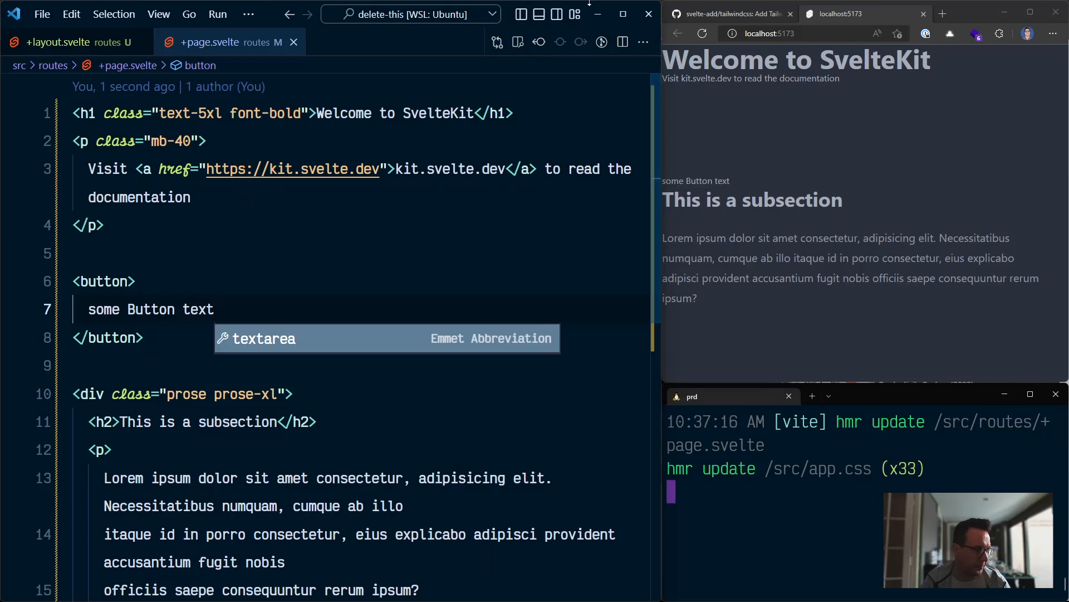
{"action": "key", "text": "Escape"}
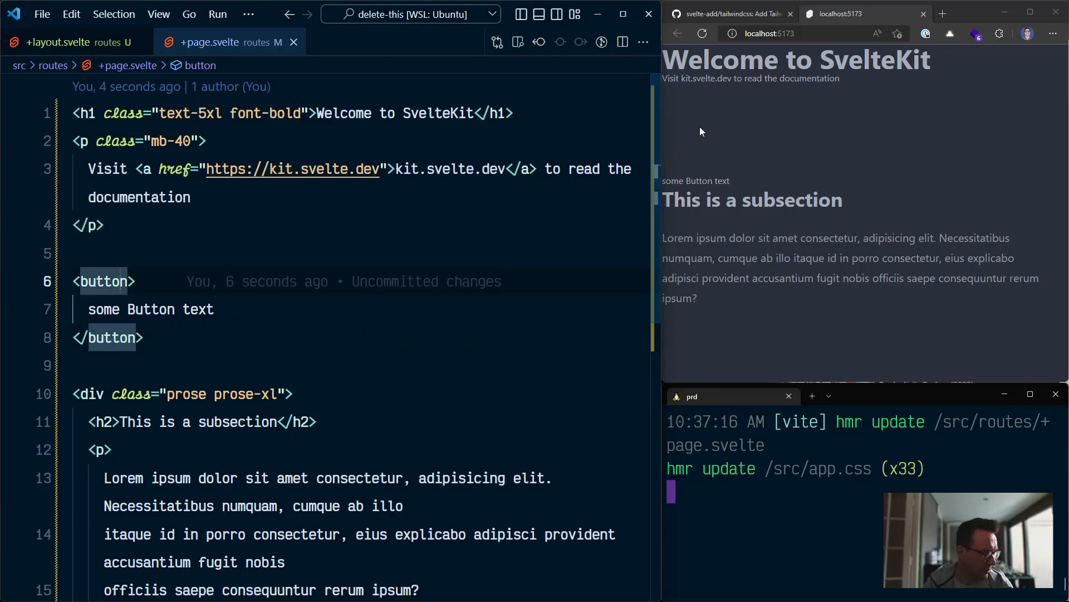
{"action": "mouse_move", "coordinate": [678, 155]}
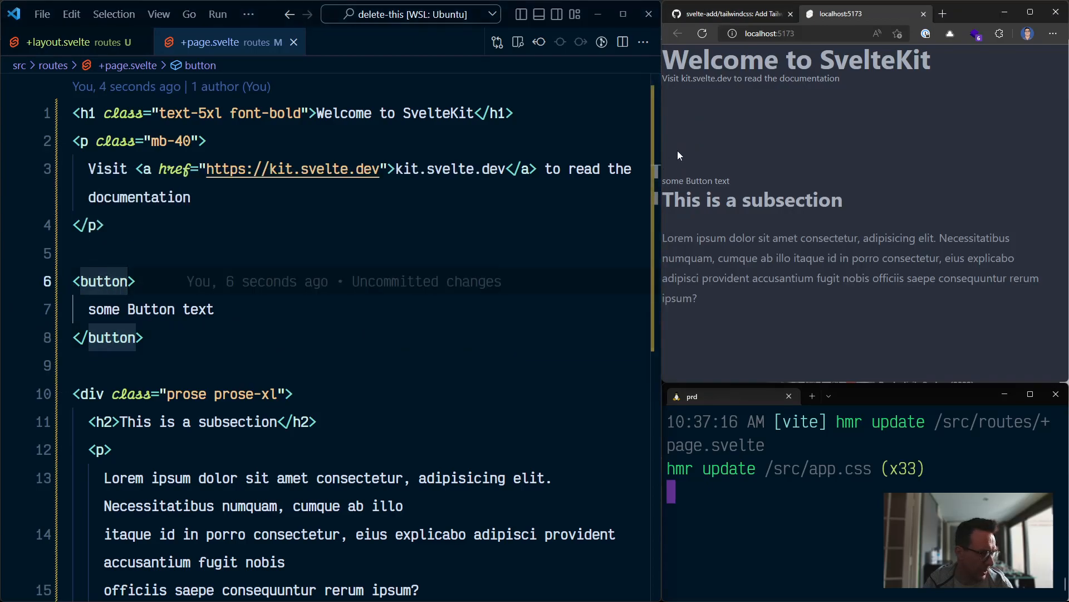
{"action": "mouse_move", "coordinate": [740, 185]}
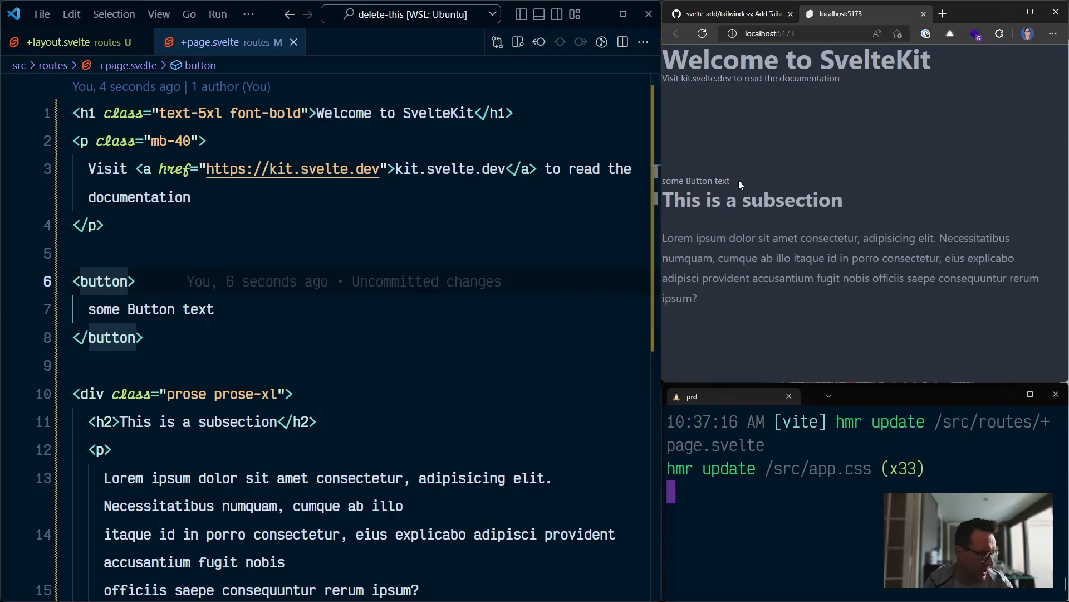
{"action": "double_click", "coordinate": [695, 180]}
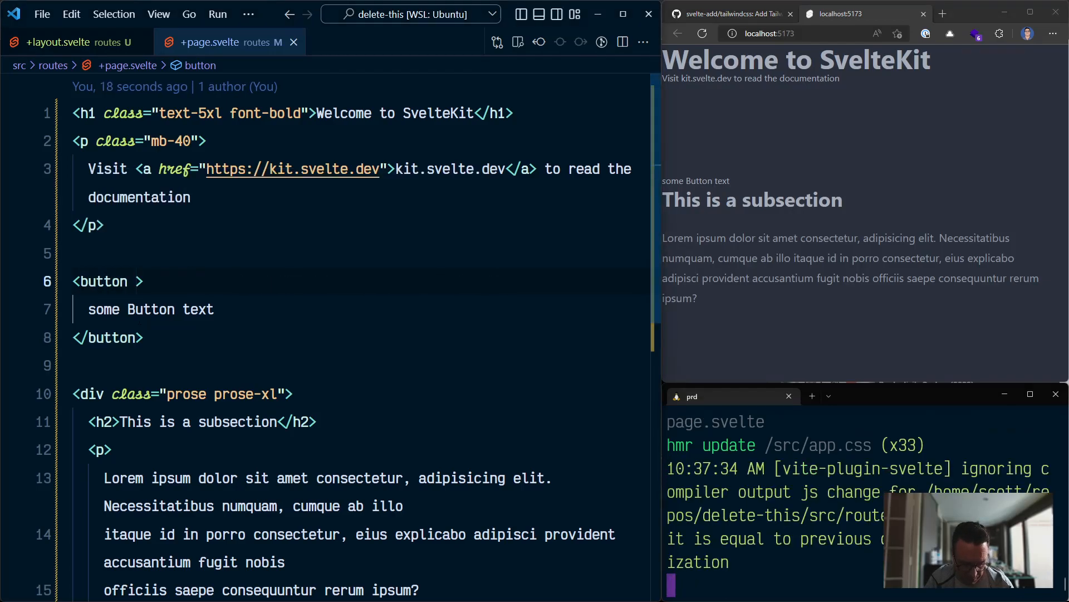
Add class='btn' to the button tag and dismiss the suggestions
{"action": "type", "text": "class='btn"}
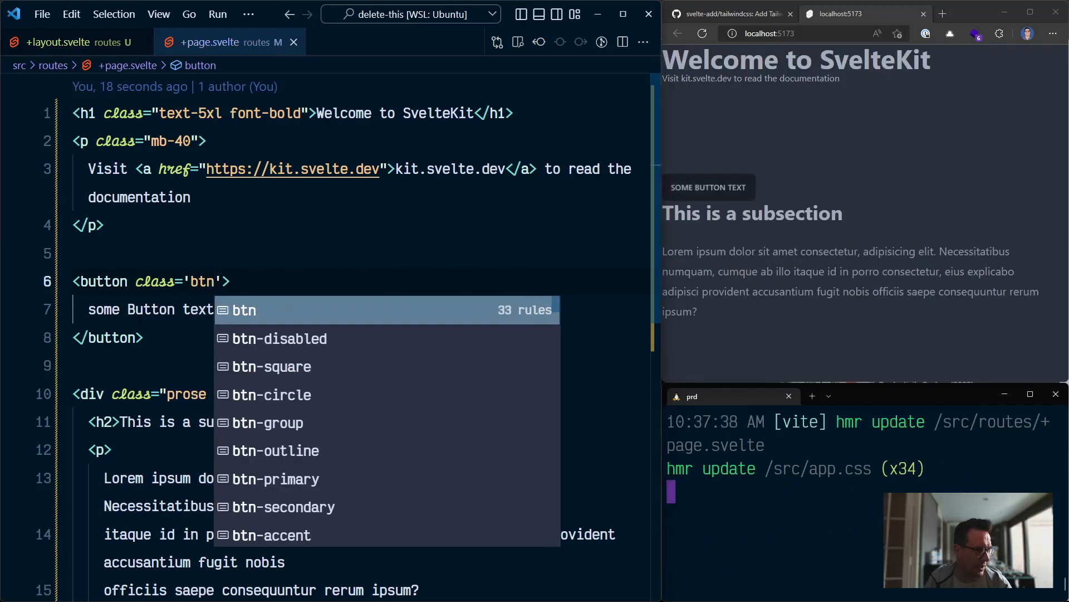
{"action": "left_click", "coordinate": [242, 310]}
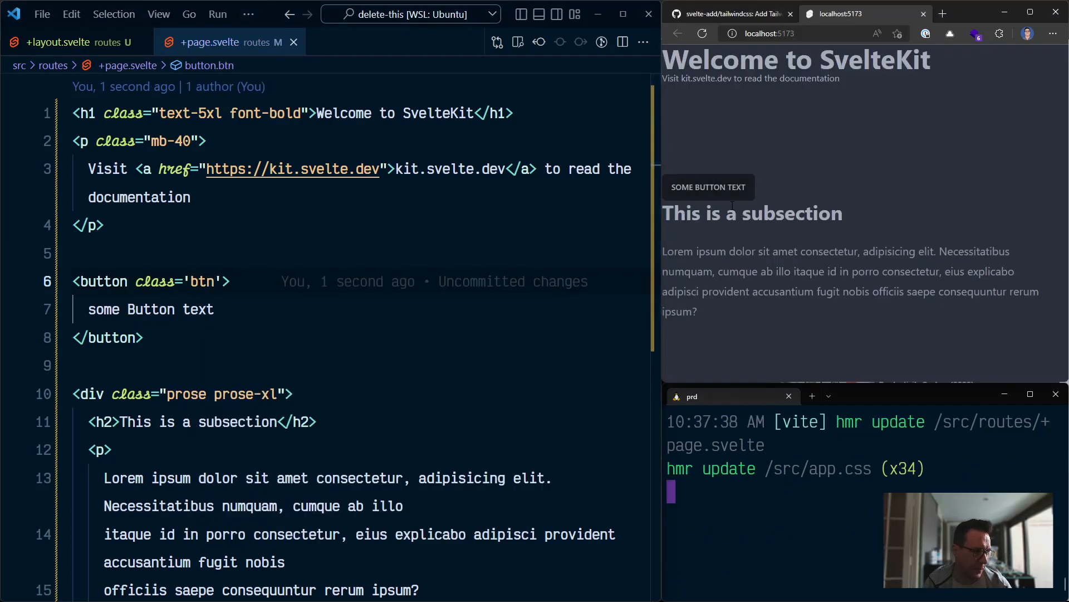
{"action": "mouse_move", "coordinate": [742, 162]}
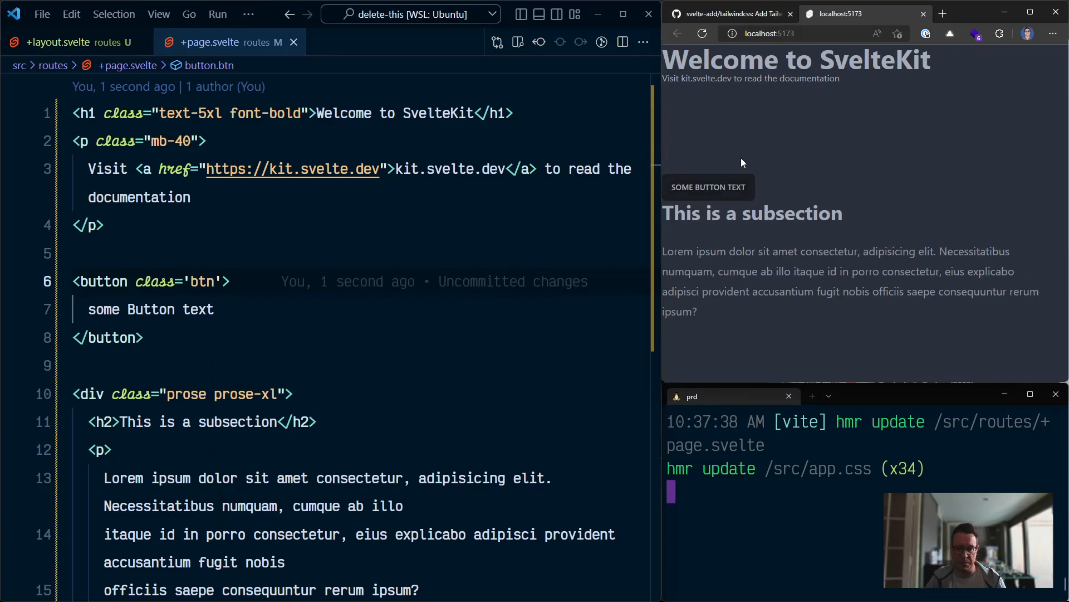